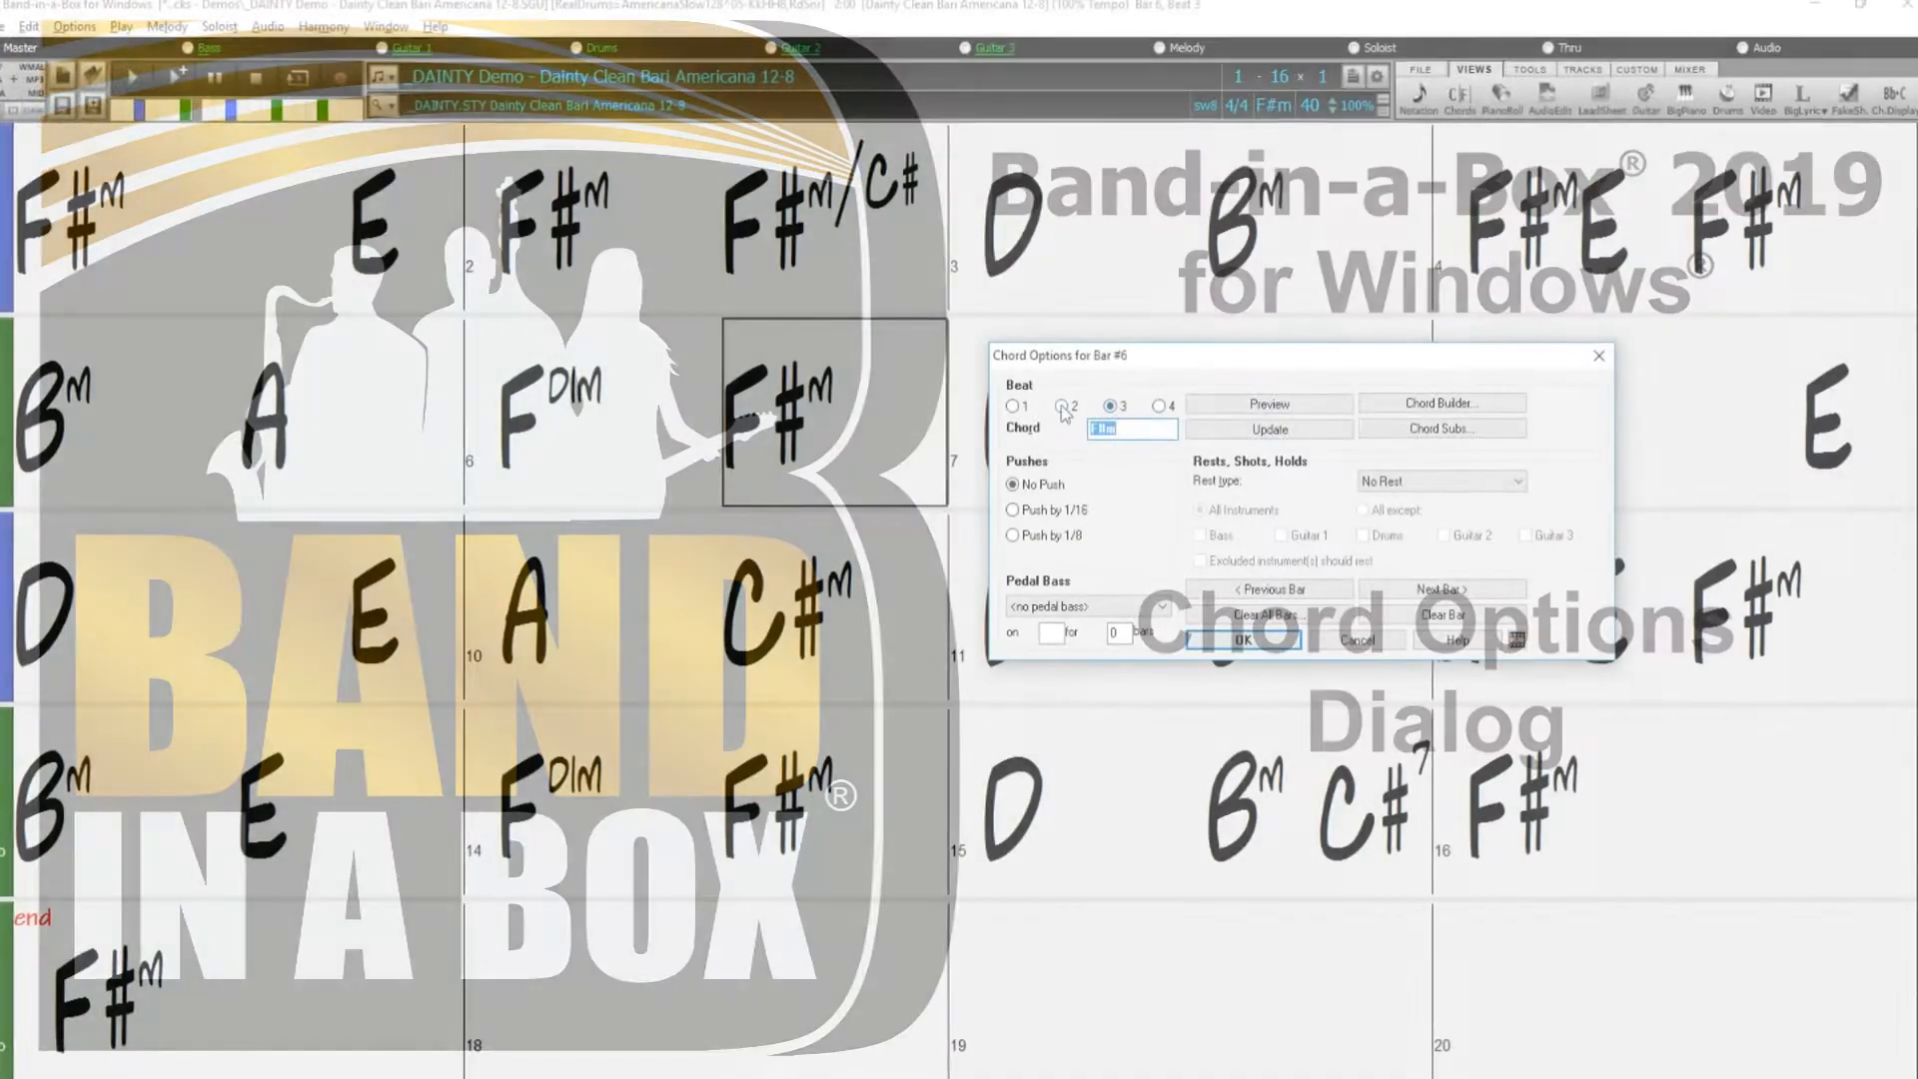
Try C on beat 1 of bar 6, restore Fdim, and accept the chord options
{"action": "left_click", "coordinate": [1011, 403]}
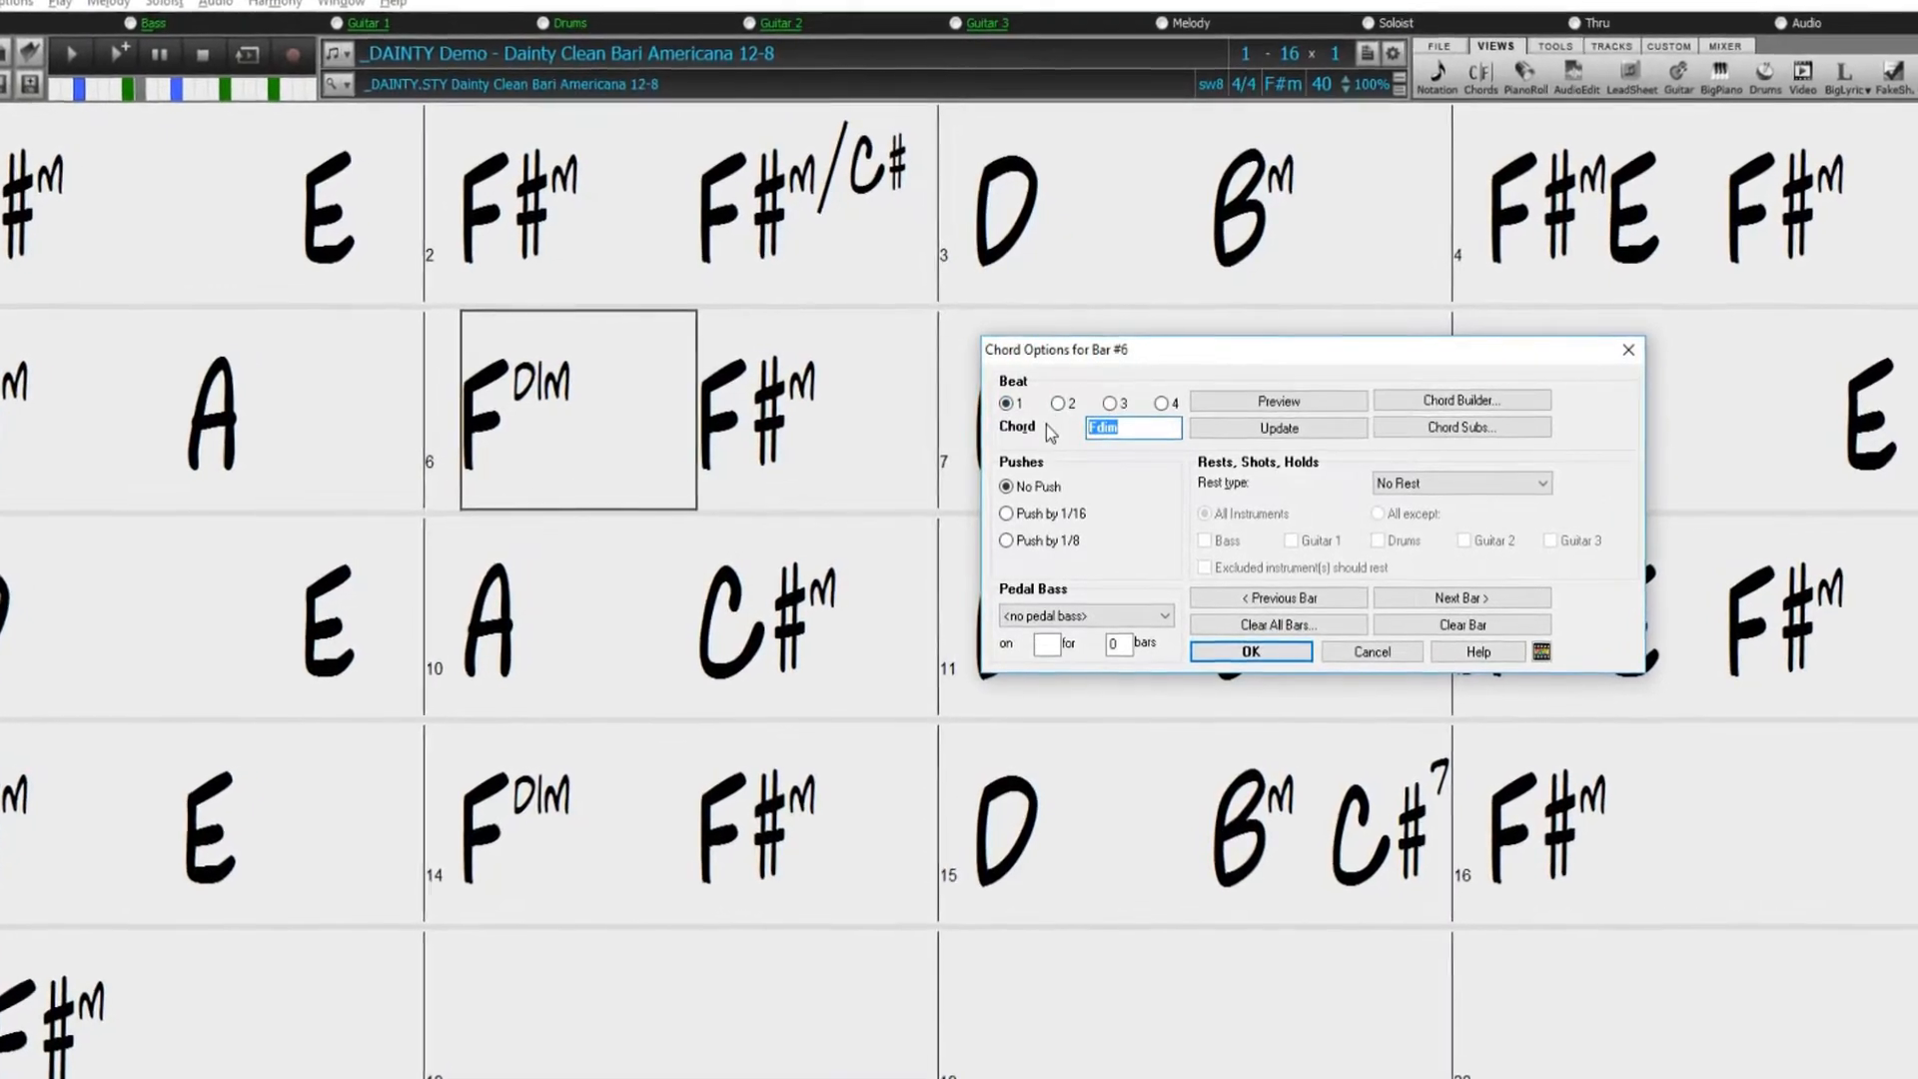
{"action": "type", "text": "C"}
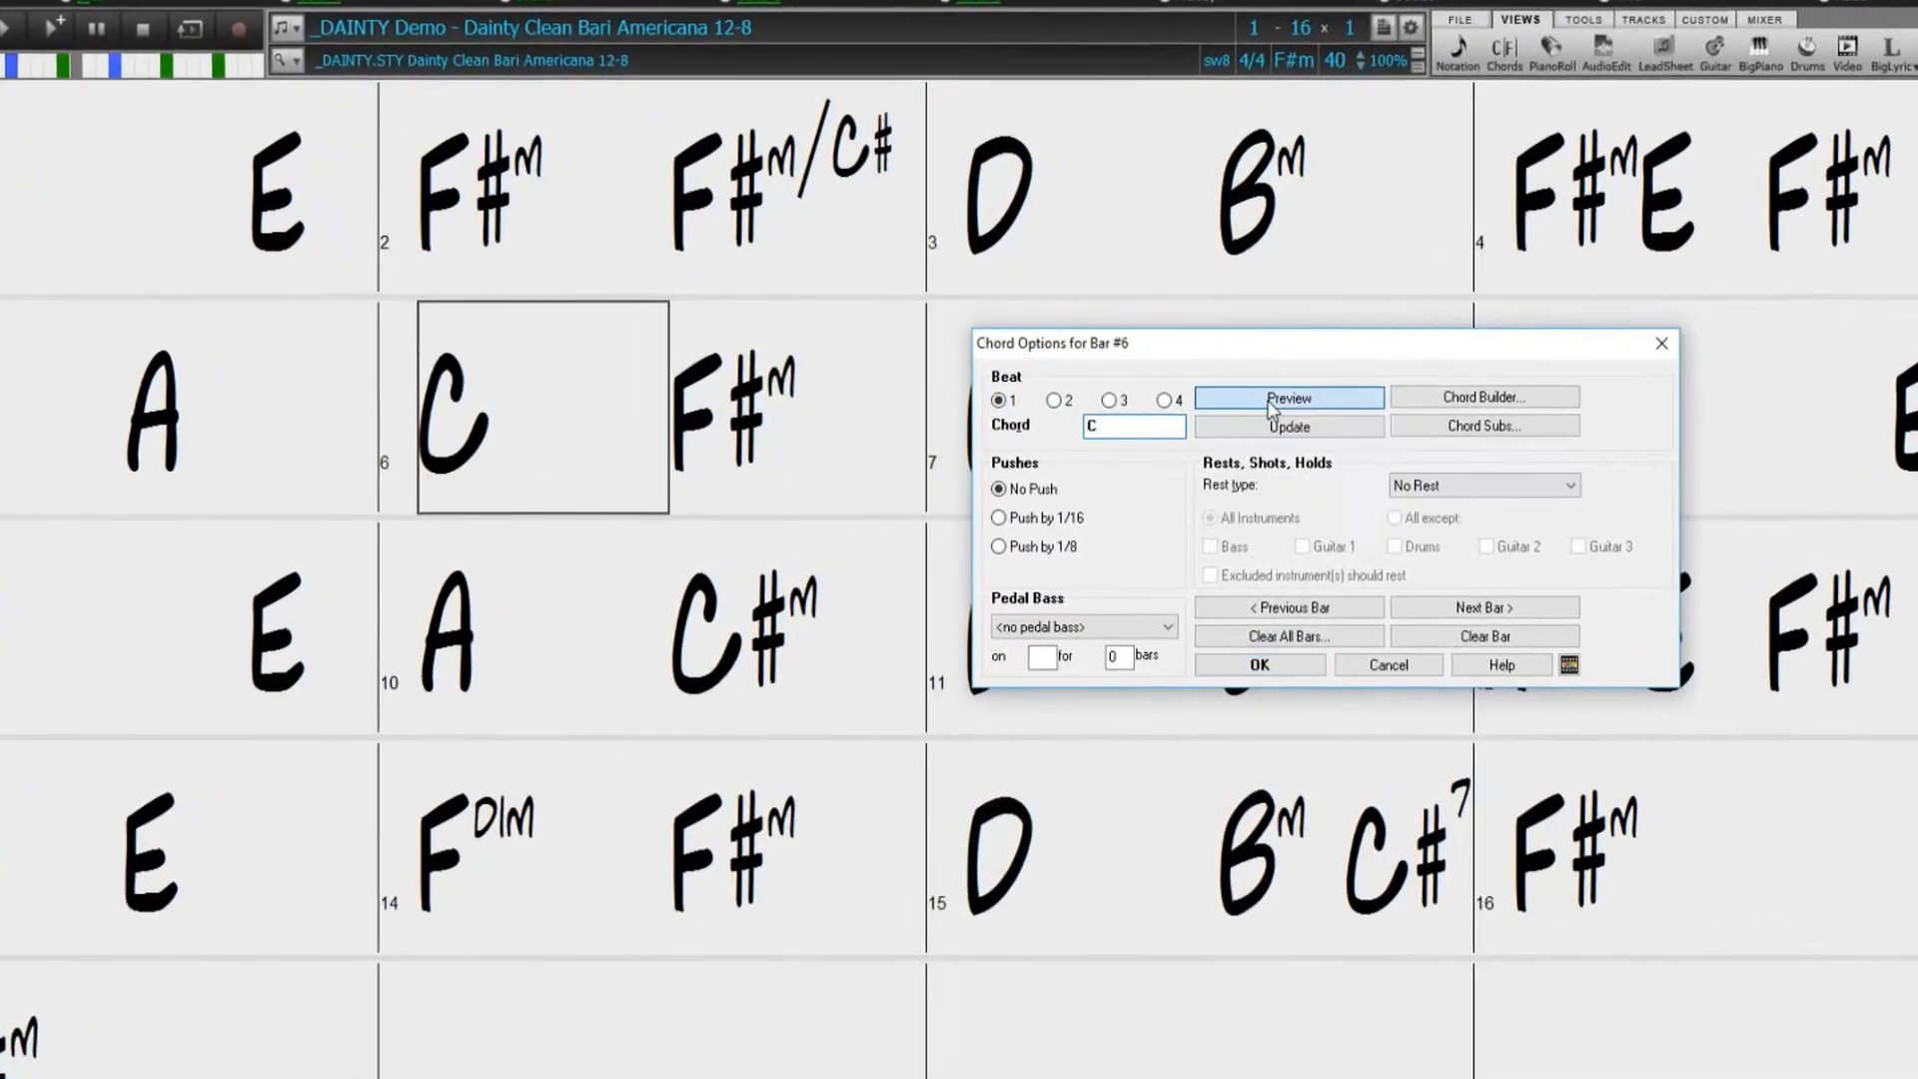
{"action": "mouse_move", "coordinate": [1286, 396]}
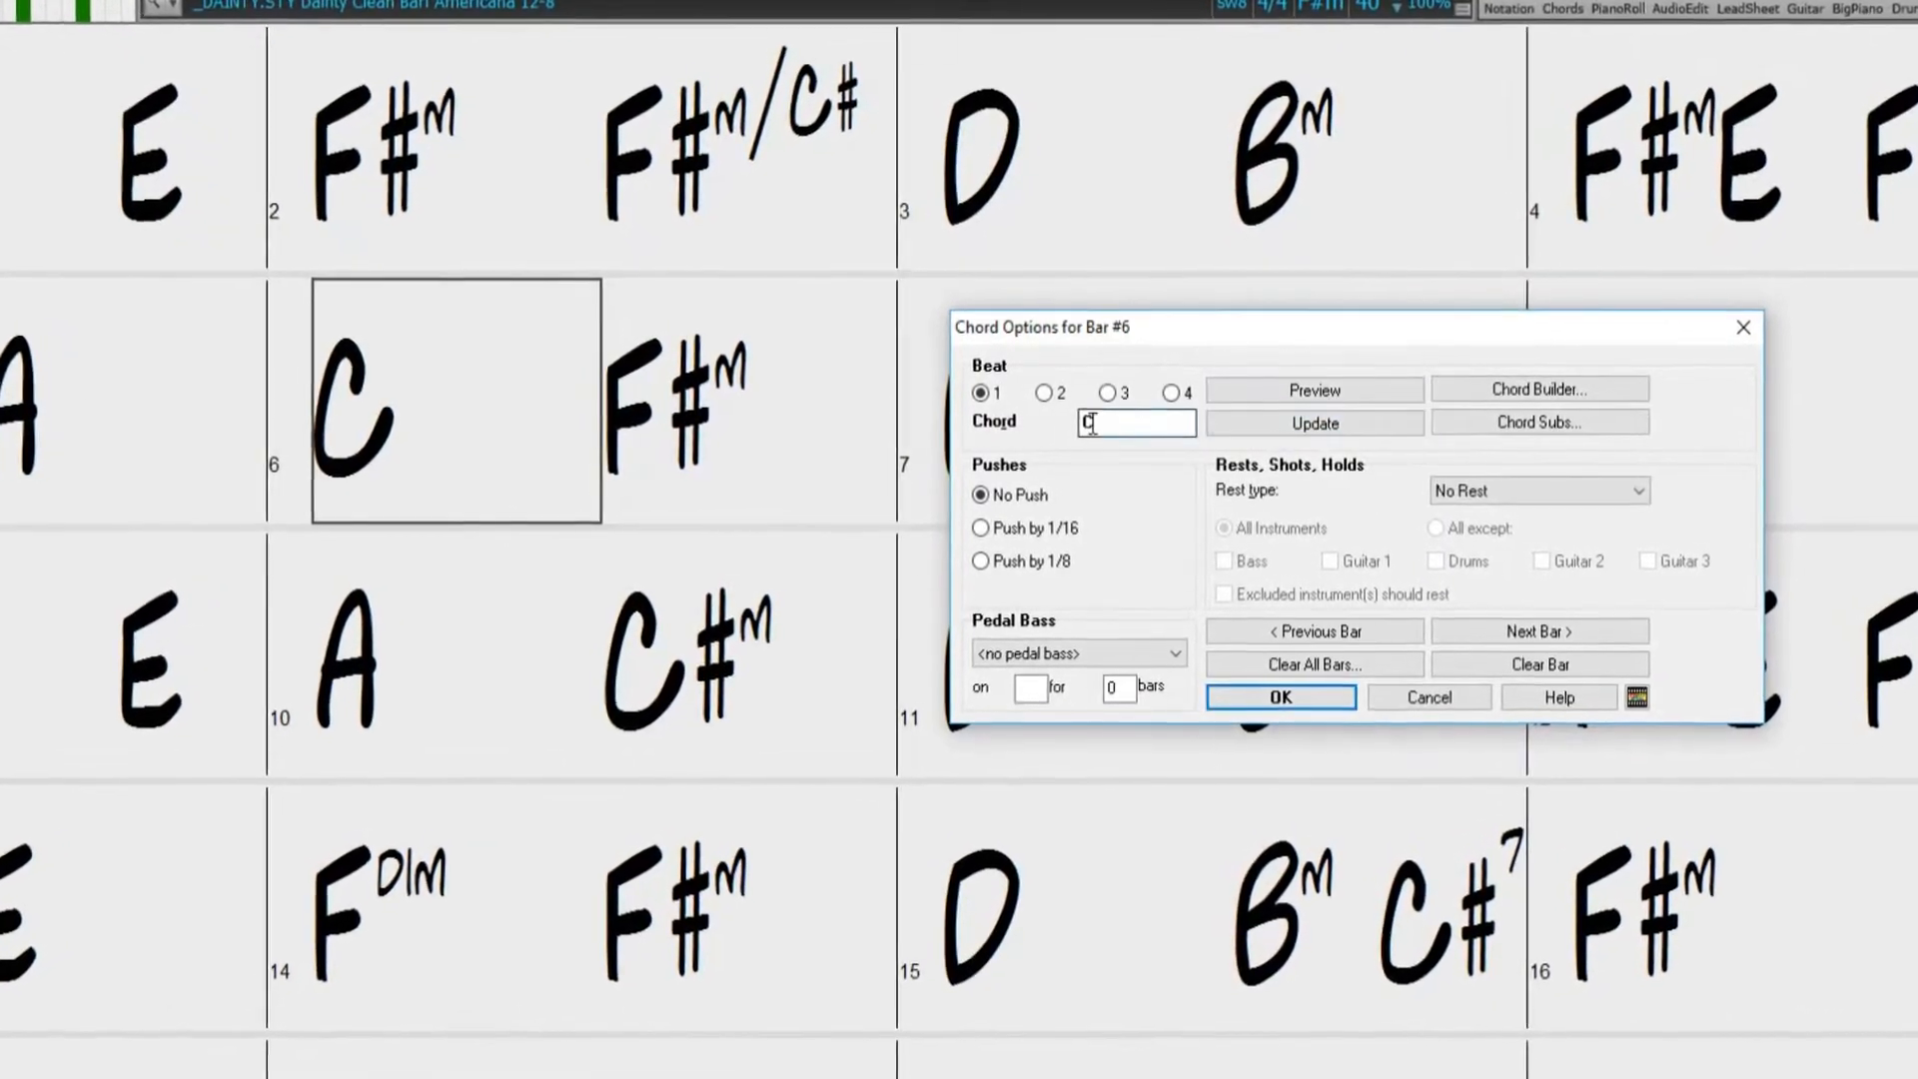
{"action": "type", "text": "dim"}
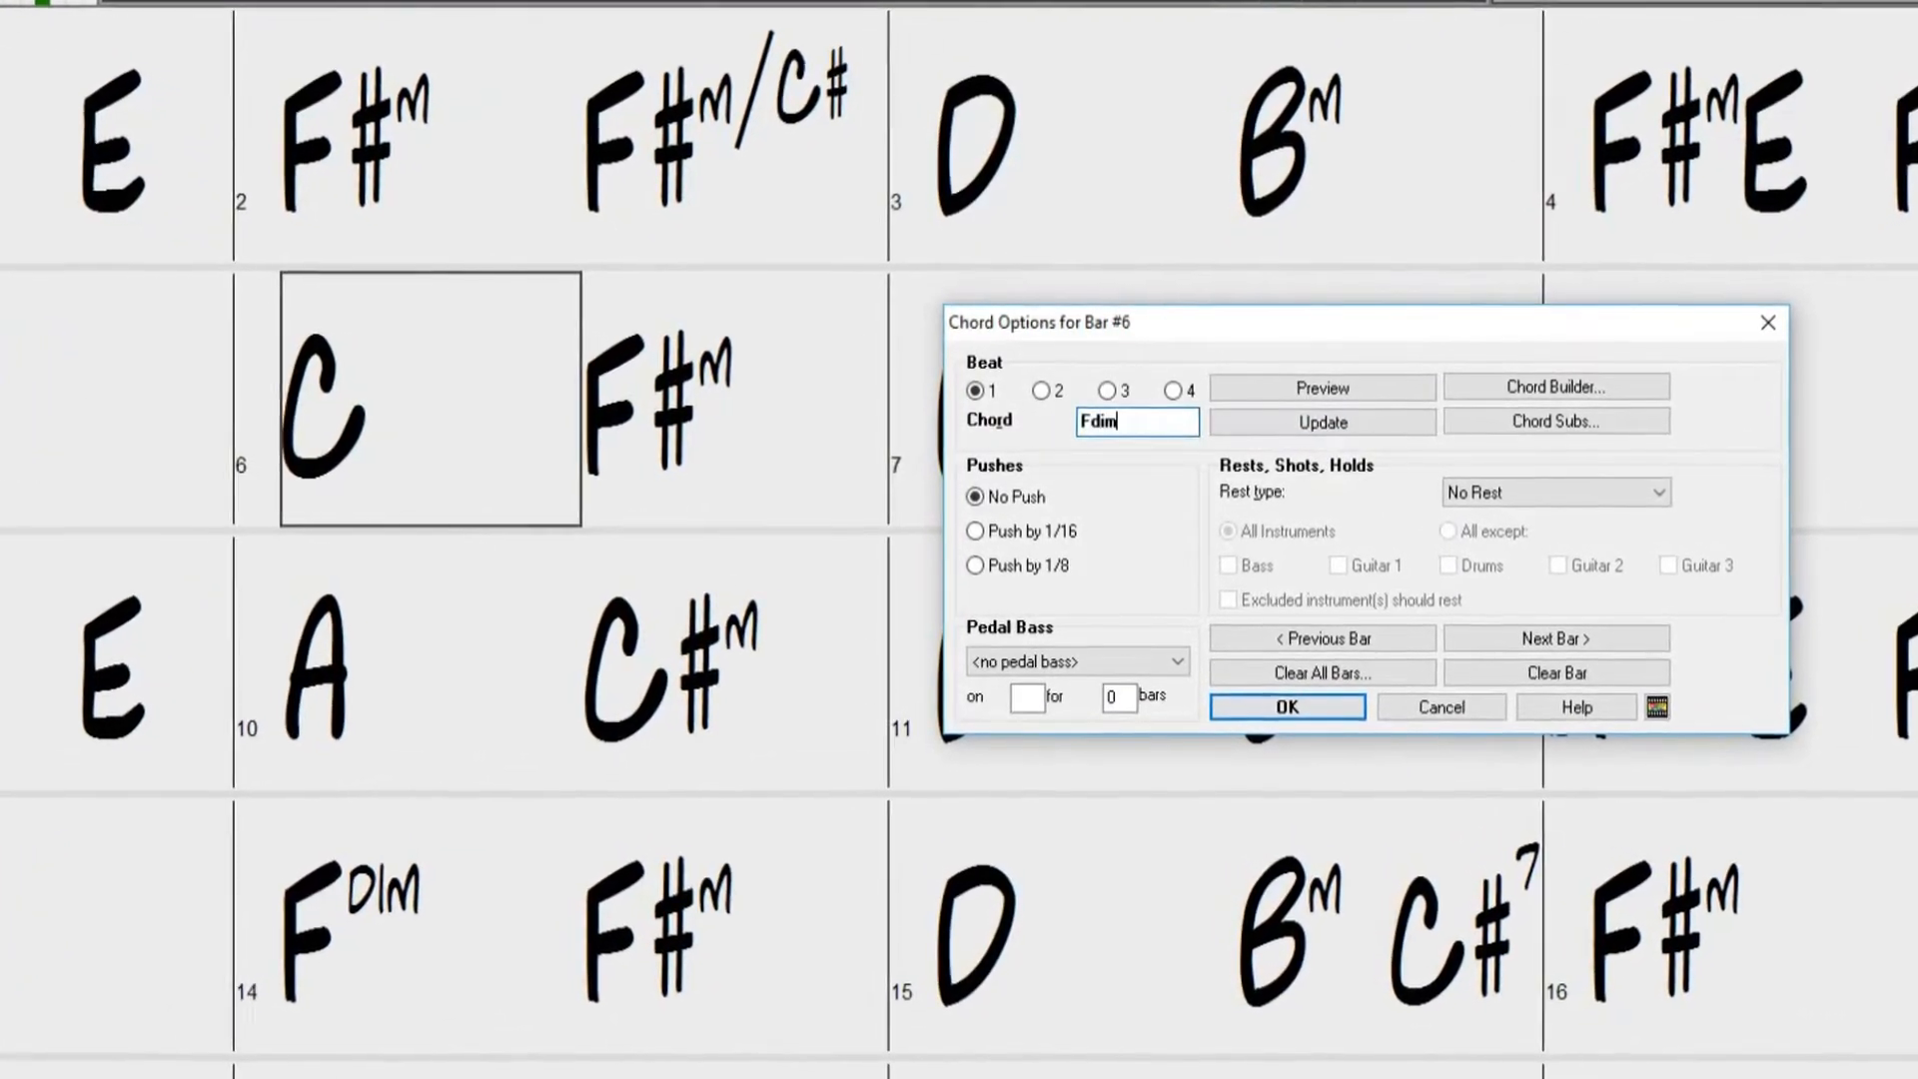
{"action": "left_click", "coordinate": [1322, 422]}
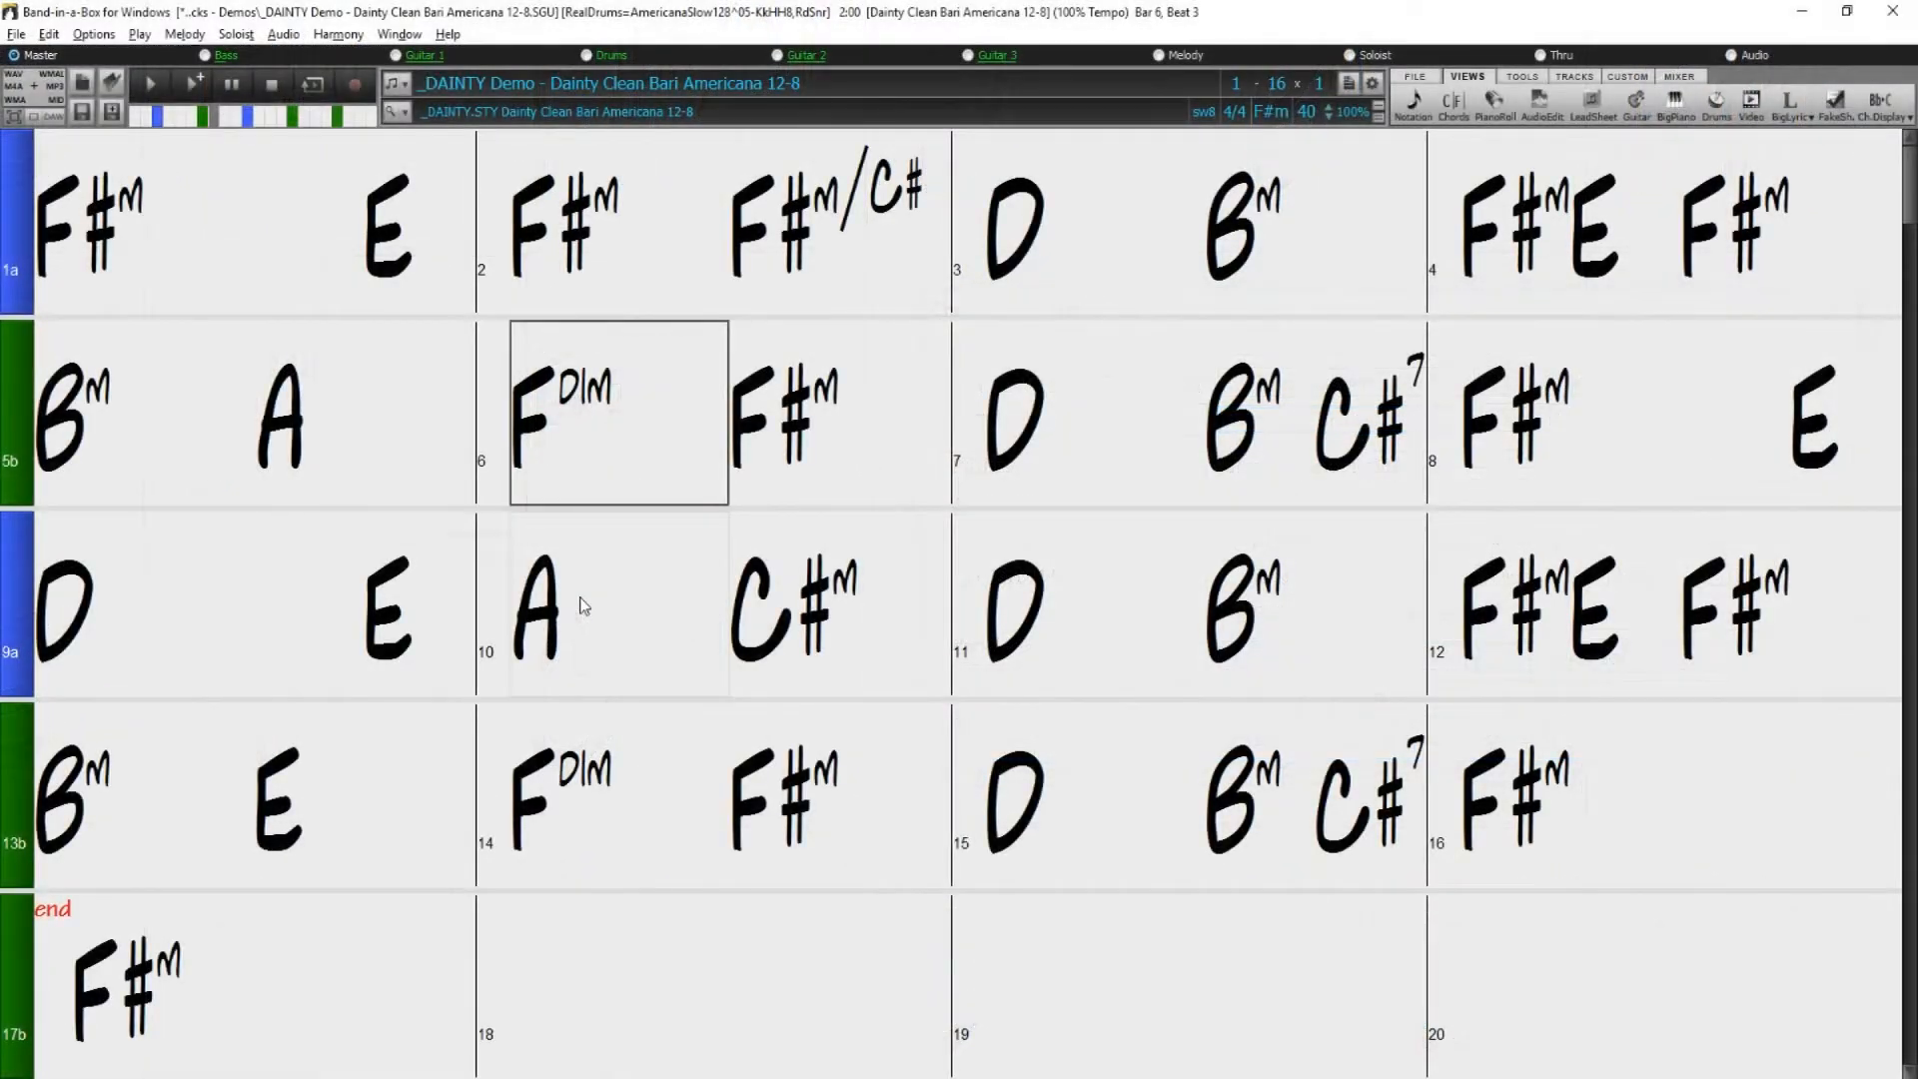
Reopen the chord settings for bar 6 from the chord sheet
{"action": "key", "text": "alt+f5"}
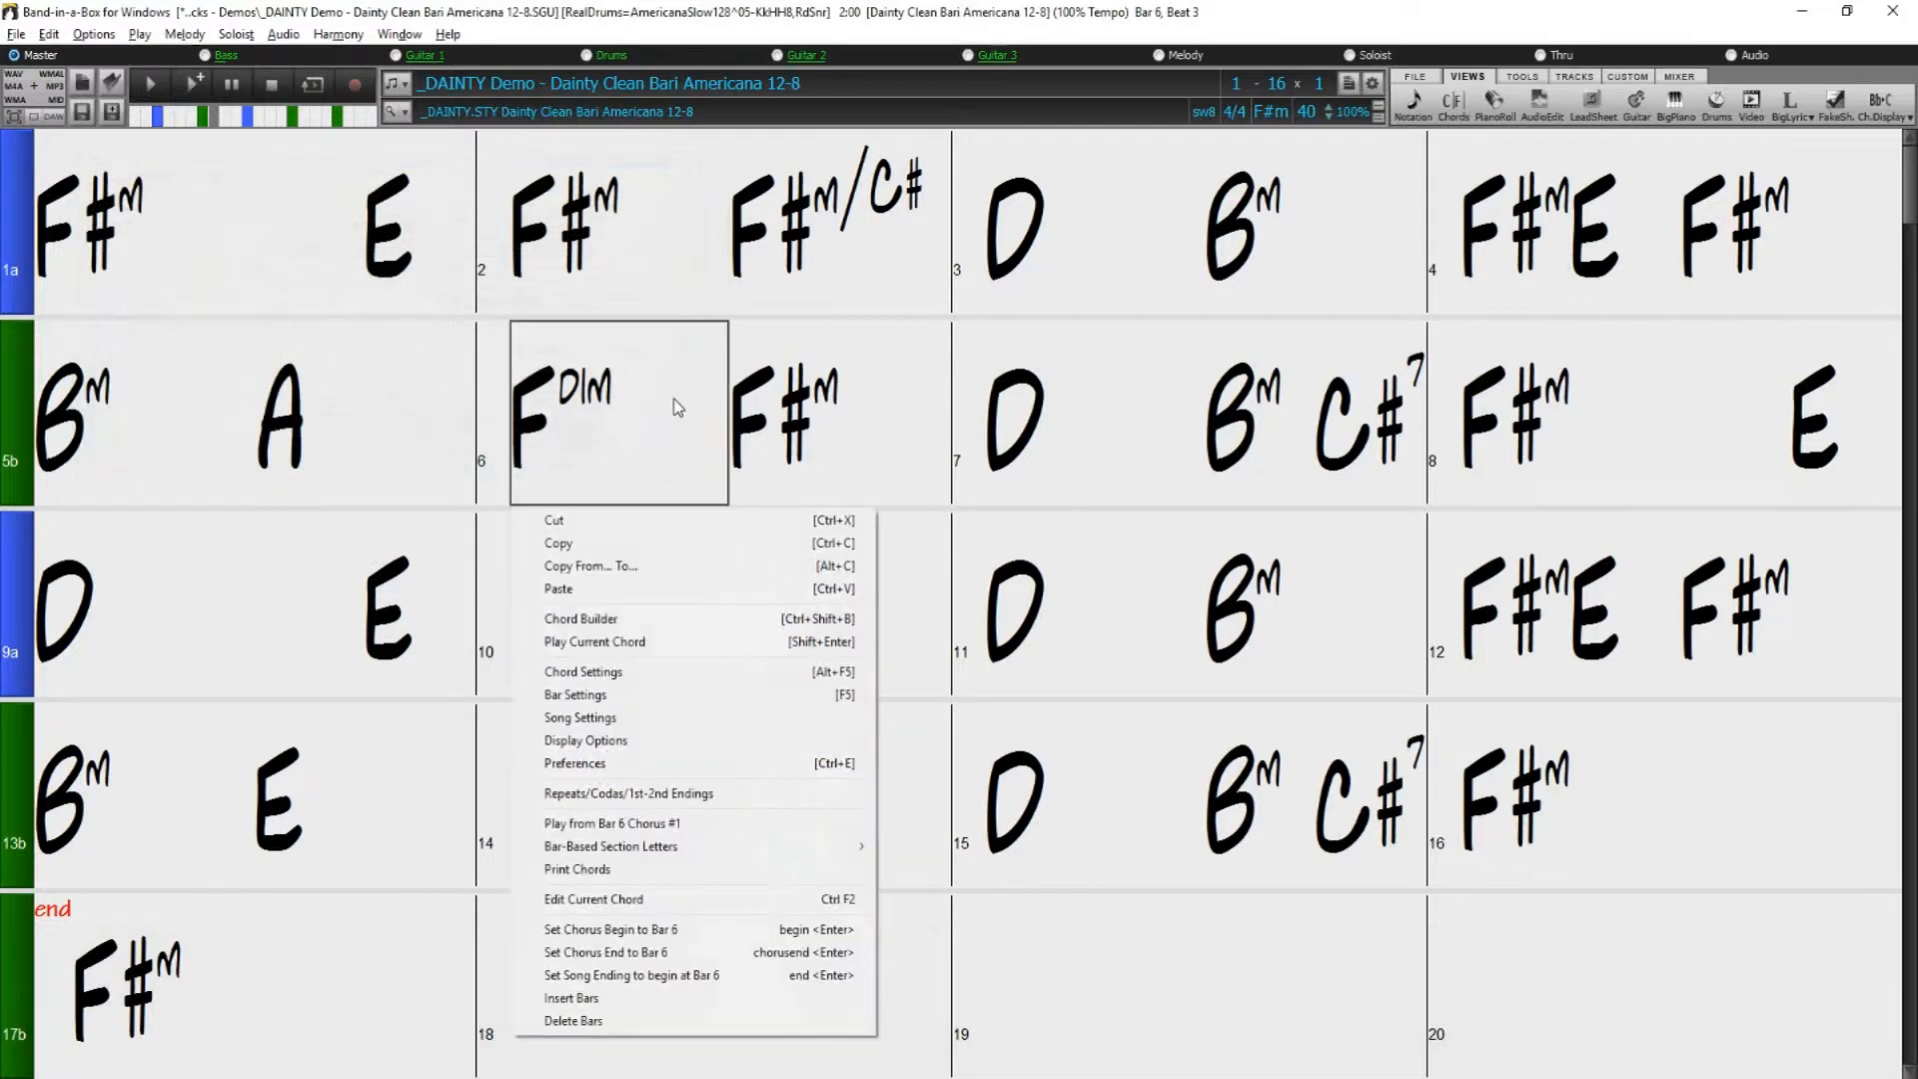
{"action": "mouse_move", "coordinate": [581, 671]}
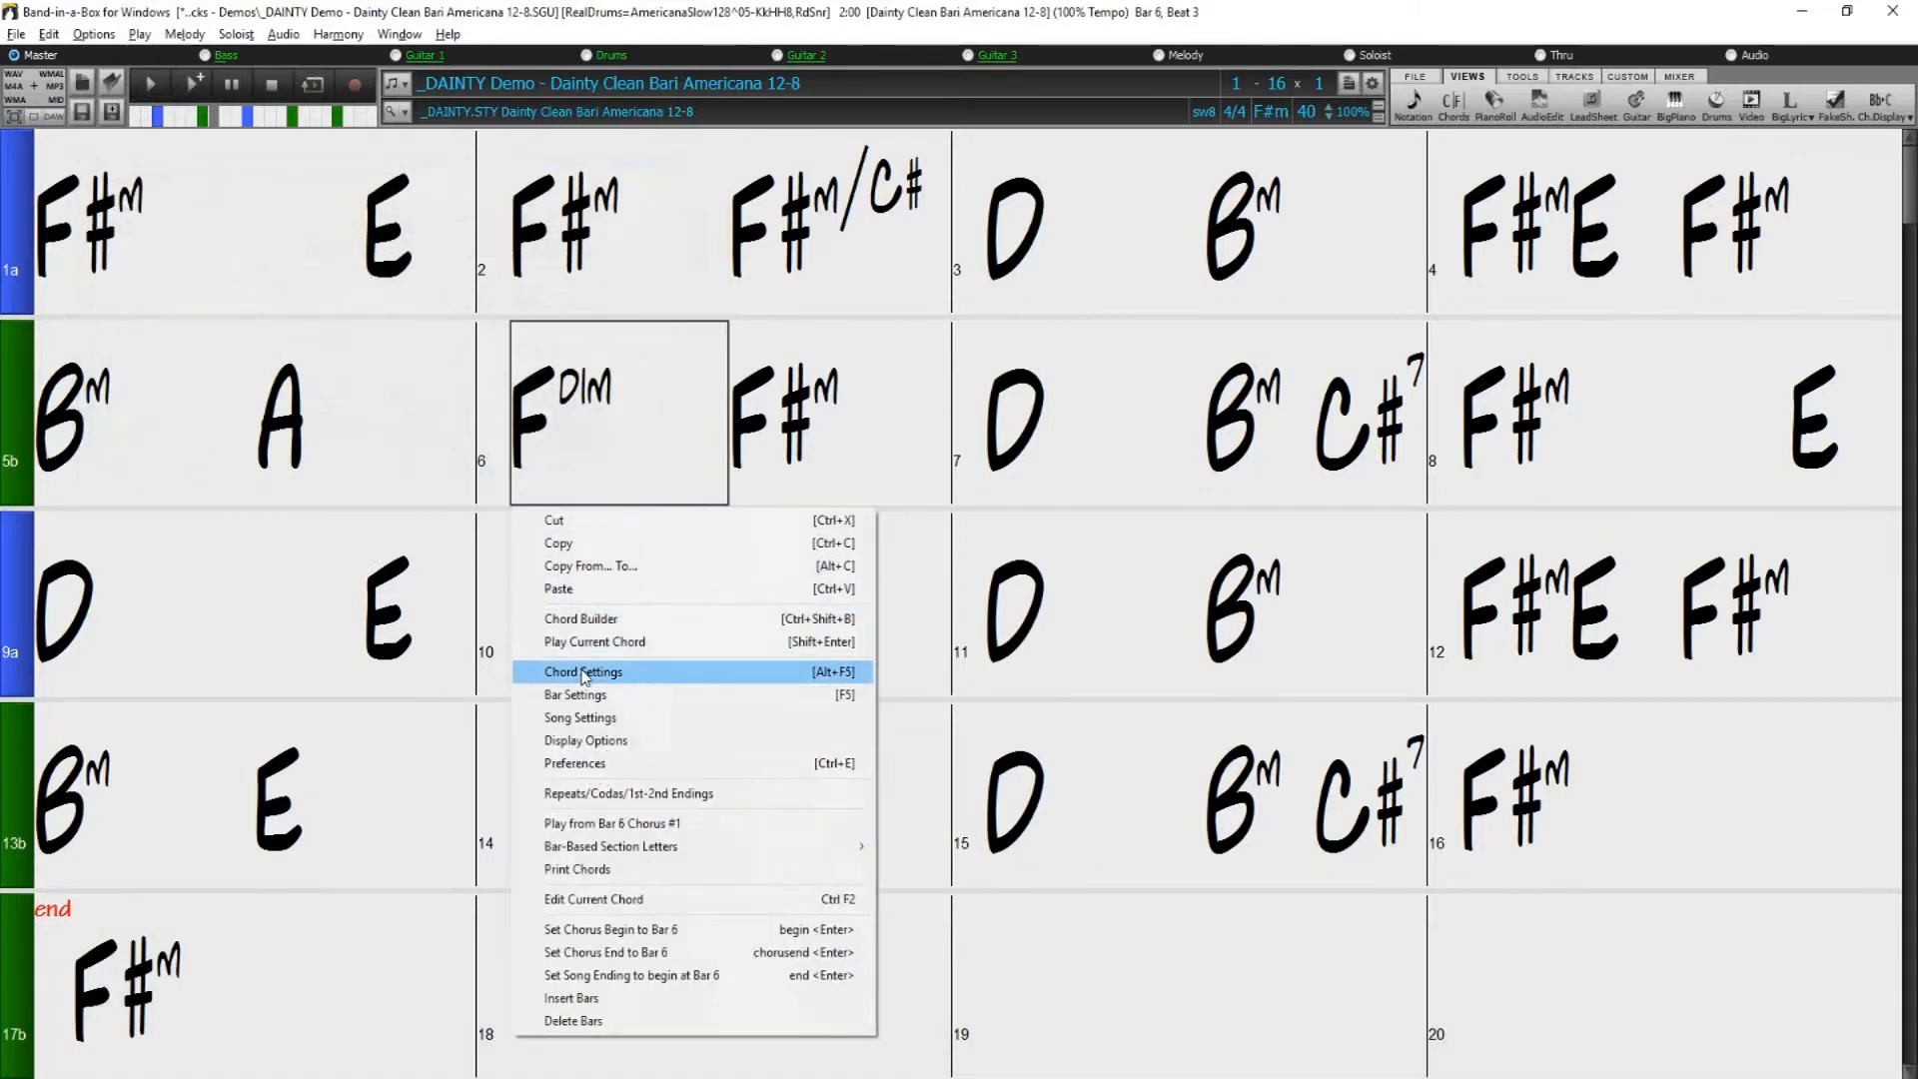
{"action": "left_click", "coordinate": [582, 671]}
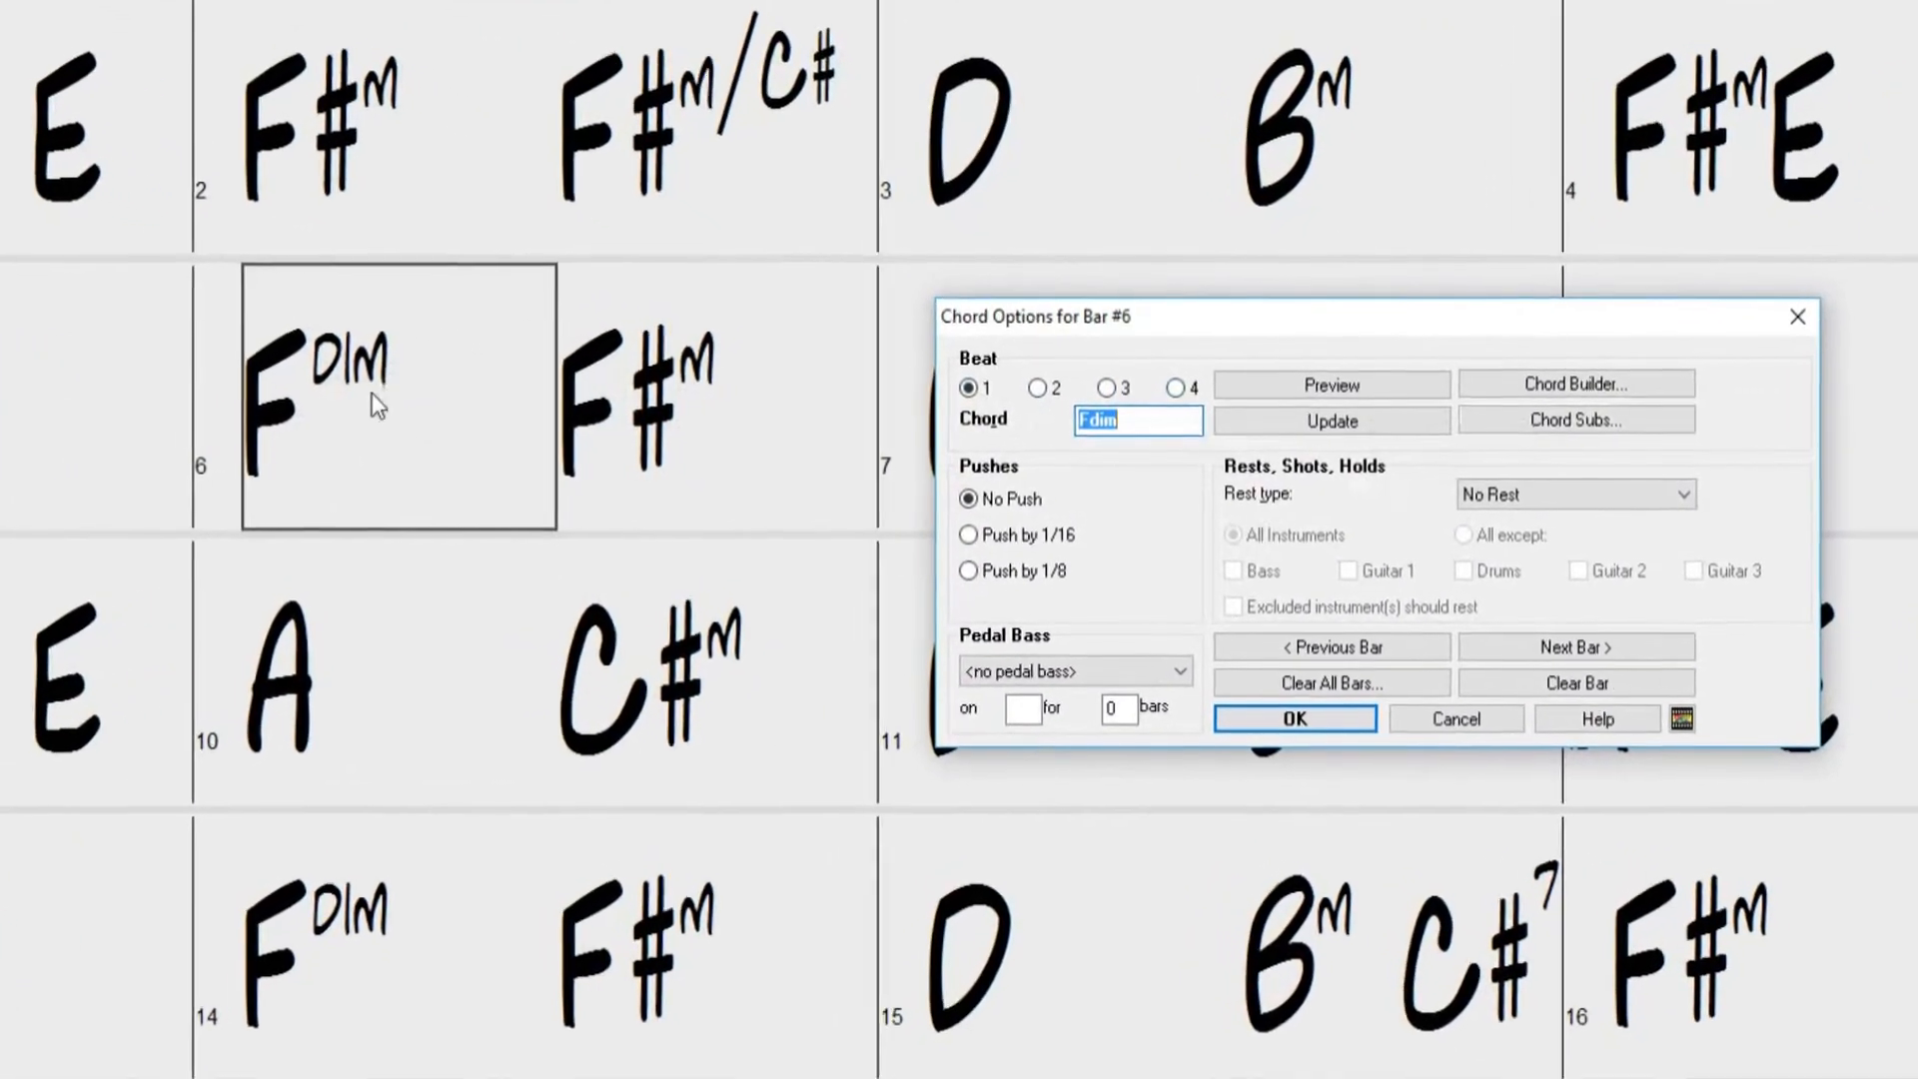
{"action": "left_click", "coordinate": [1105, 383]}
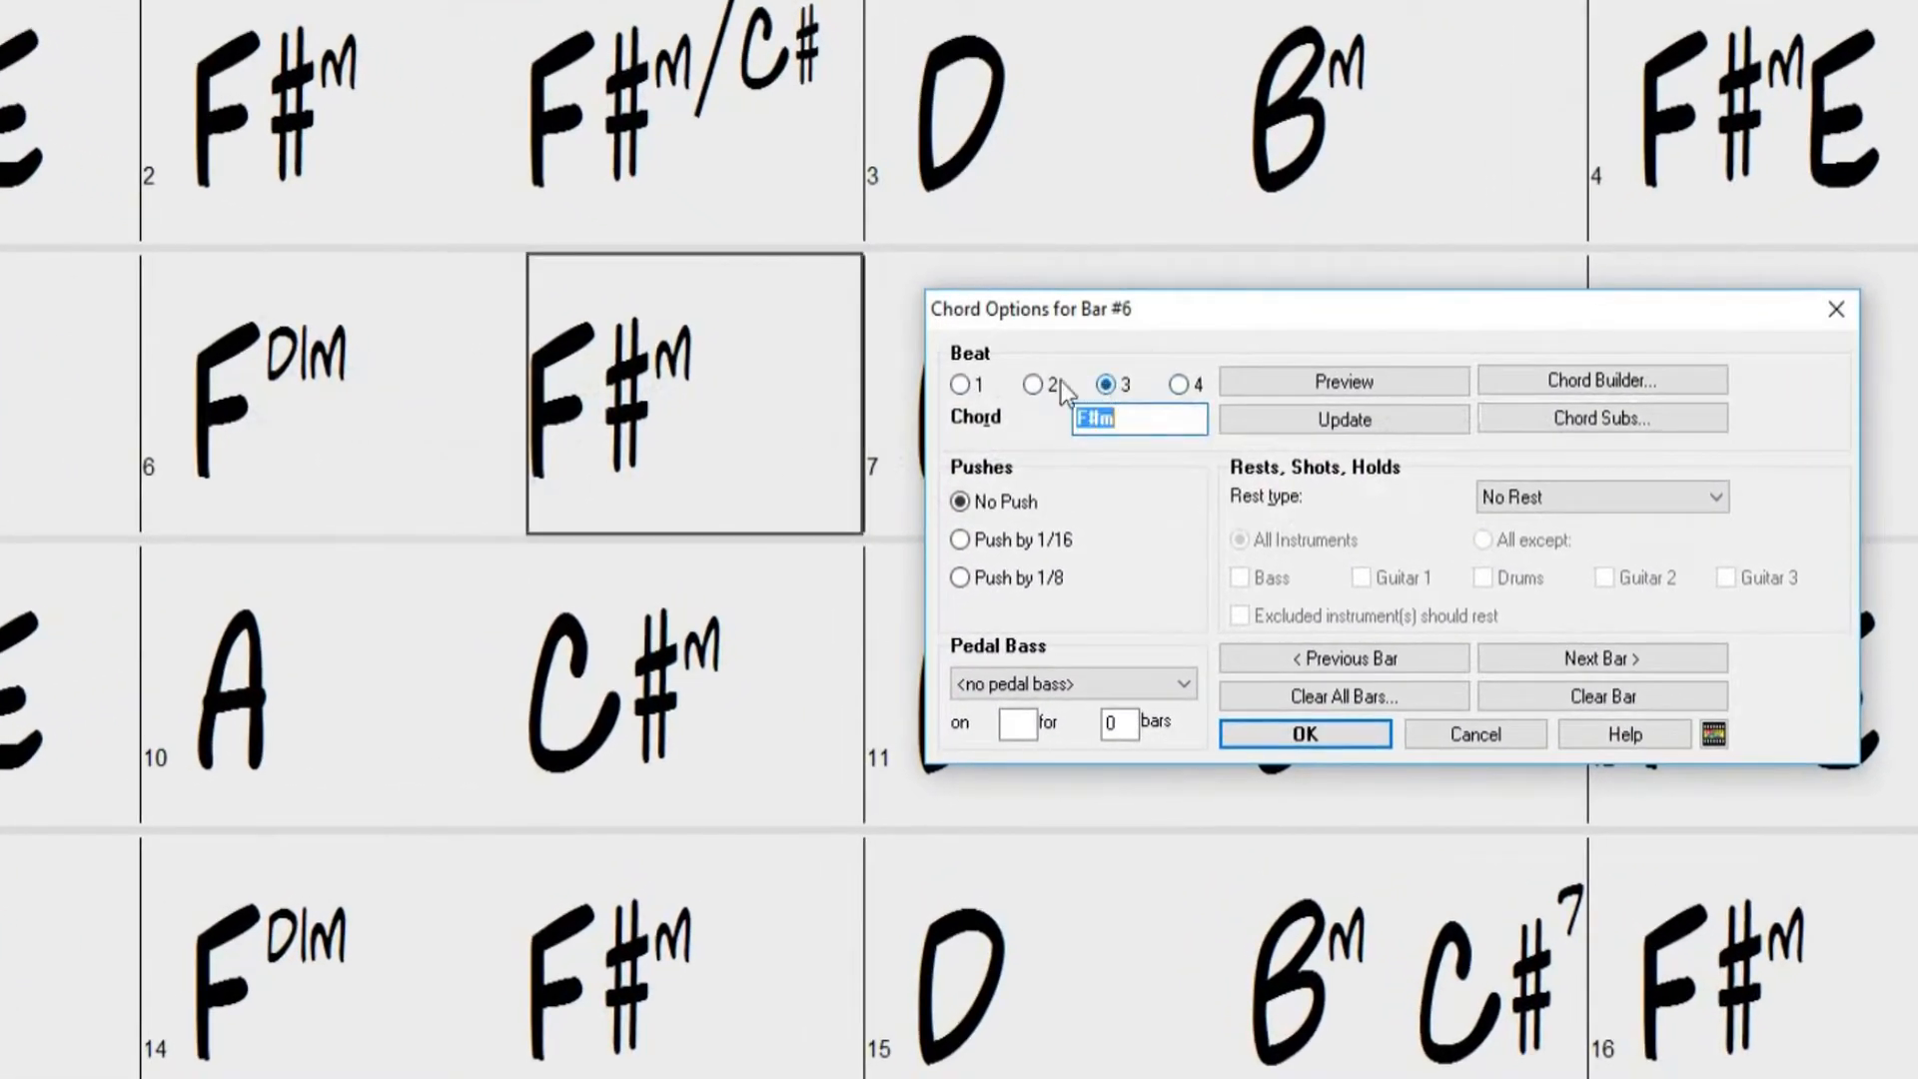
{"action": "left_click", "coordinate": [961, 384]}
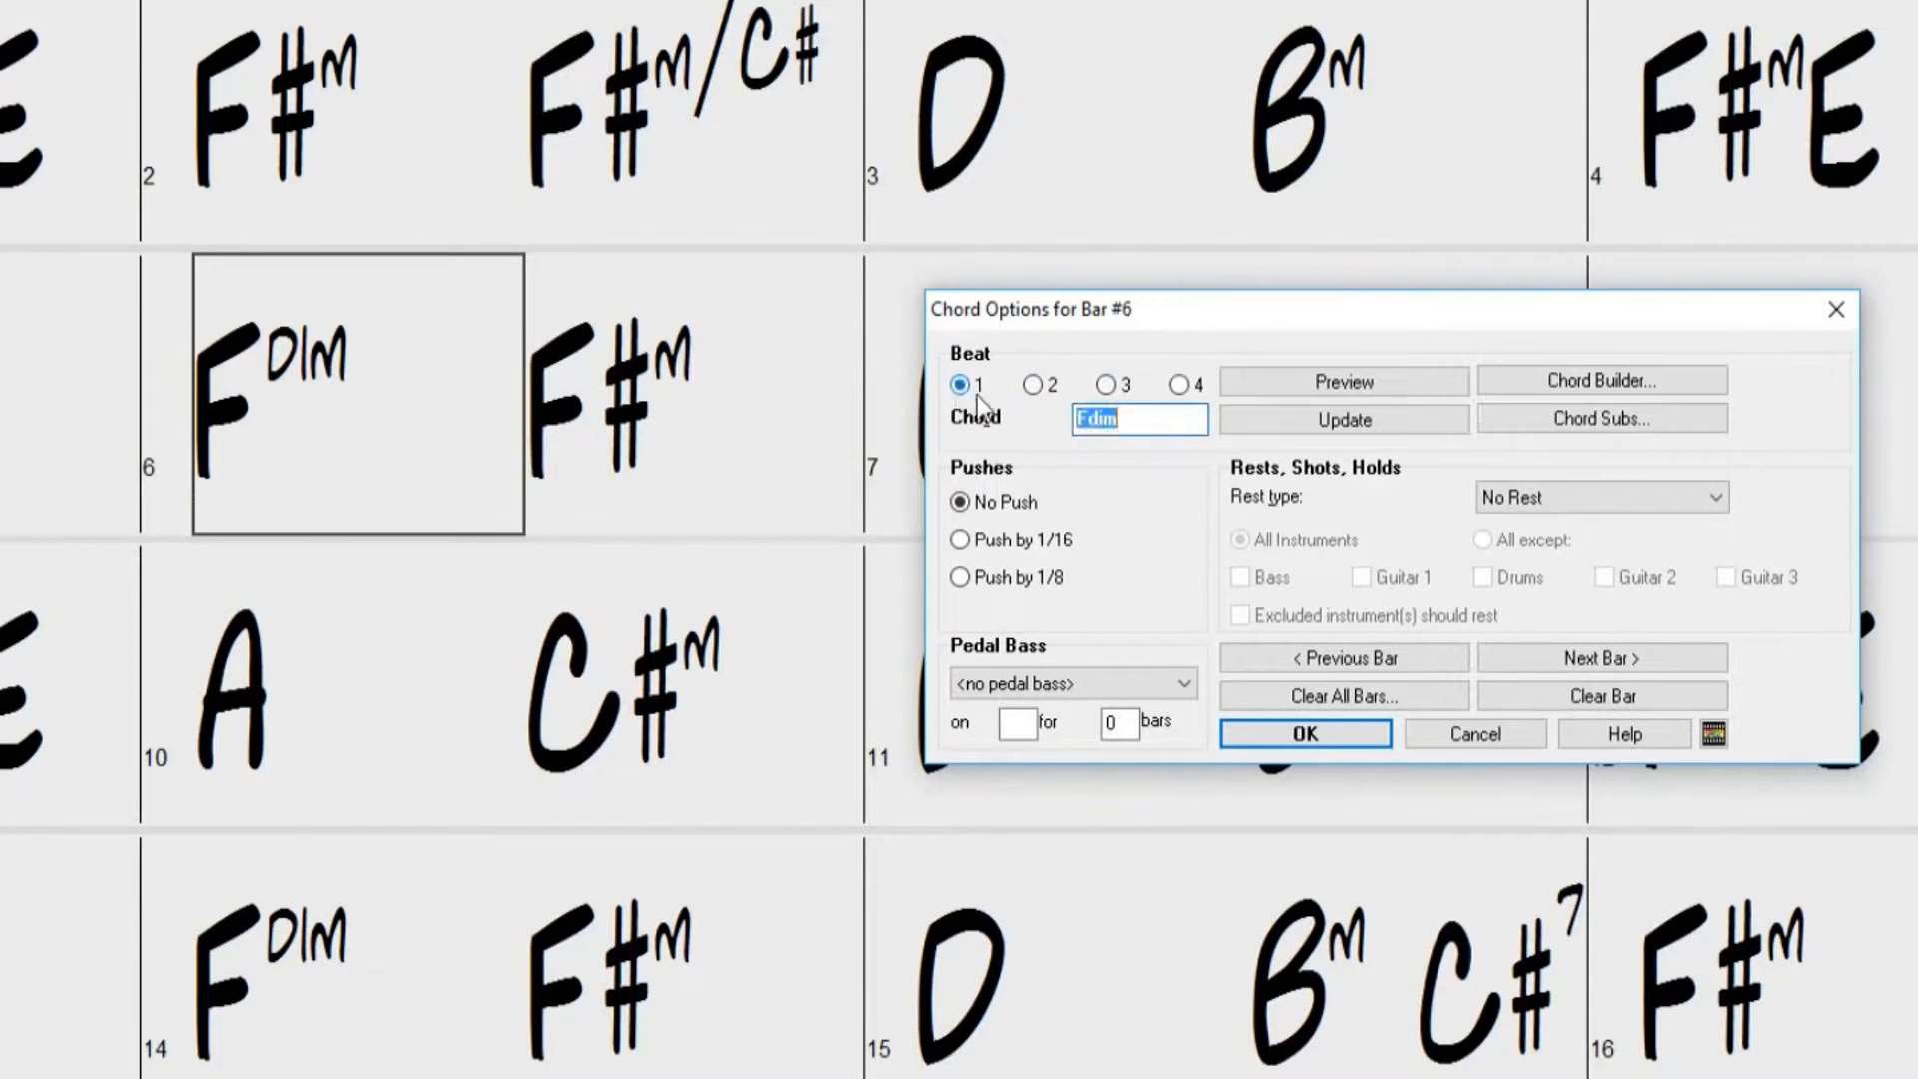
{"action": "mouse_move", "coordinate": [1021, 426]}
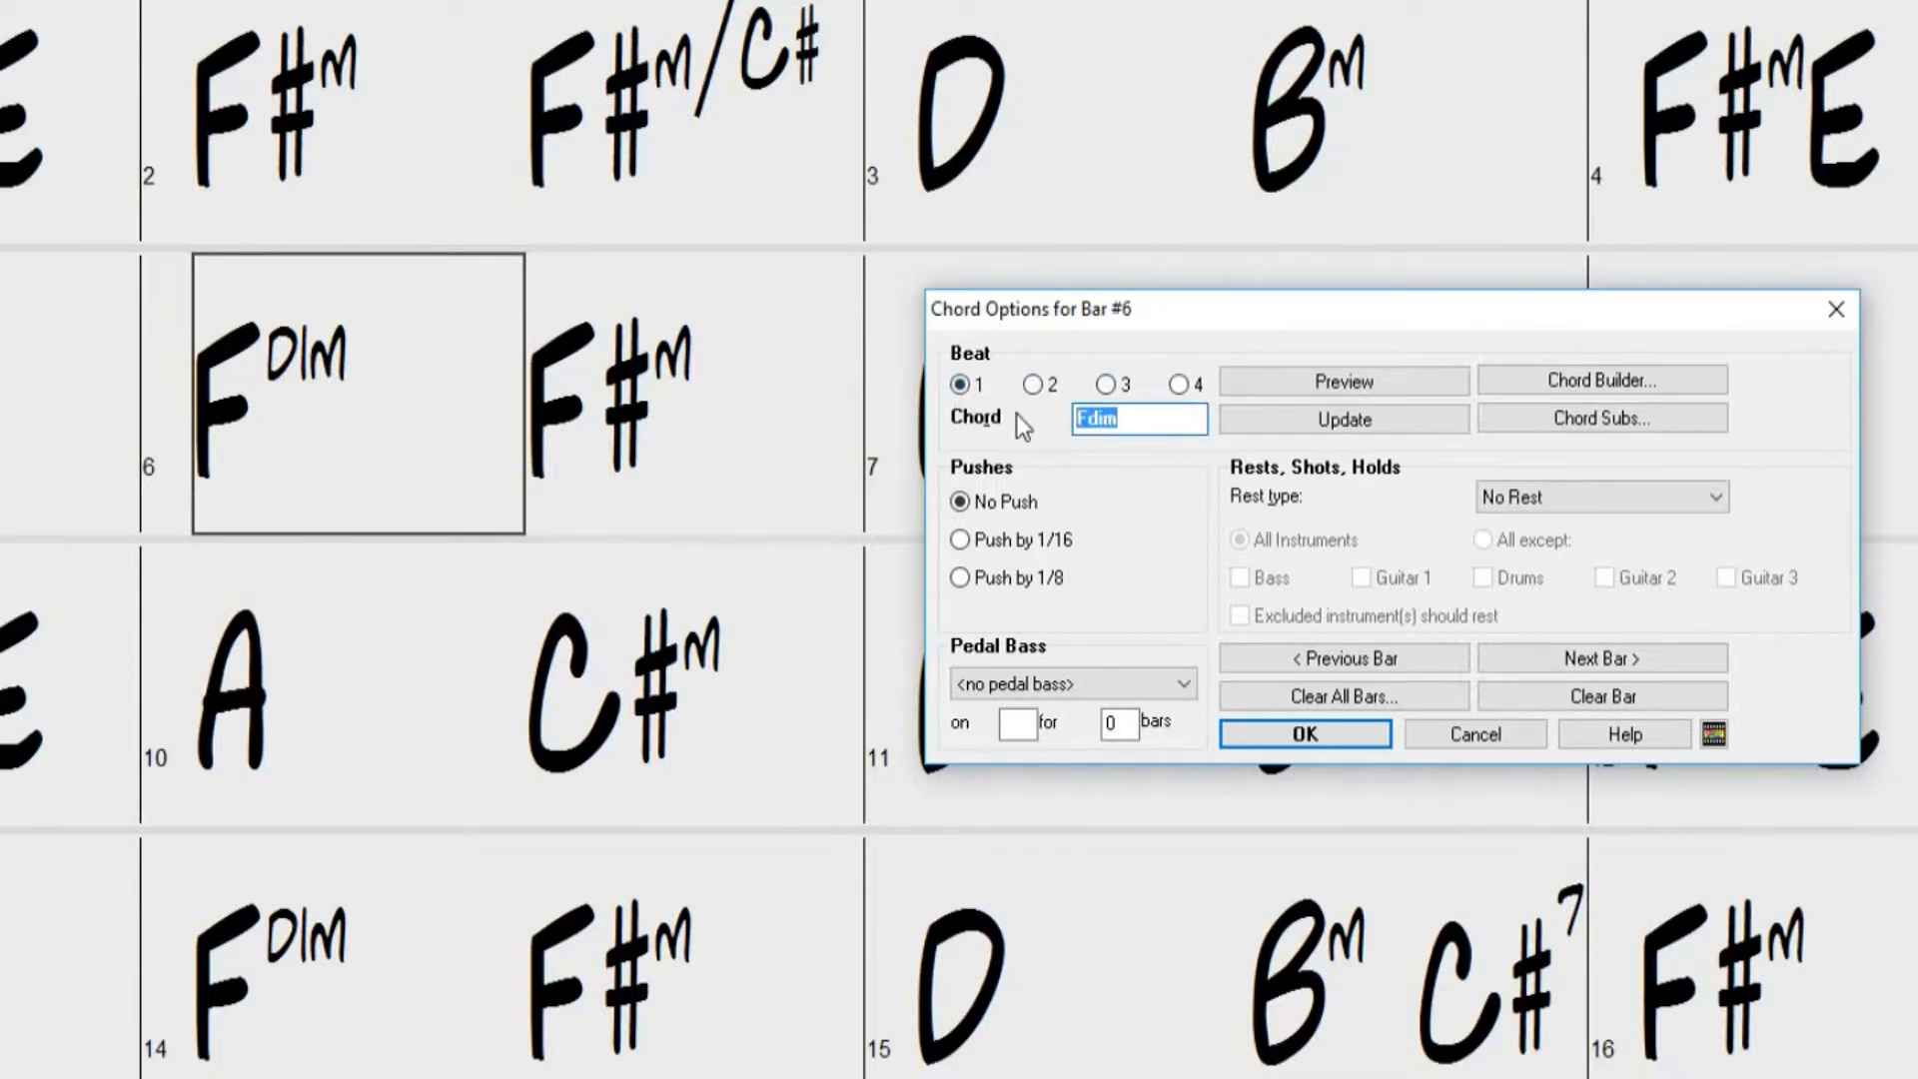
{"action": "type", "text": "C"}
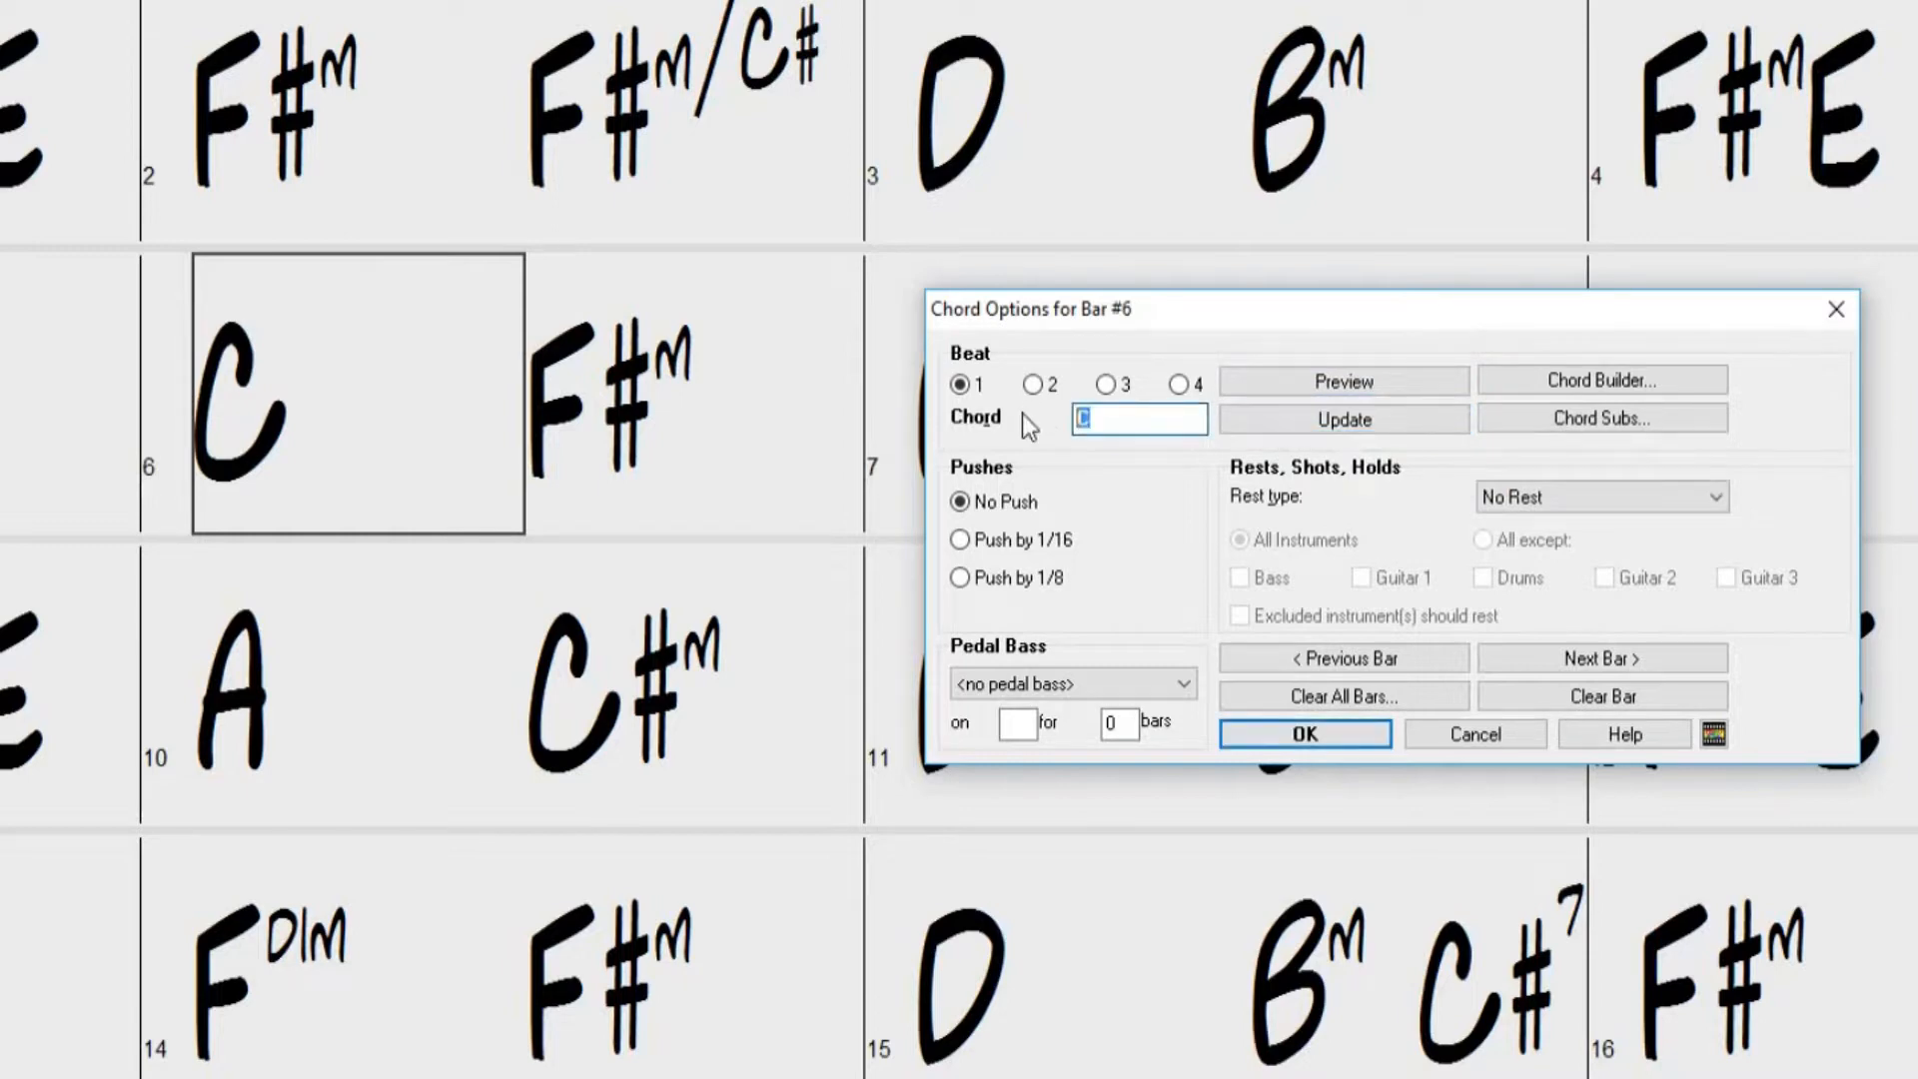
{"action": "type", "text": "Fdim"}
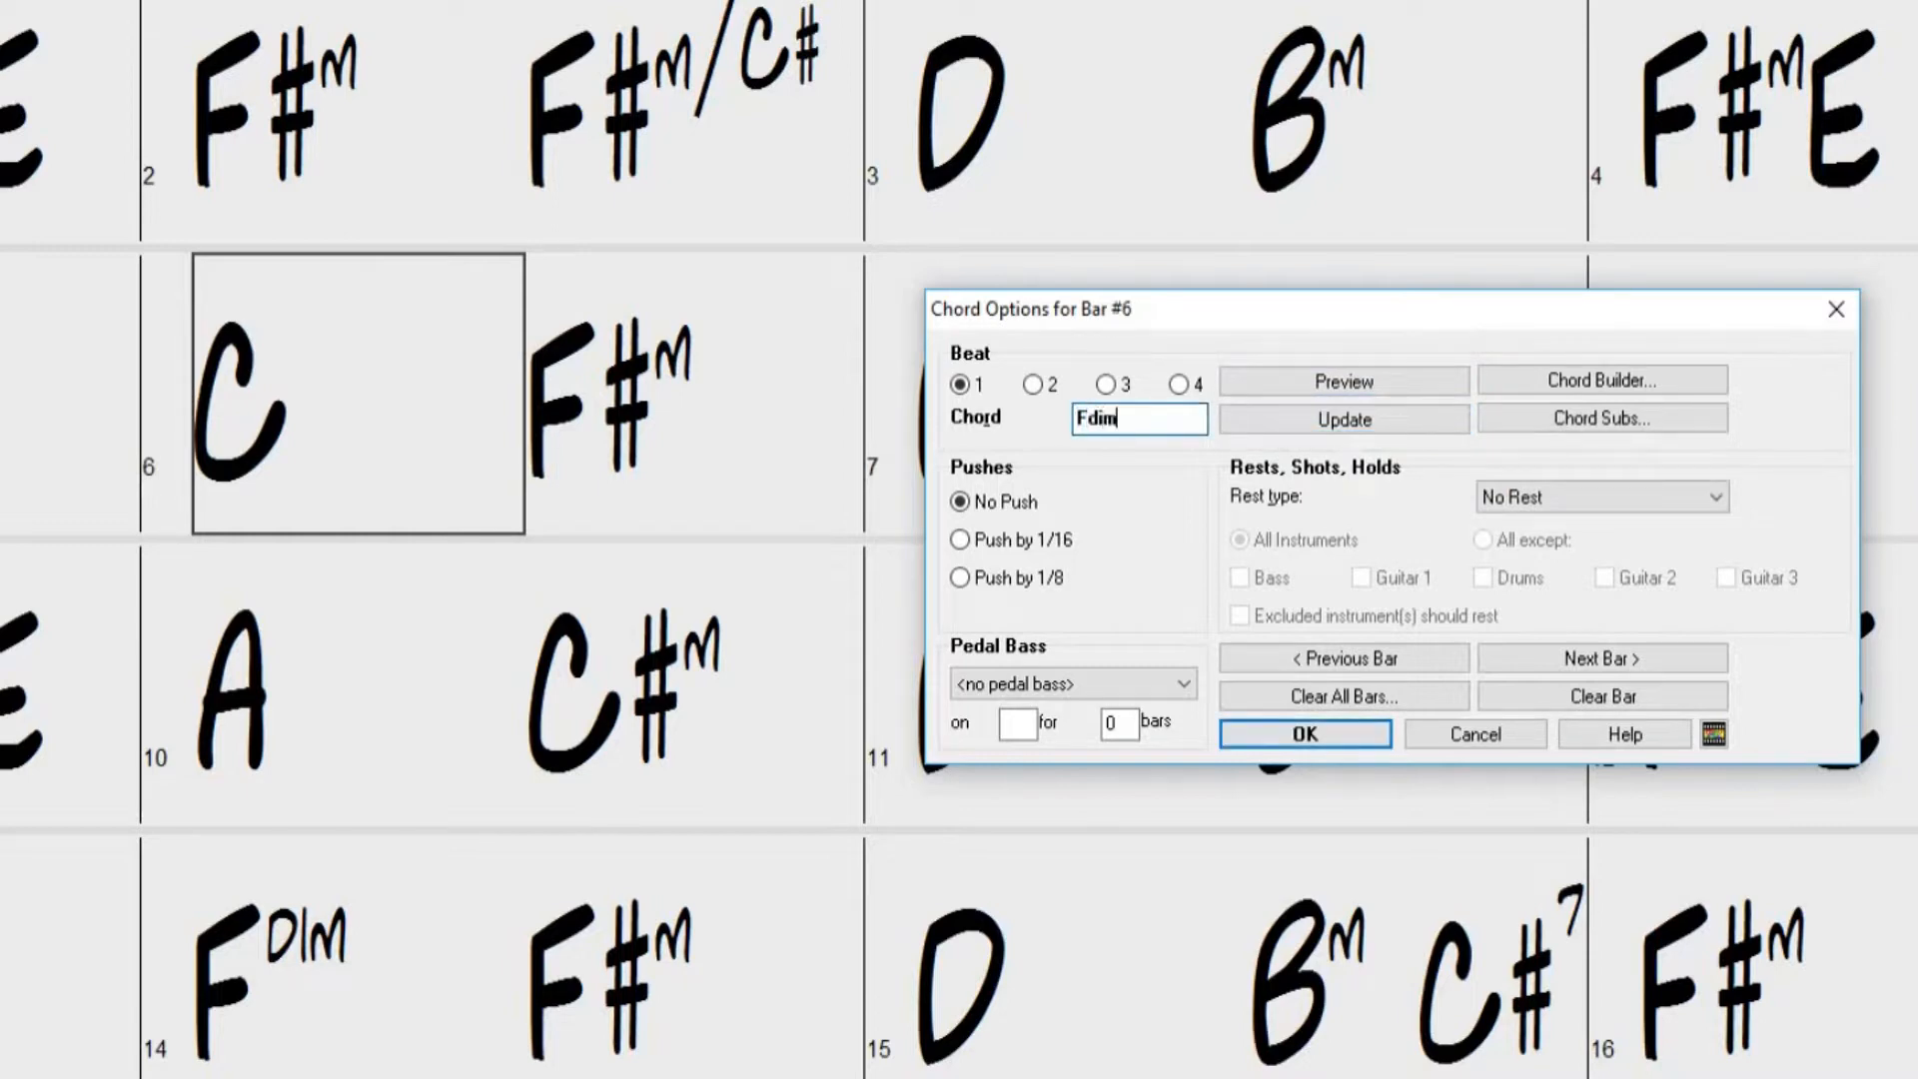
{"action": "left_click", "coordinate": [1343, 418]}
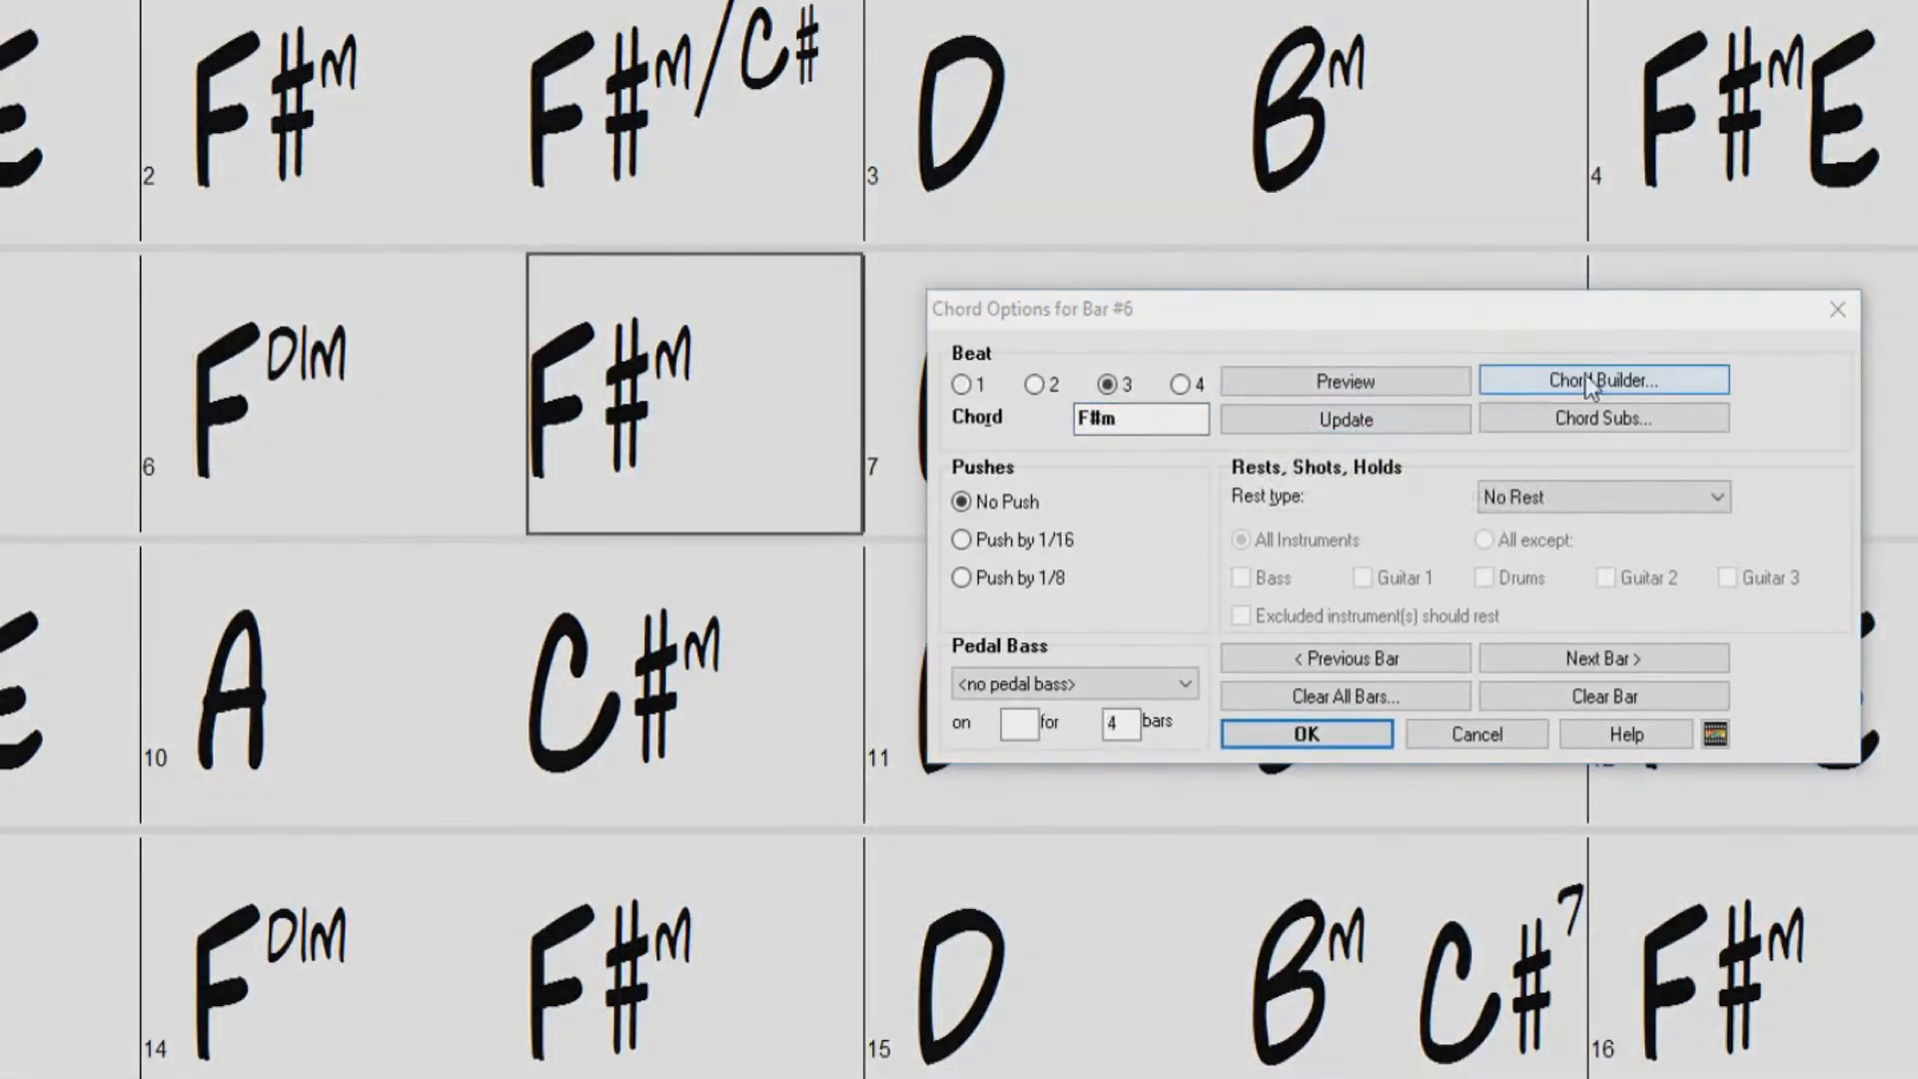
{"action": "mouse_move", "coordinate": [1602, 418]}
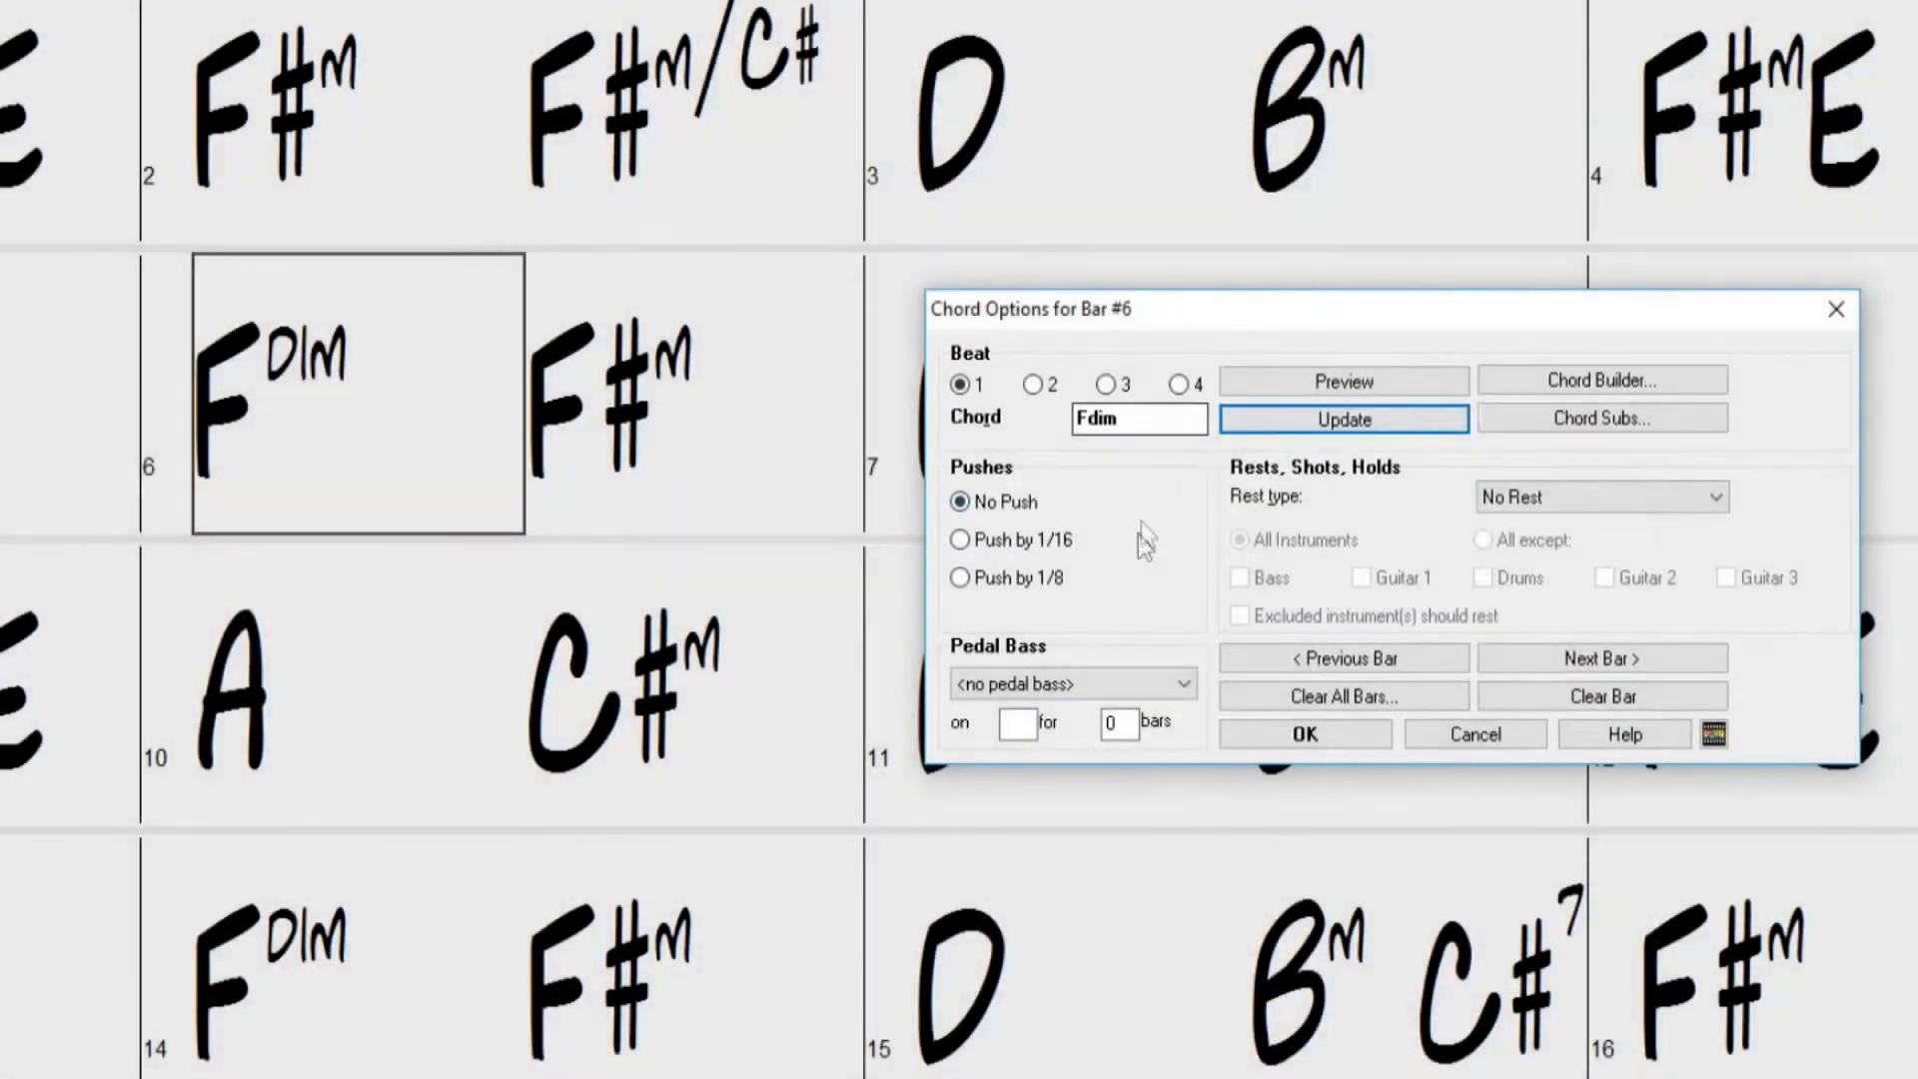
{"action": "left_click", "coordinate": [1601, 657]}
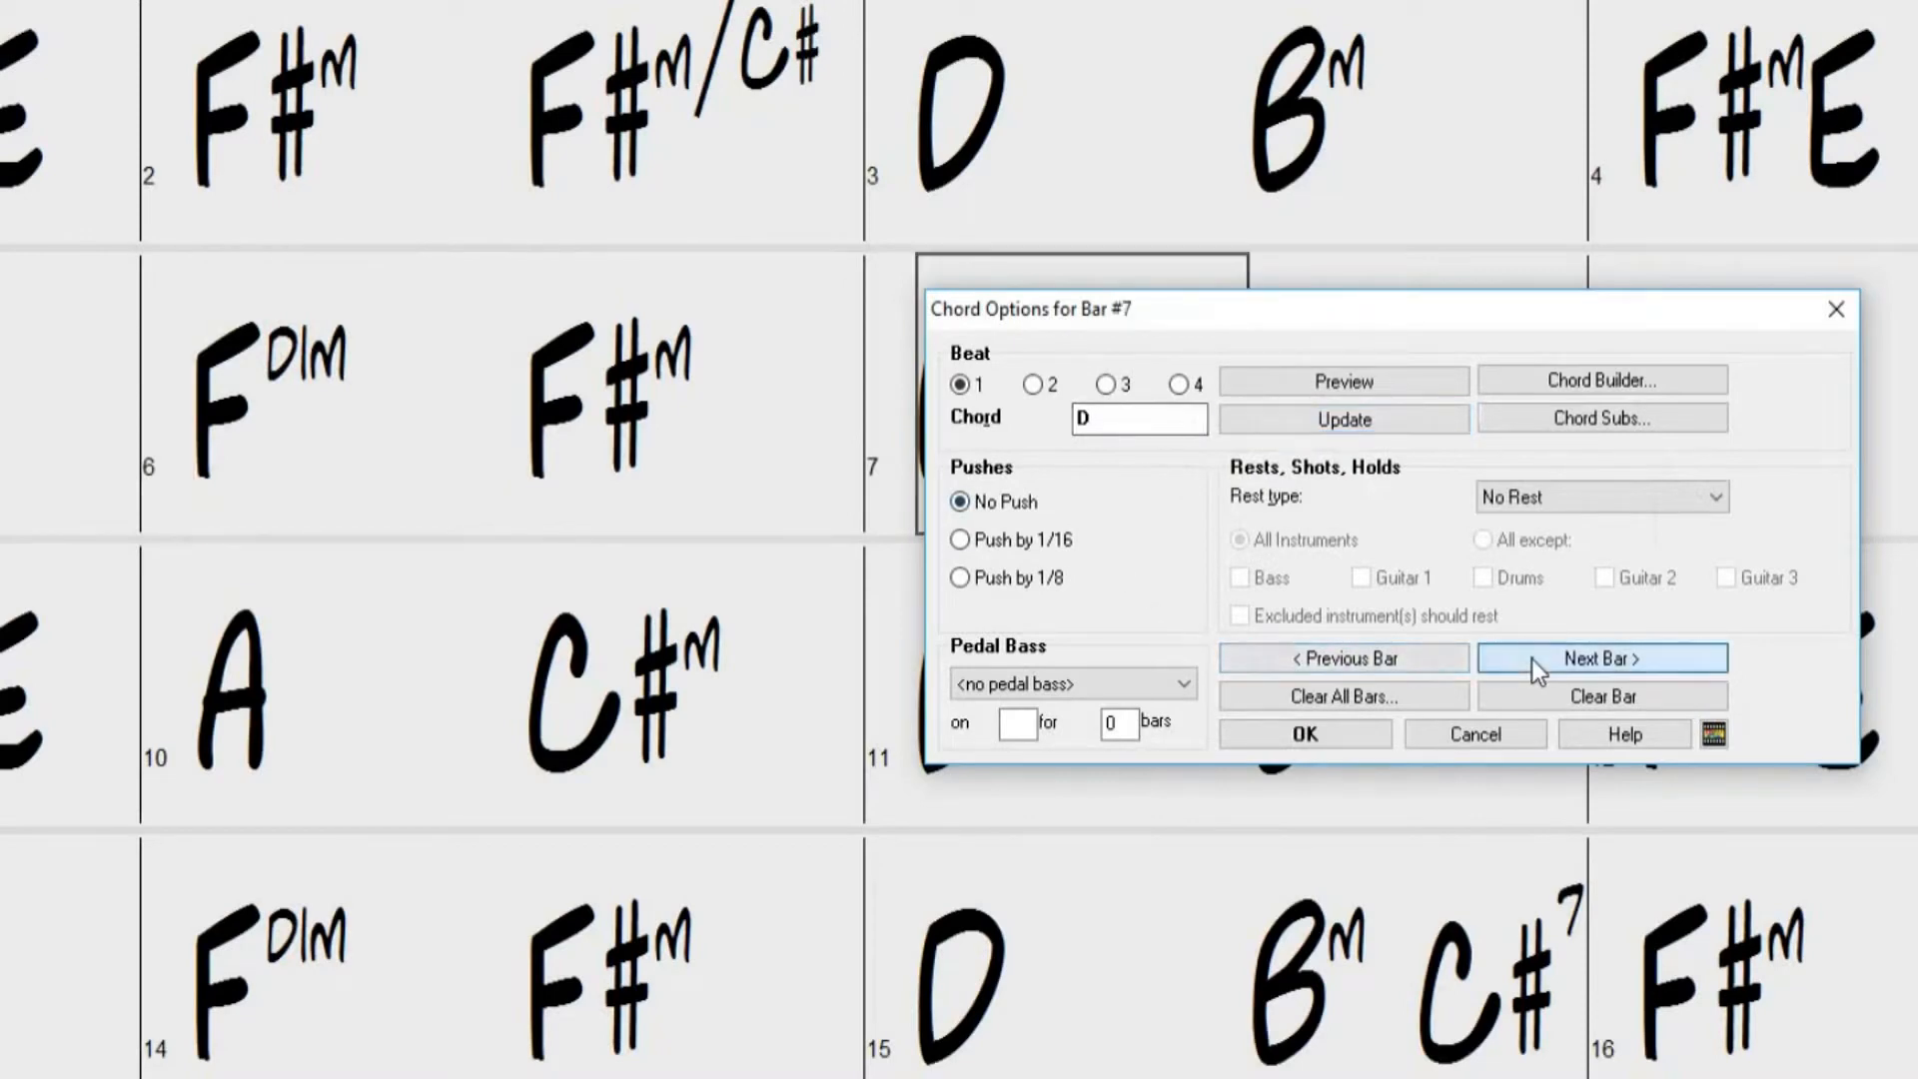
{"action": "left_click", "coordinate": [1343, 657]}
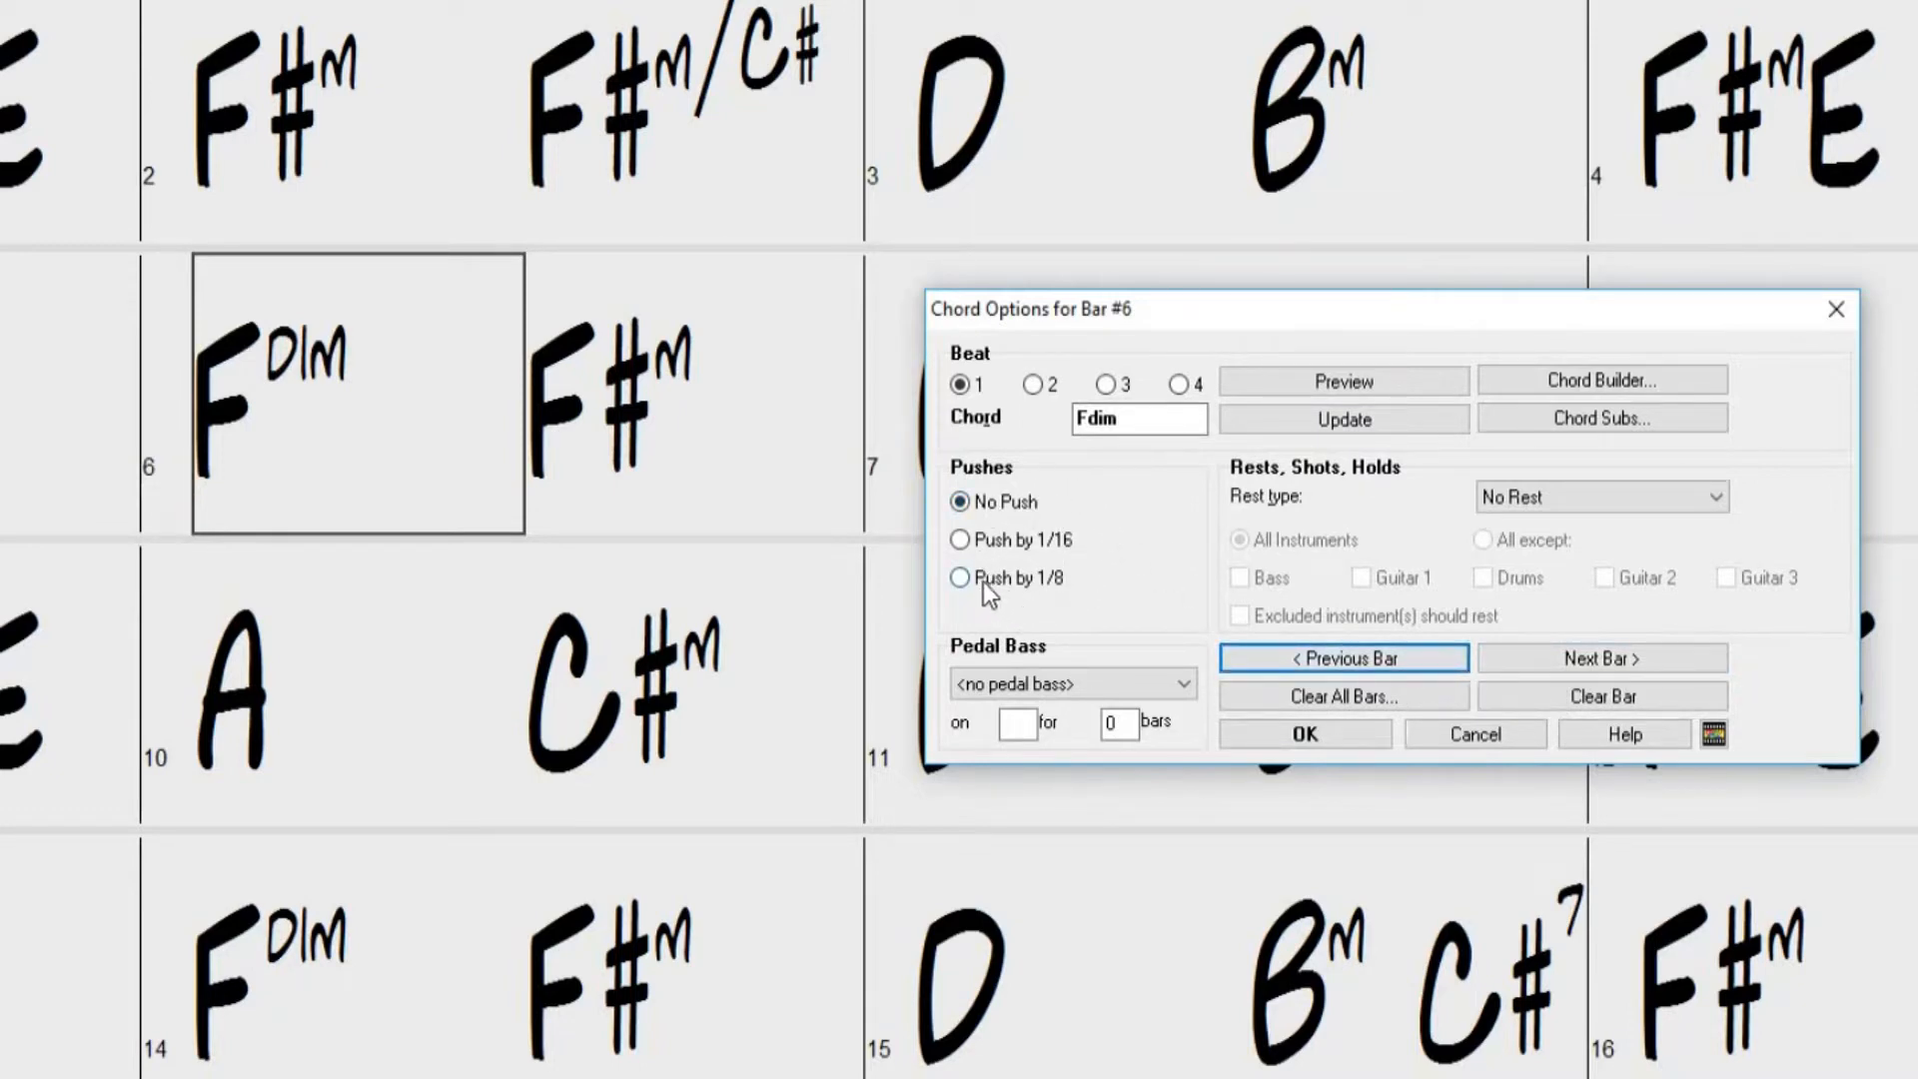
{"action": "left_click", "coordinate": [962, 577]}
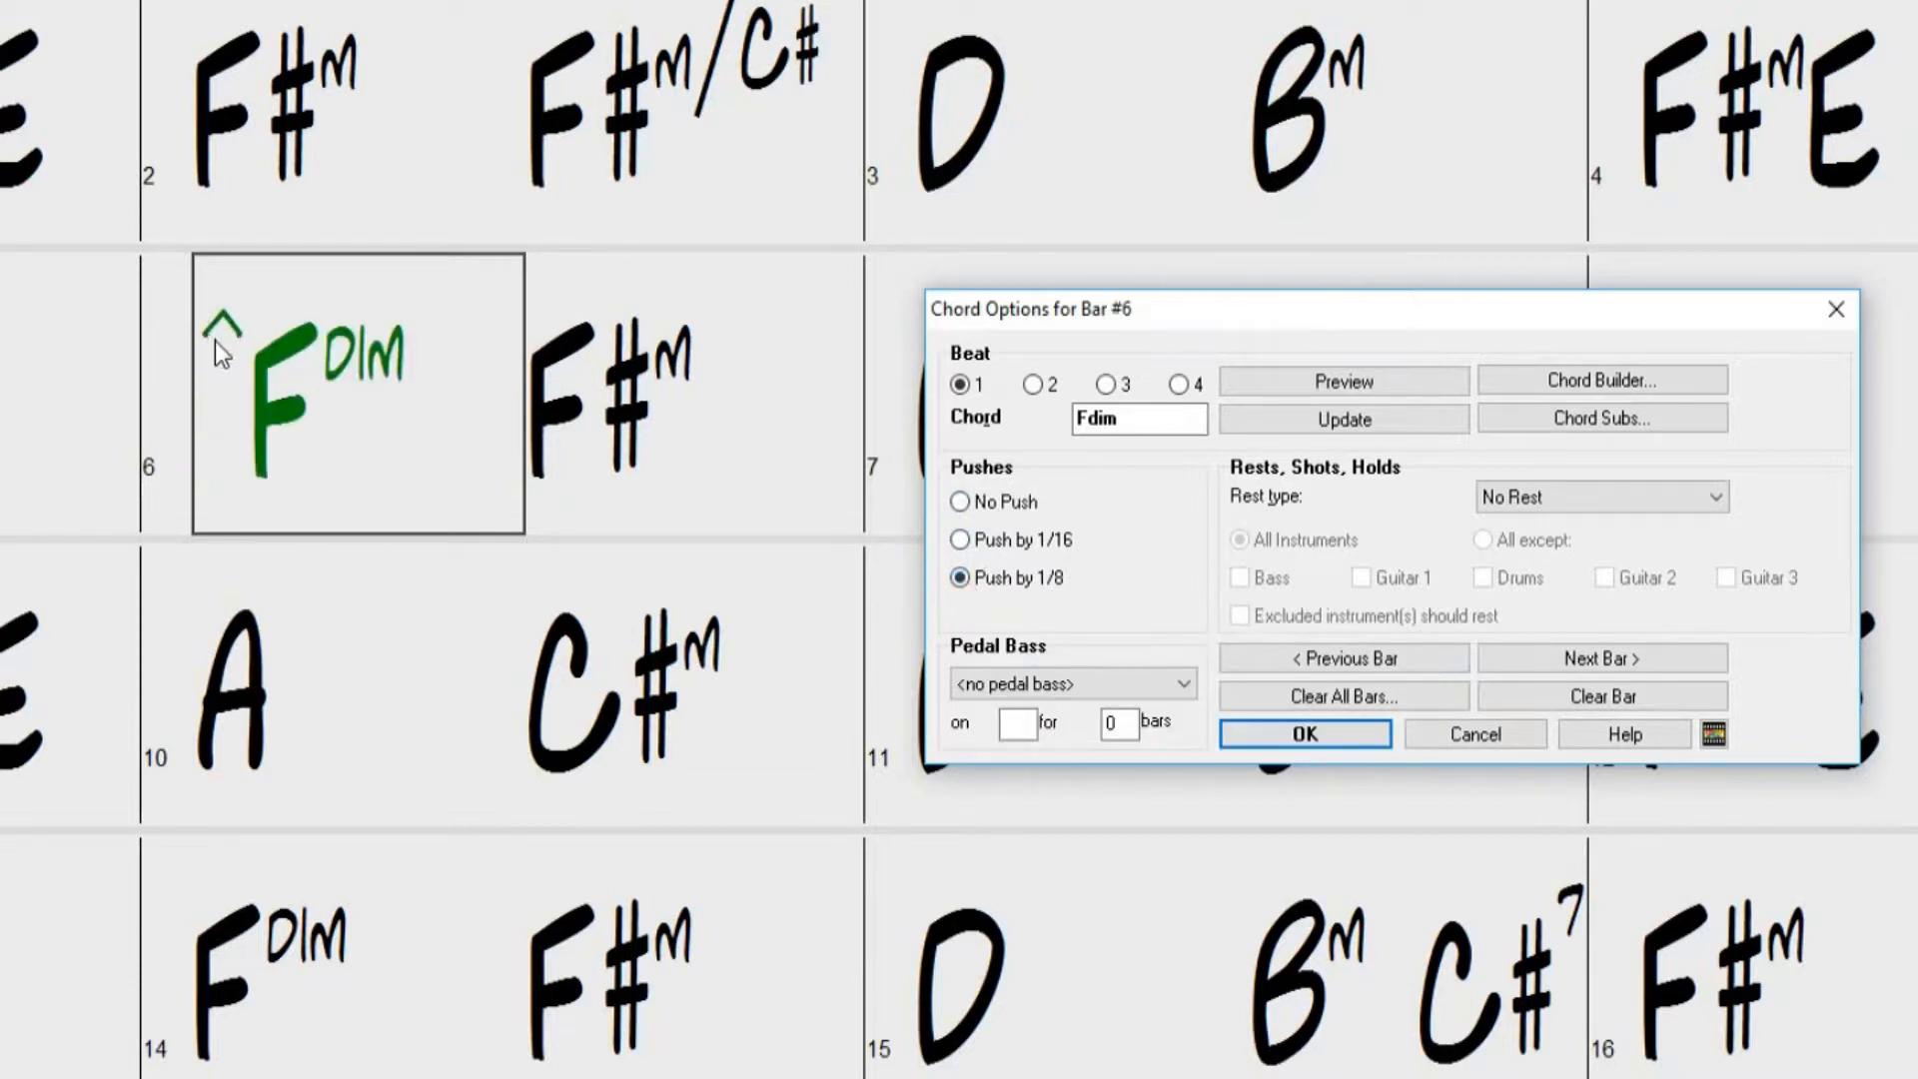
{"action": "left_click", "coordinate": [961, 539]}
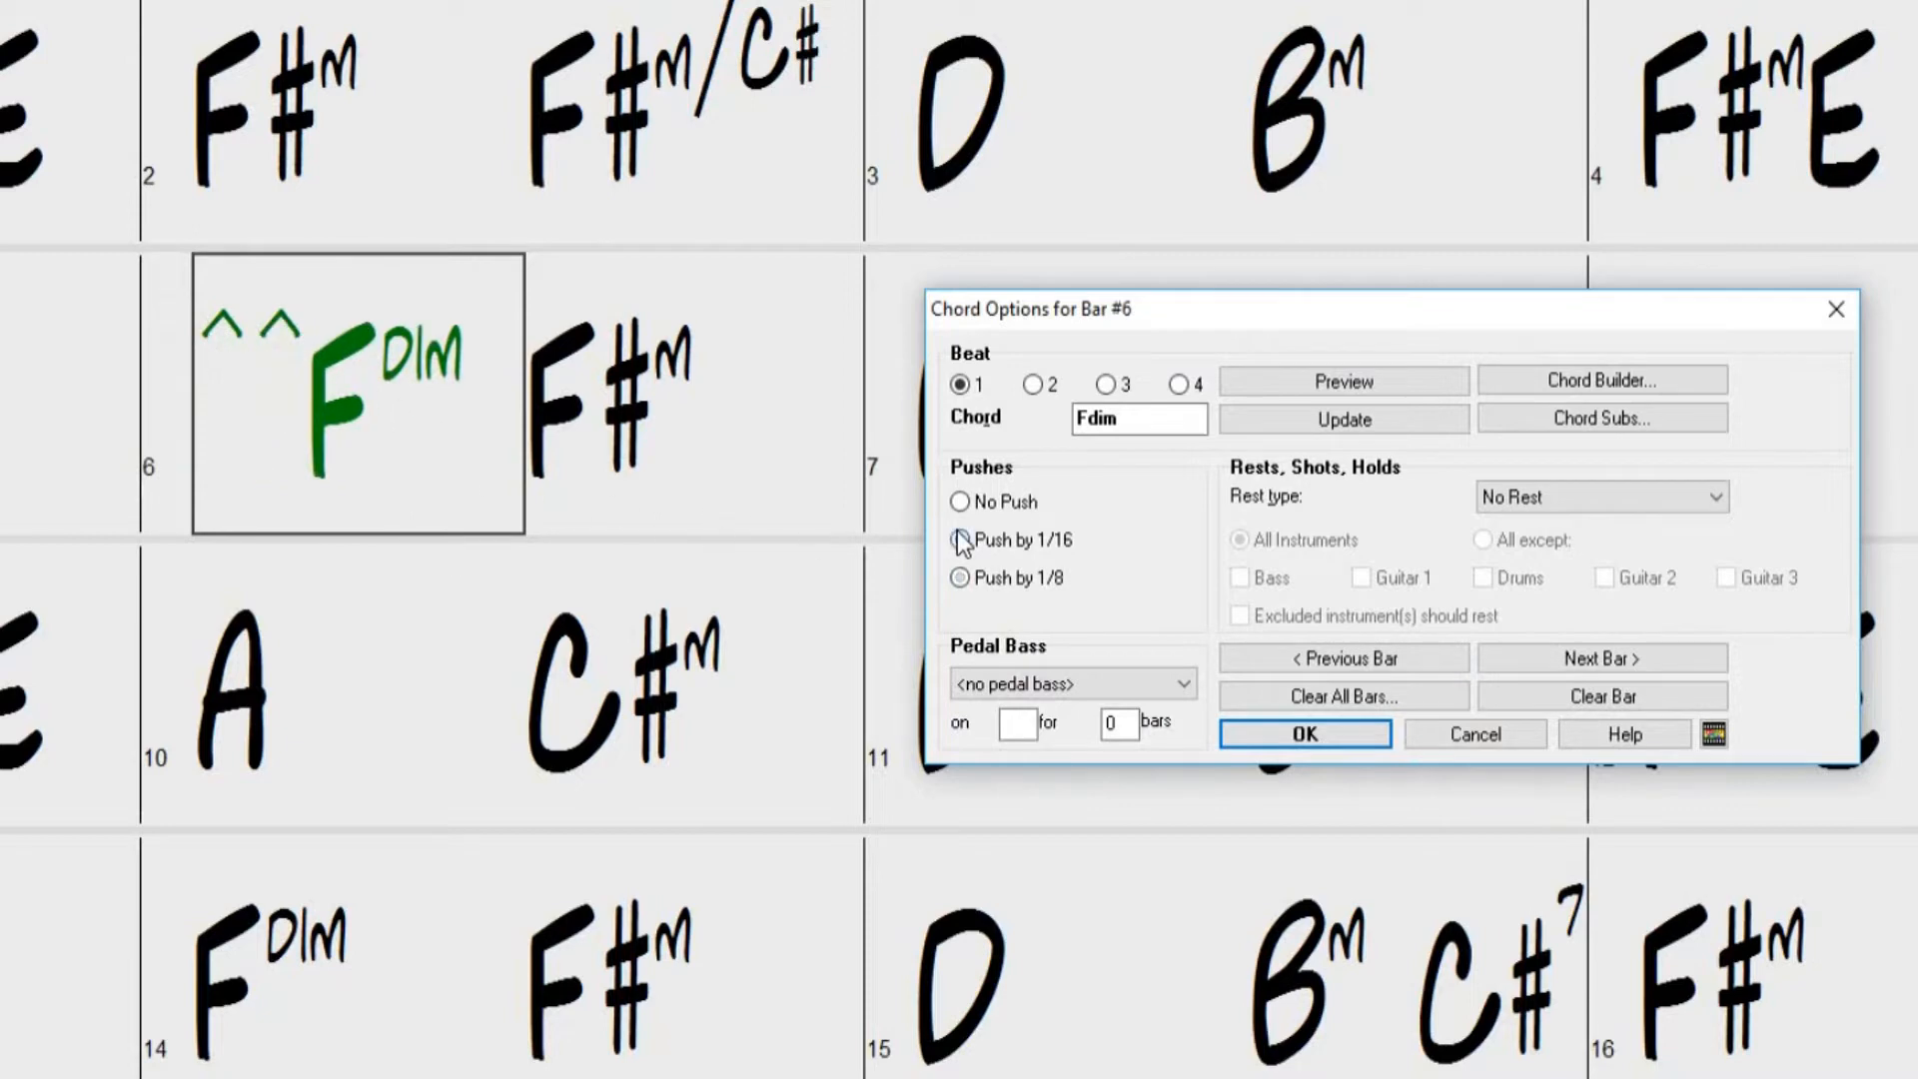
{"action": "left_click", "coordinate": [961, 539]}
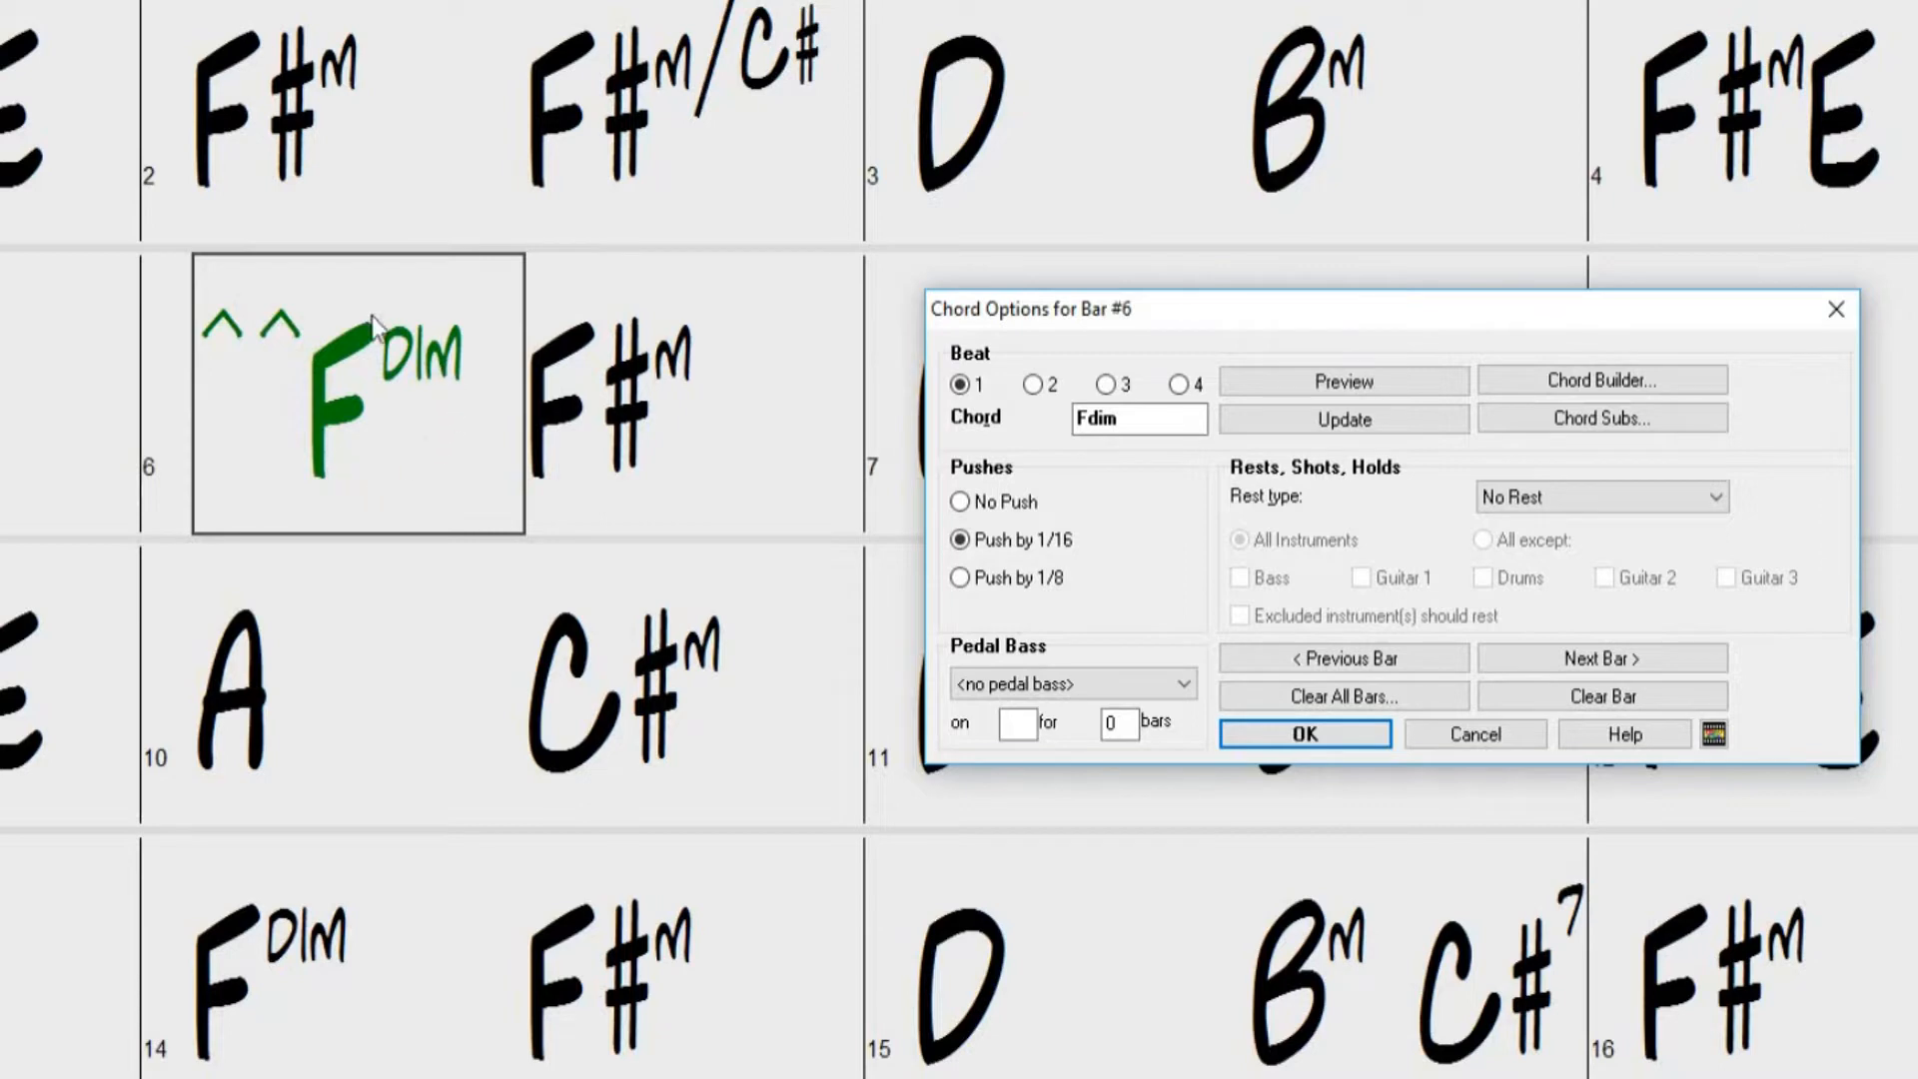
{"action": "mouse_move", "coordinate": [903, 498]}
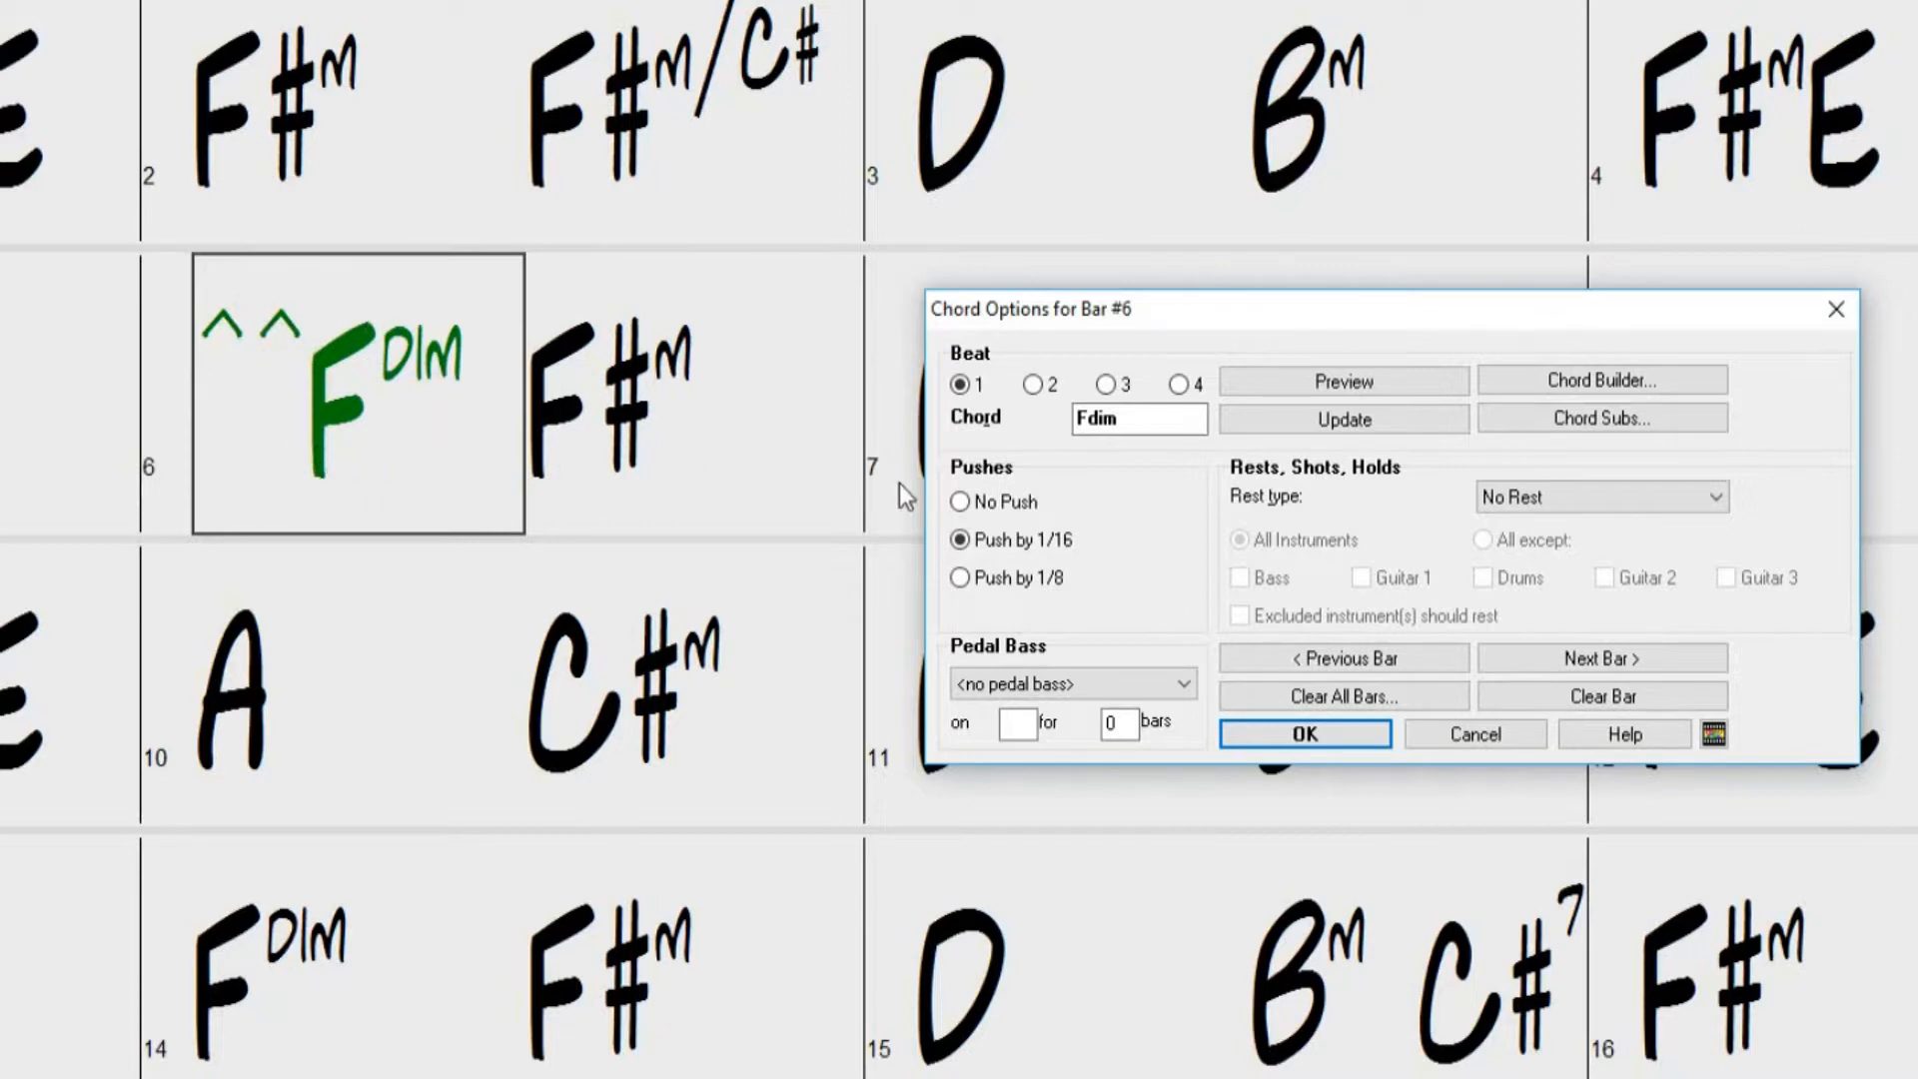
{"action": "left_click", "coordinate": [961, 502]}
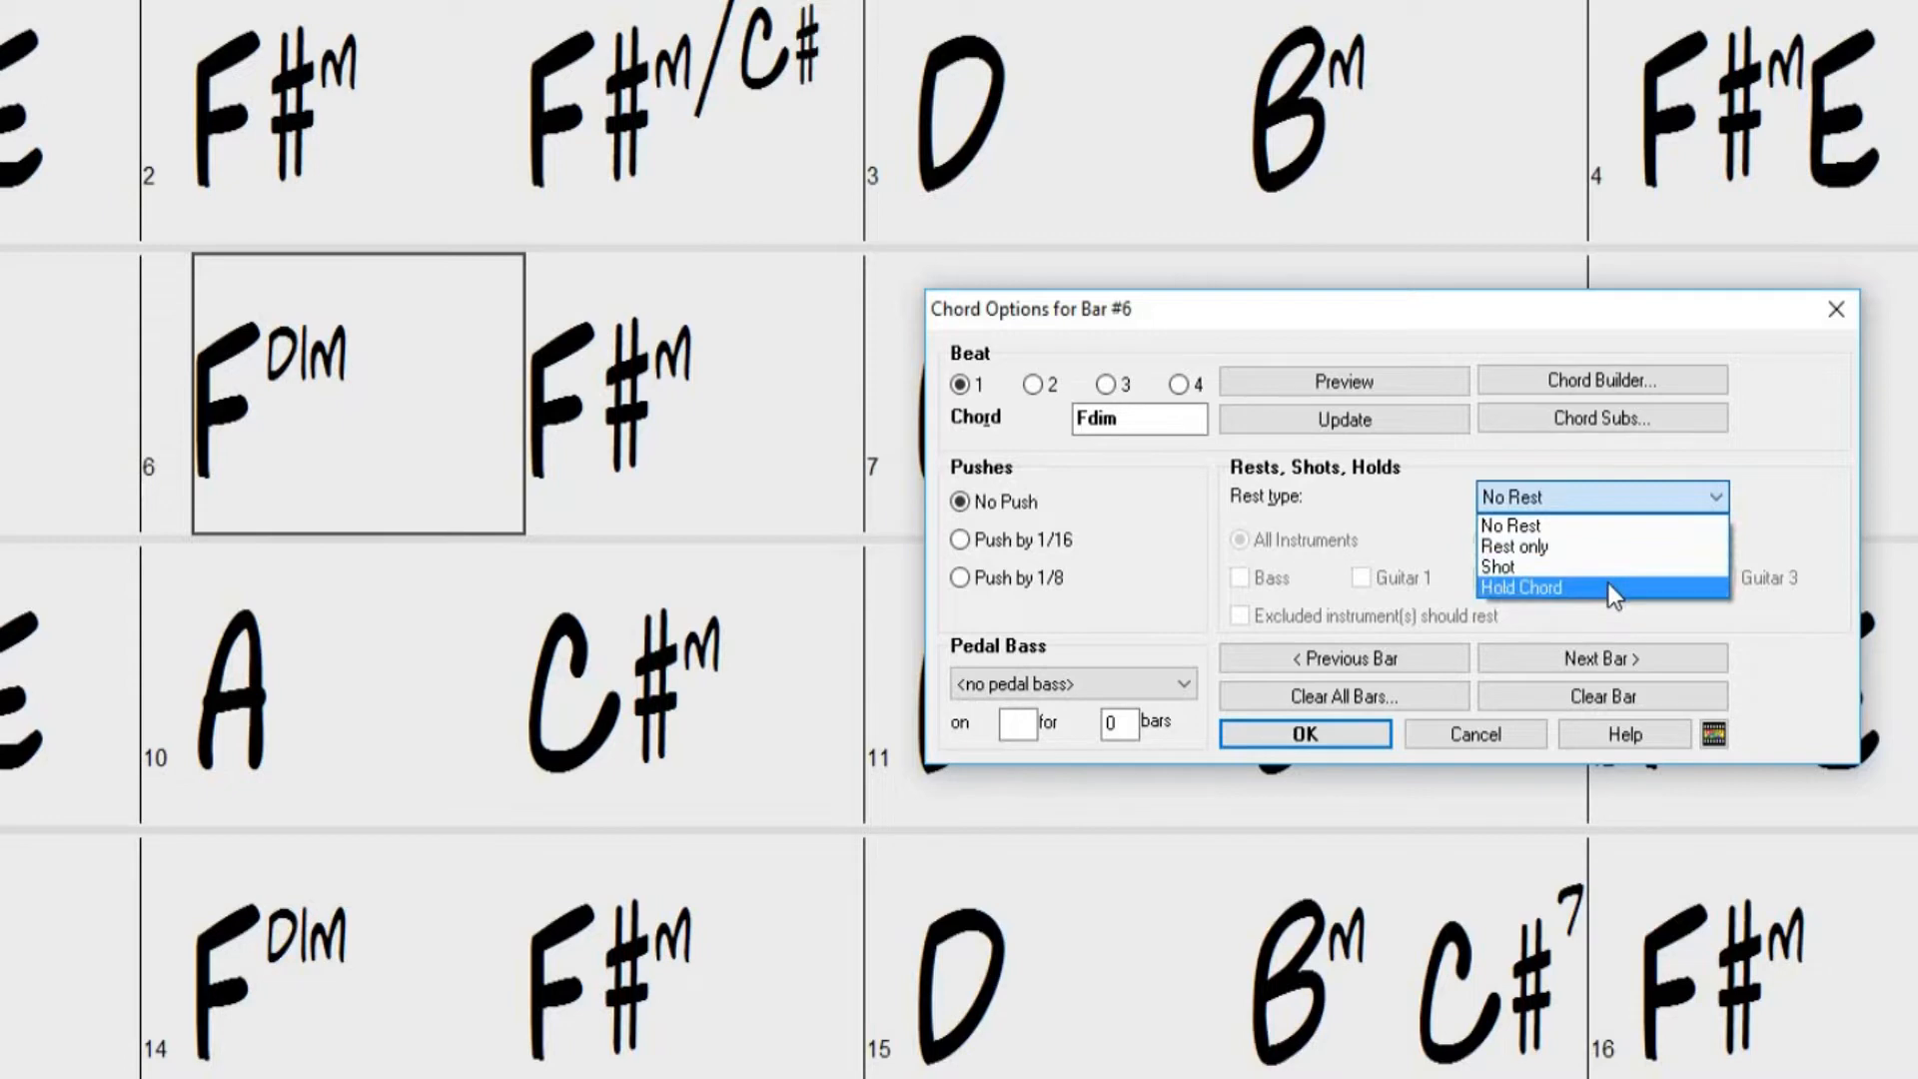
Try bar 6 as a rest, then a shot, then a held chord
{"action": "left_click", "coordinate": [1512, 545]}
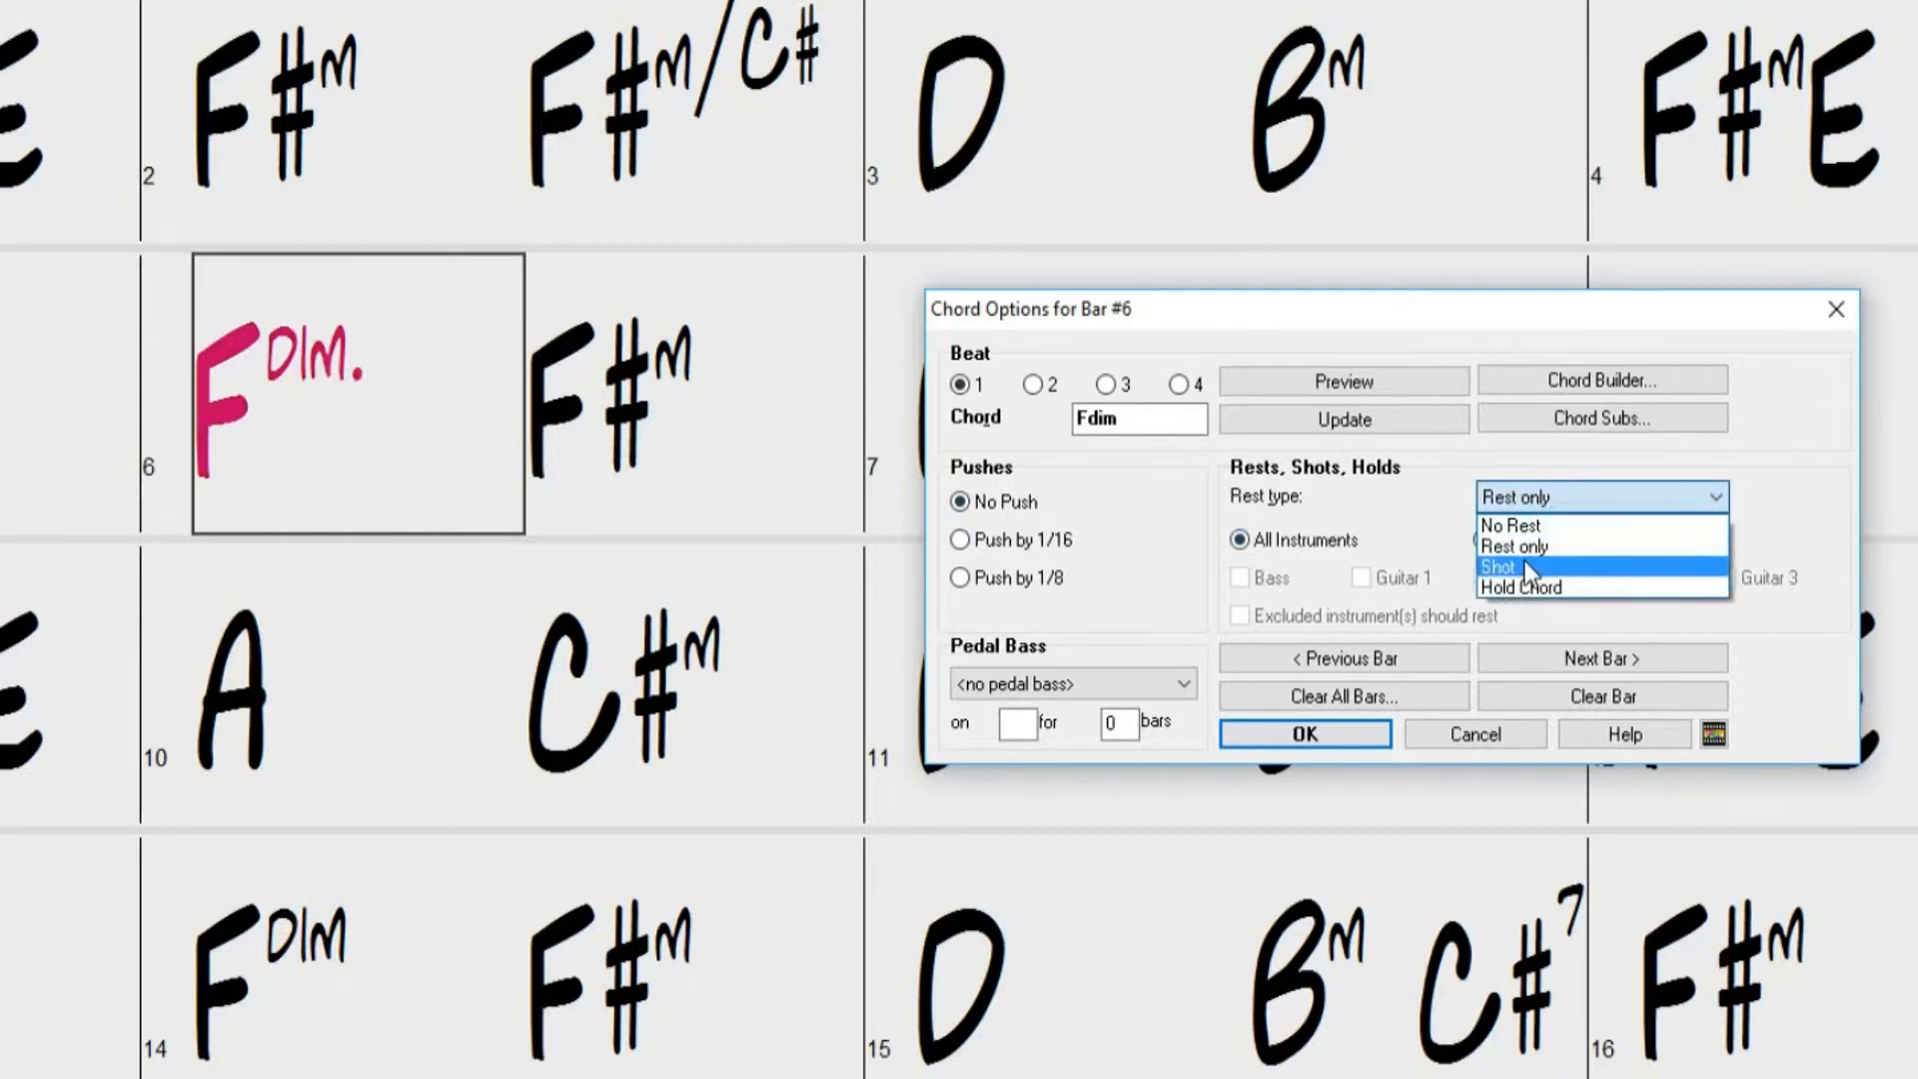
{"action": "left_click", "coordinate": [1498, 565]}
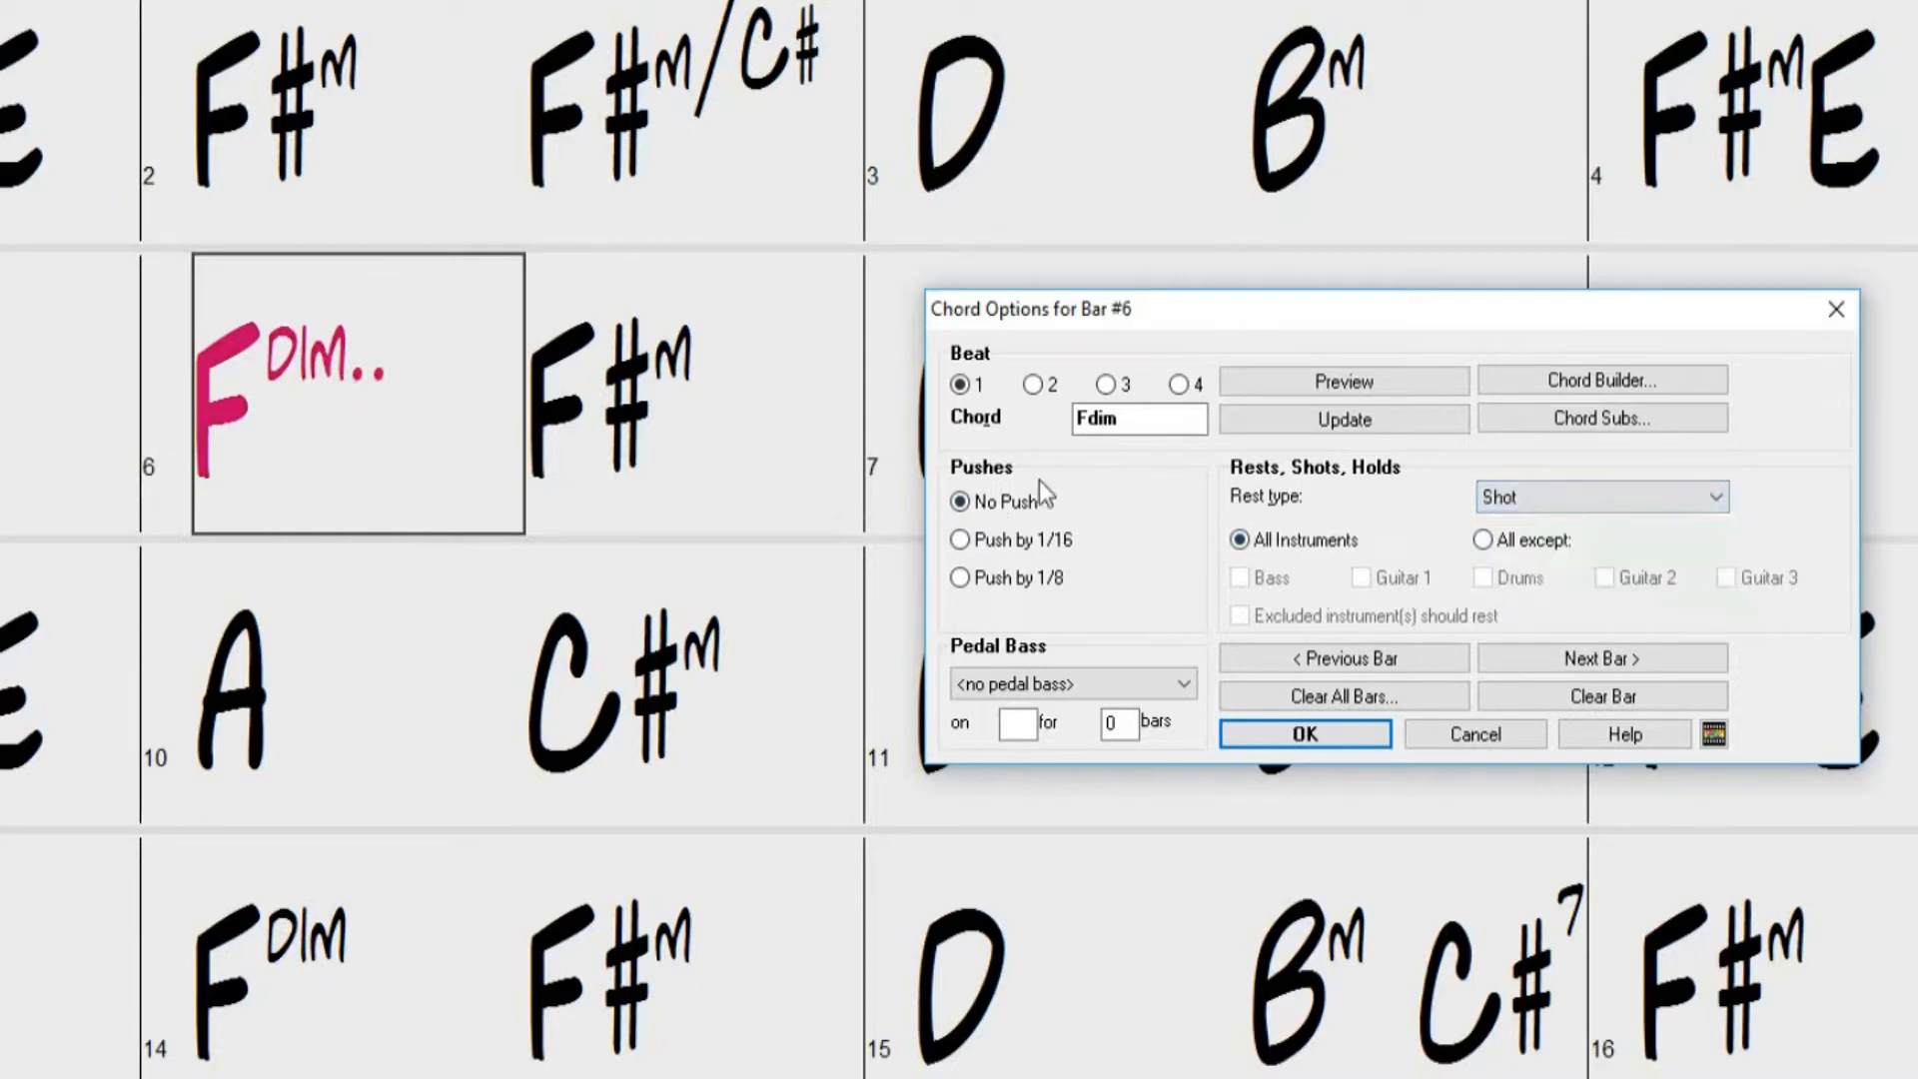
{"action": "left_click", "coordinate": [1601, 497]}
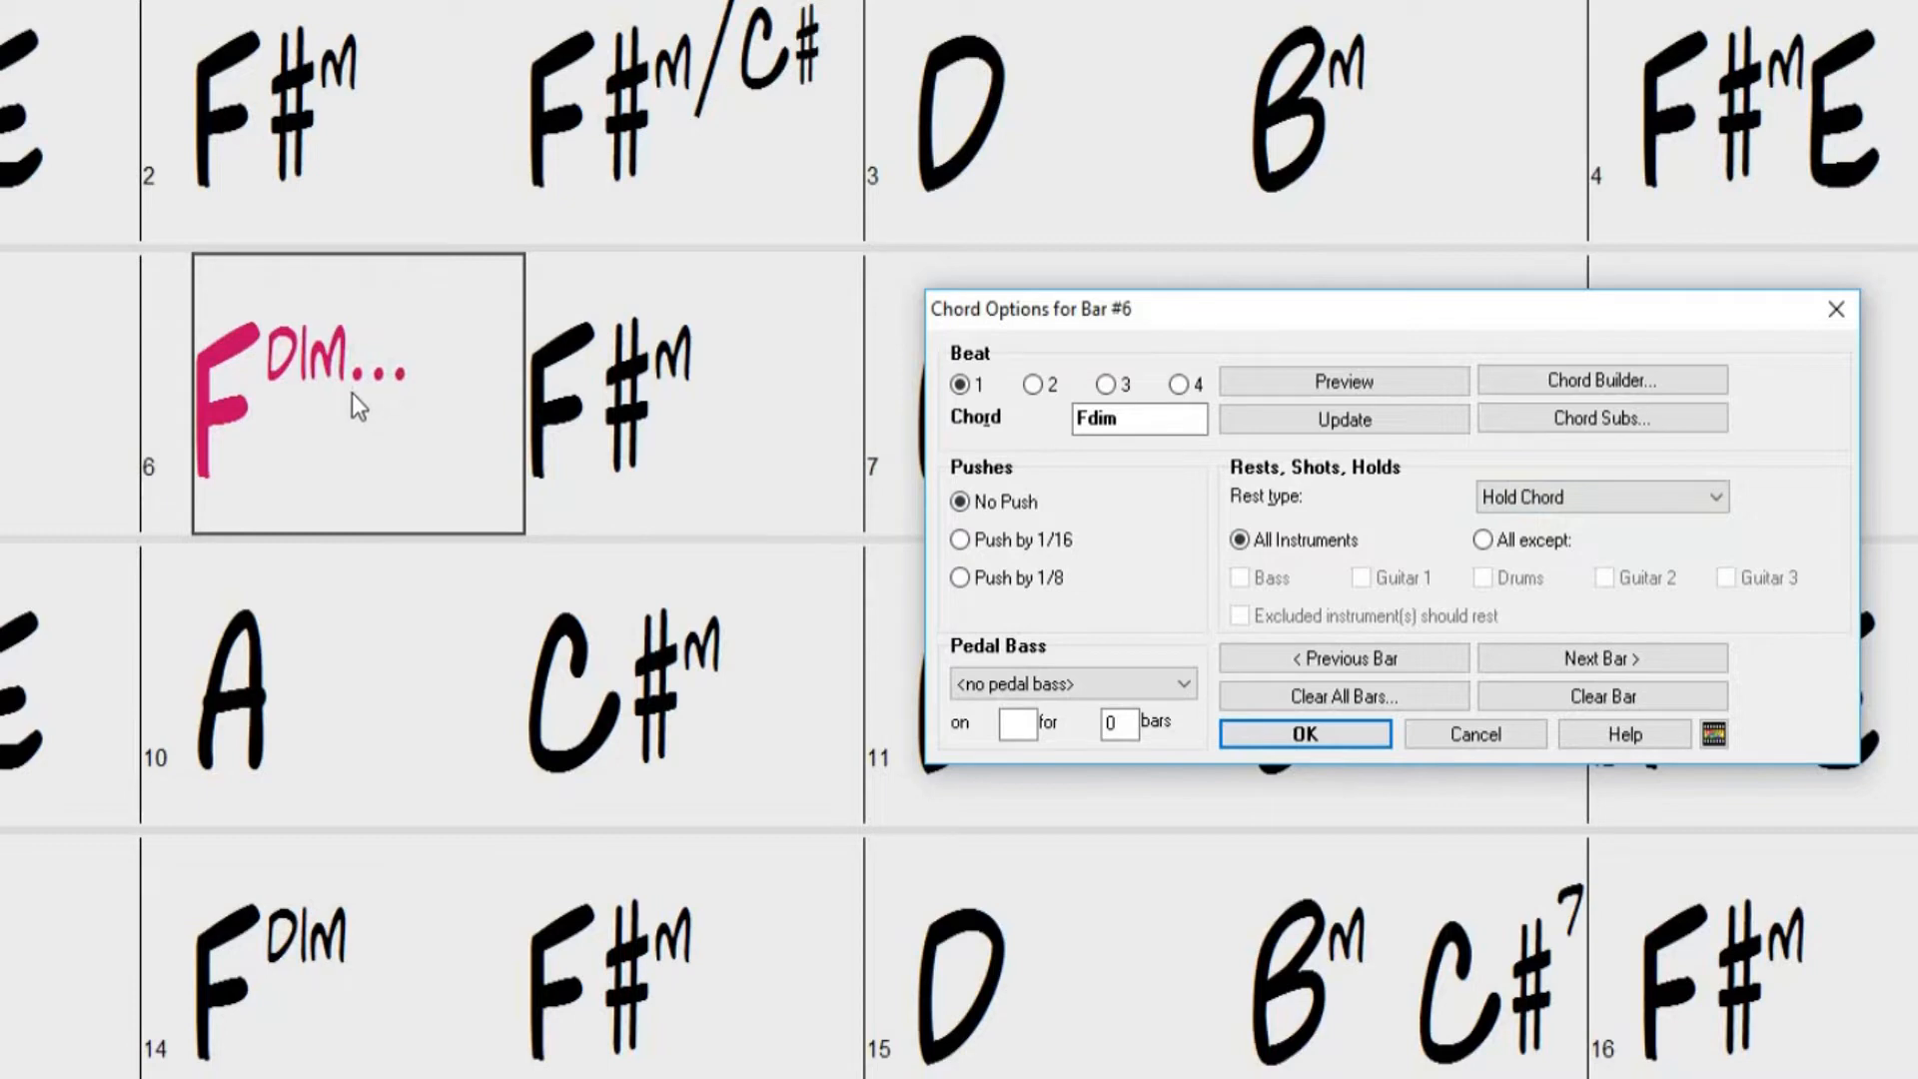
{"action": "mouse_move", "coordinate": [444, 482]}
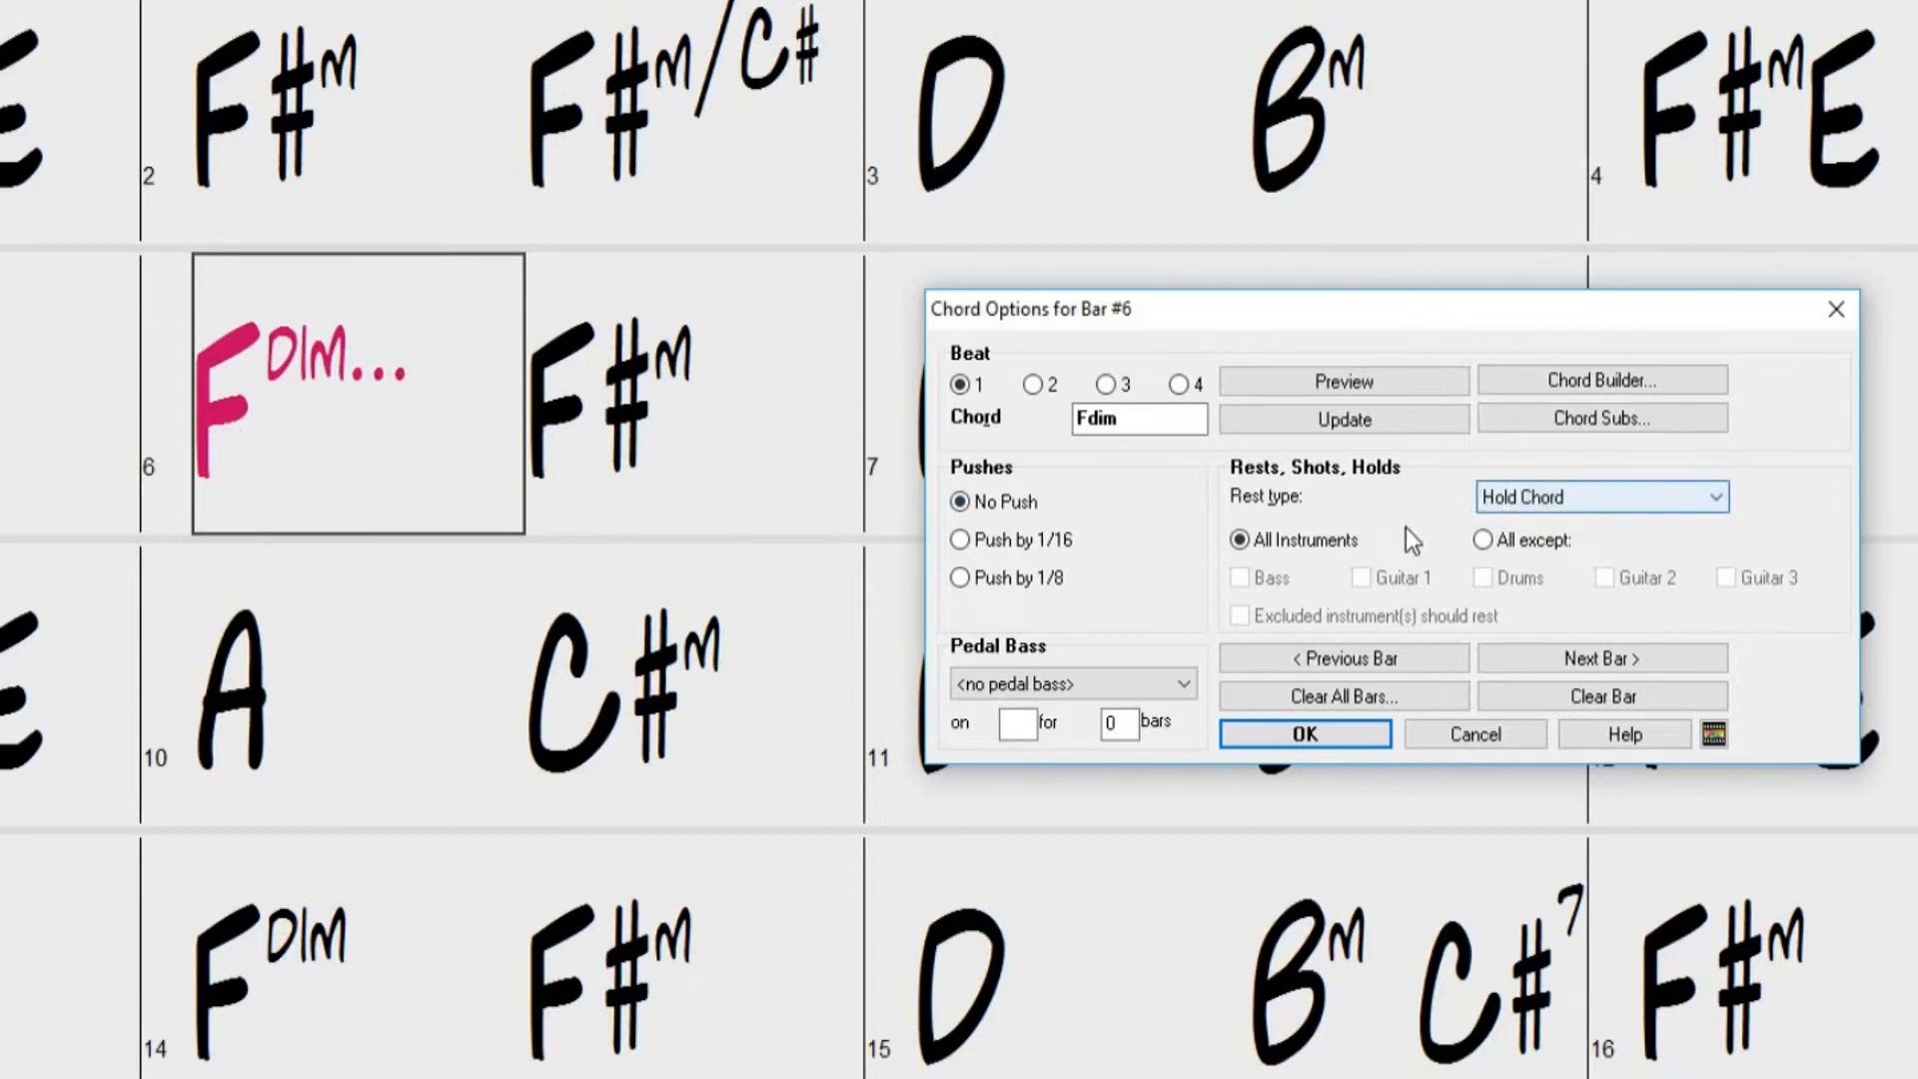
Limit the hold to all except bass and drums, then clear bar 6 back to plain Fdim
{"action": "left_click", "coordinate": [1239, 539]}
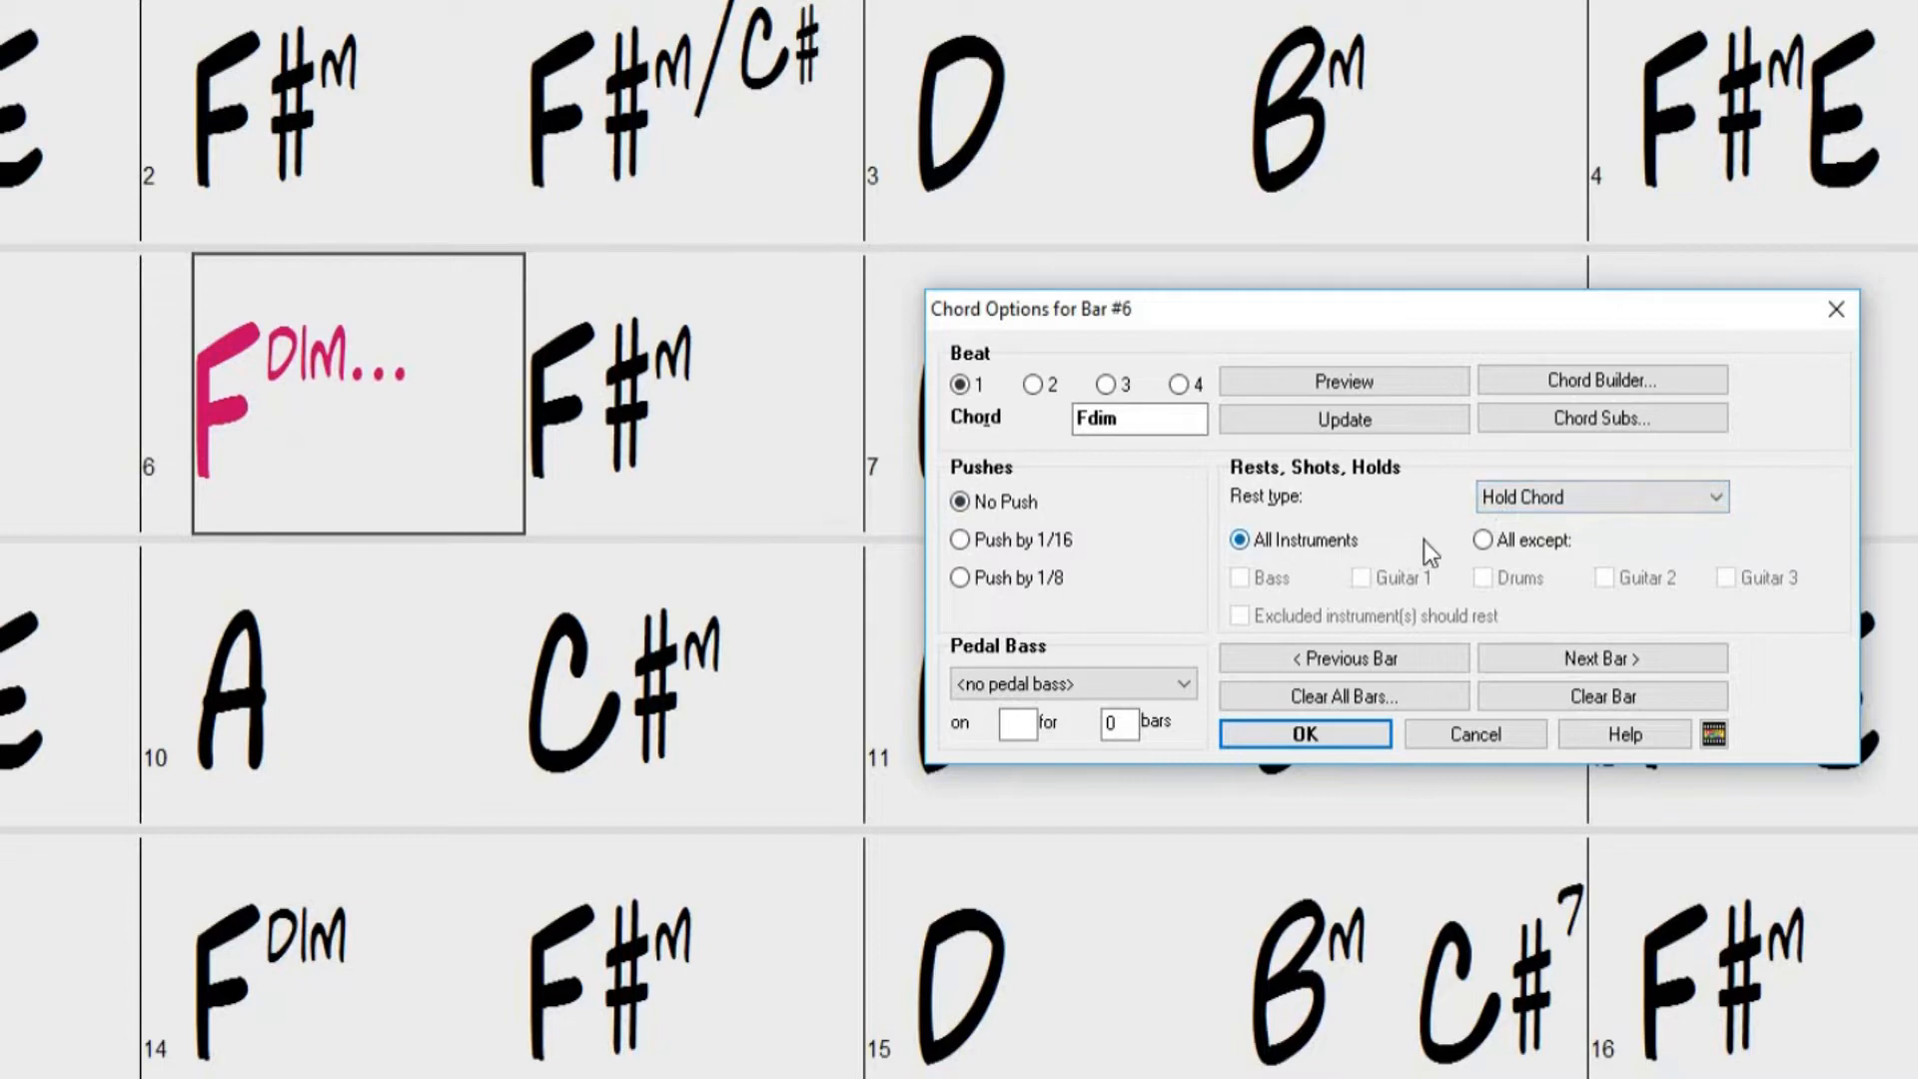
{"action": "mouse_move", "coordinate": [1306, 540]}
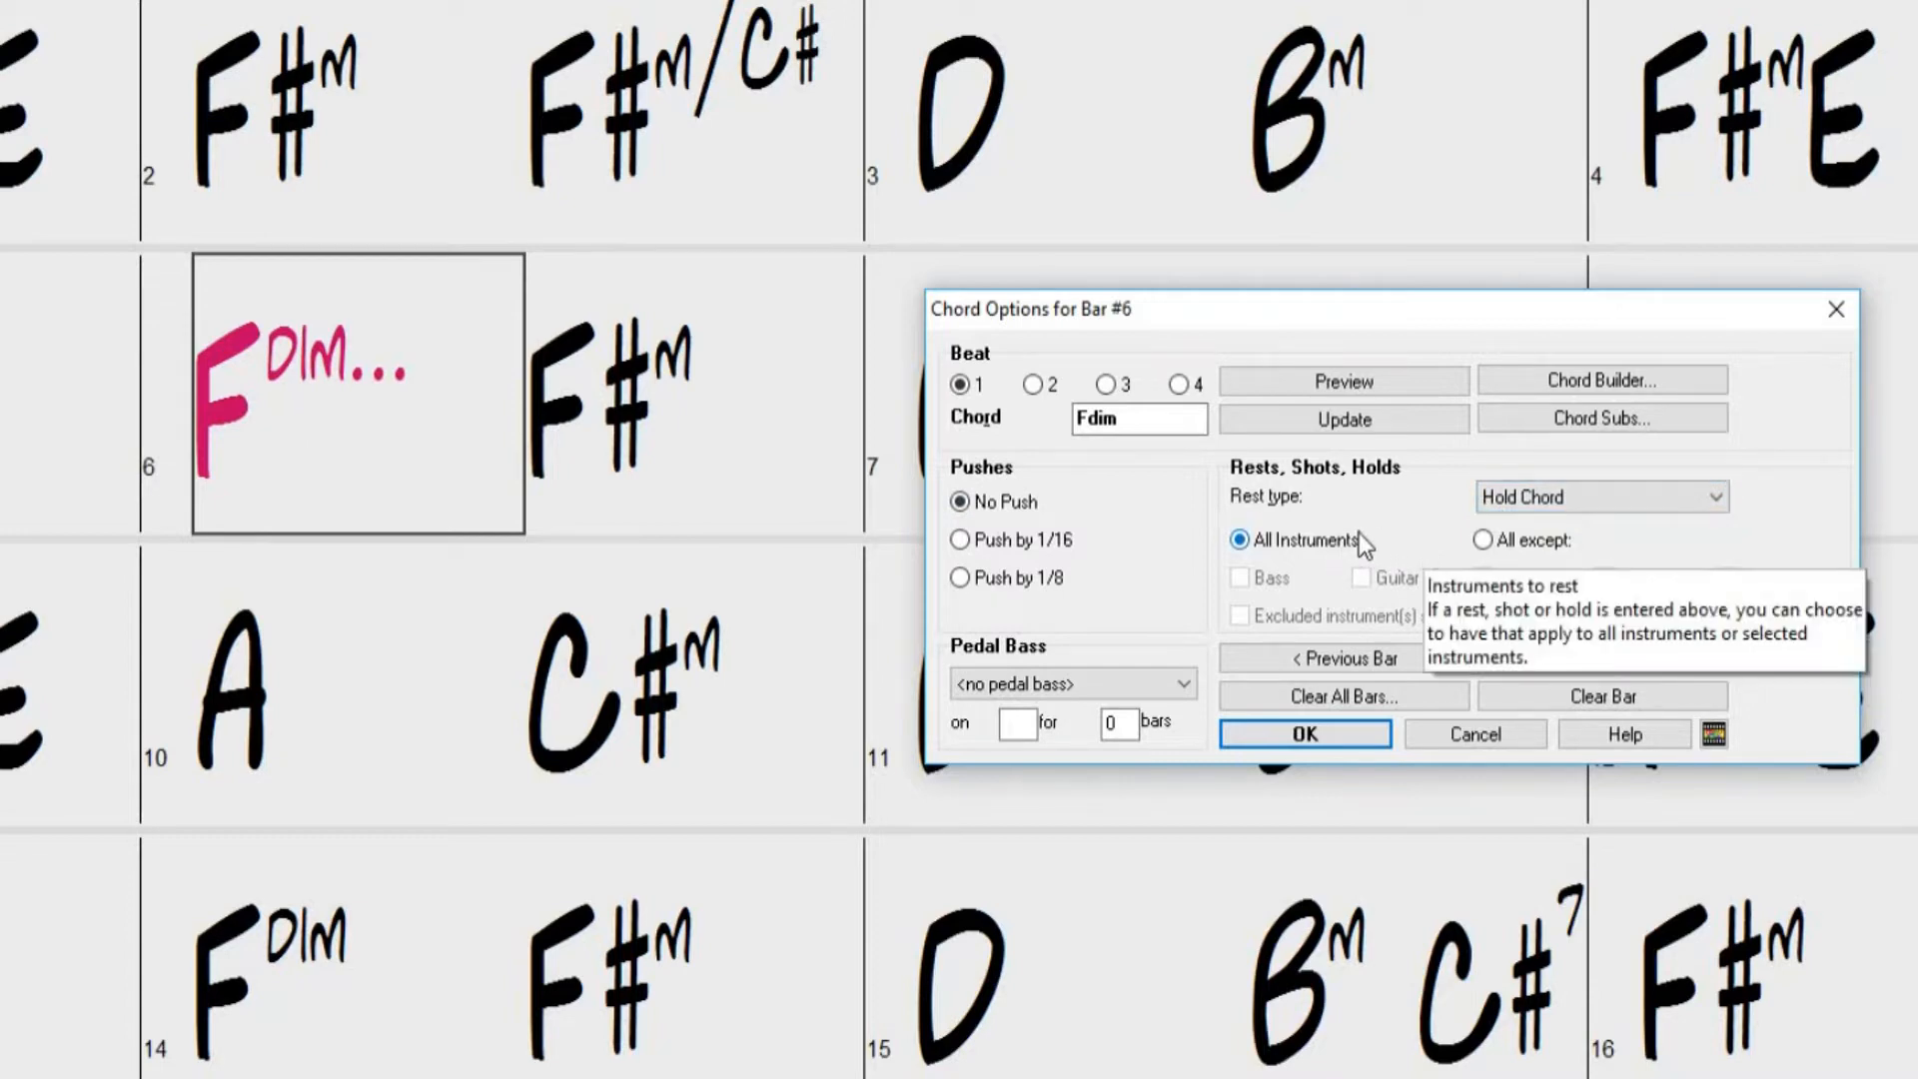
{"action": "mouse_move", "coordinate": [1487, 566]}
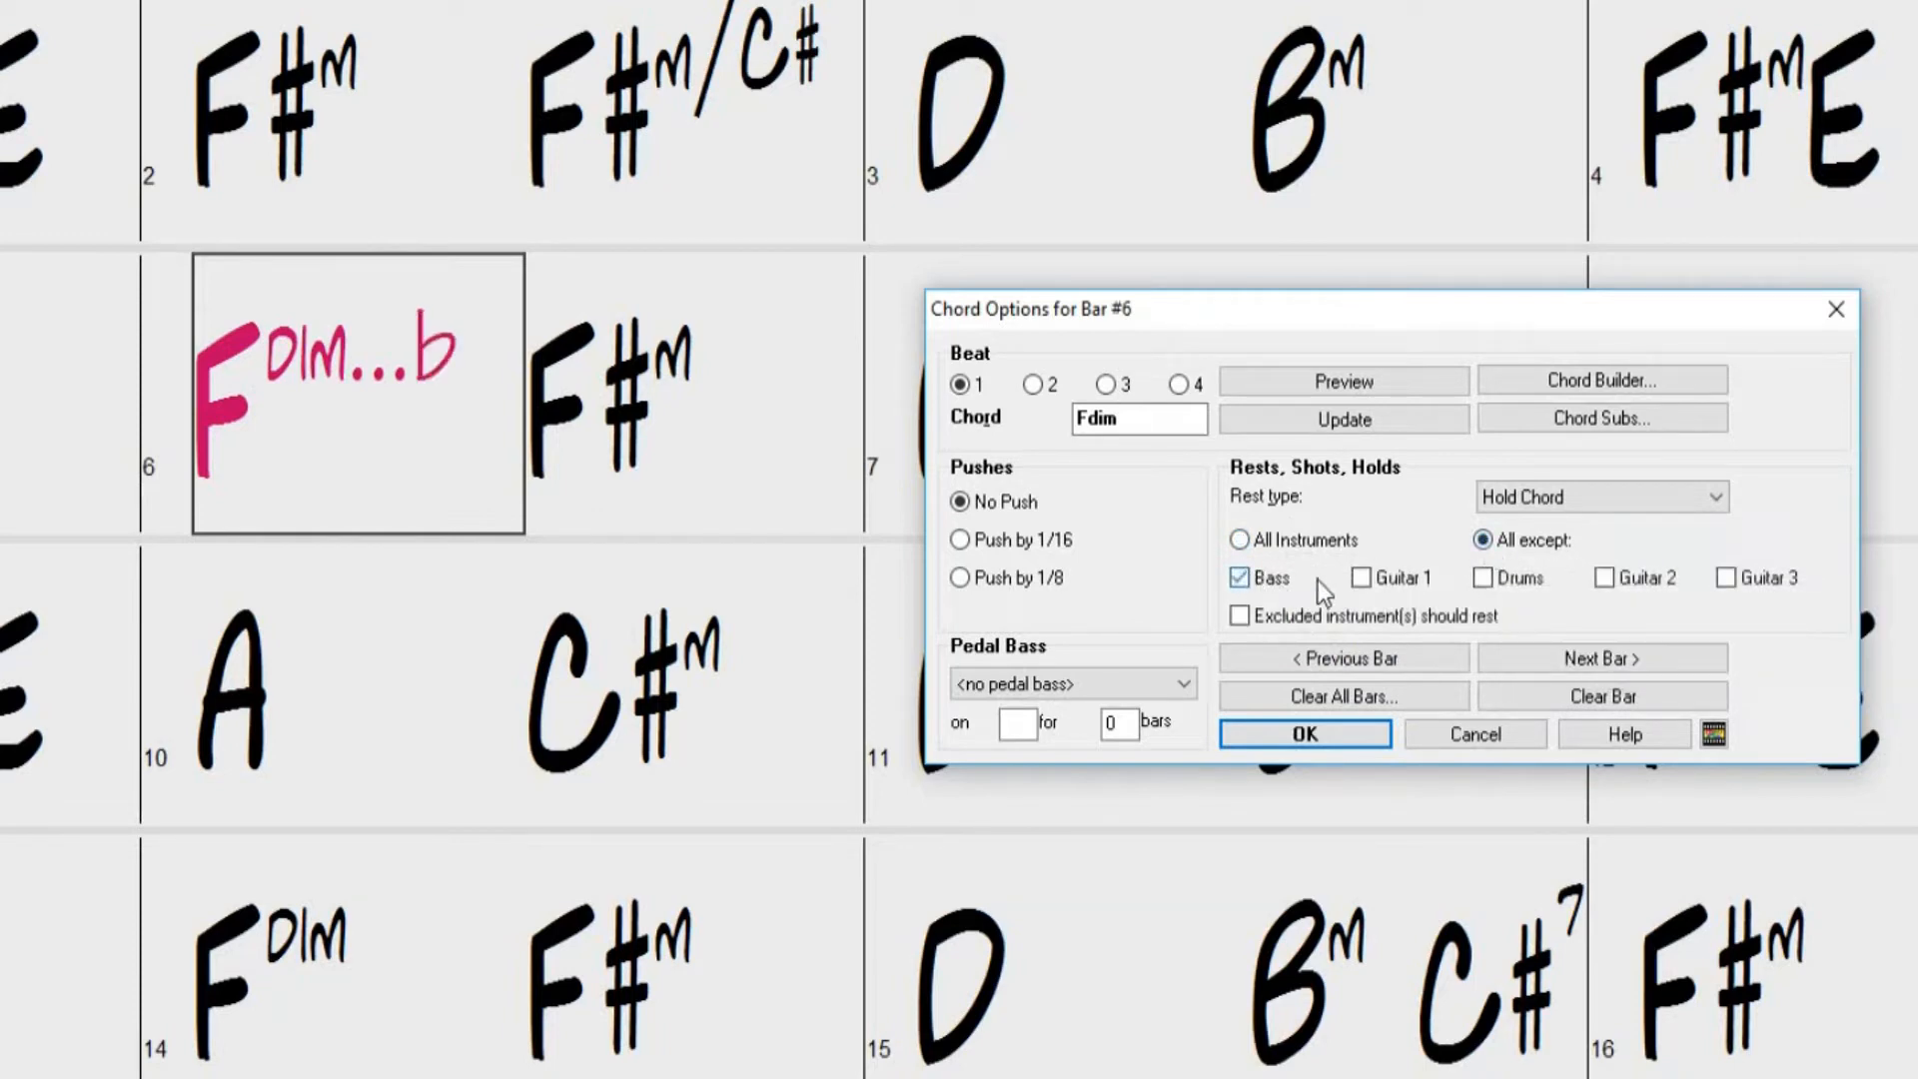
{"action": "left_click", "coordinate": [1483, 576]}
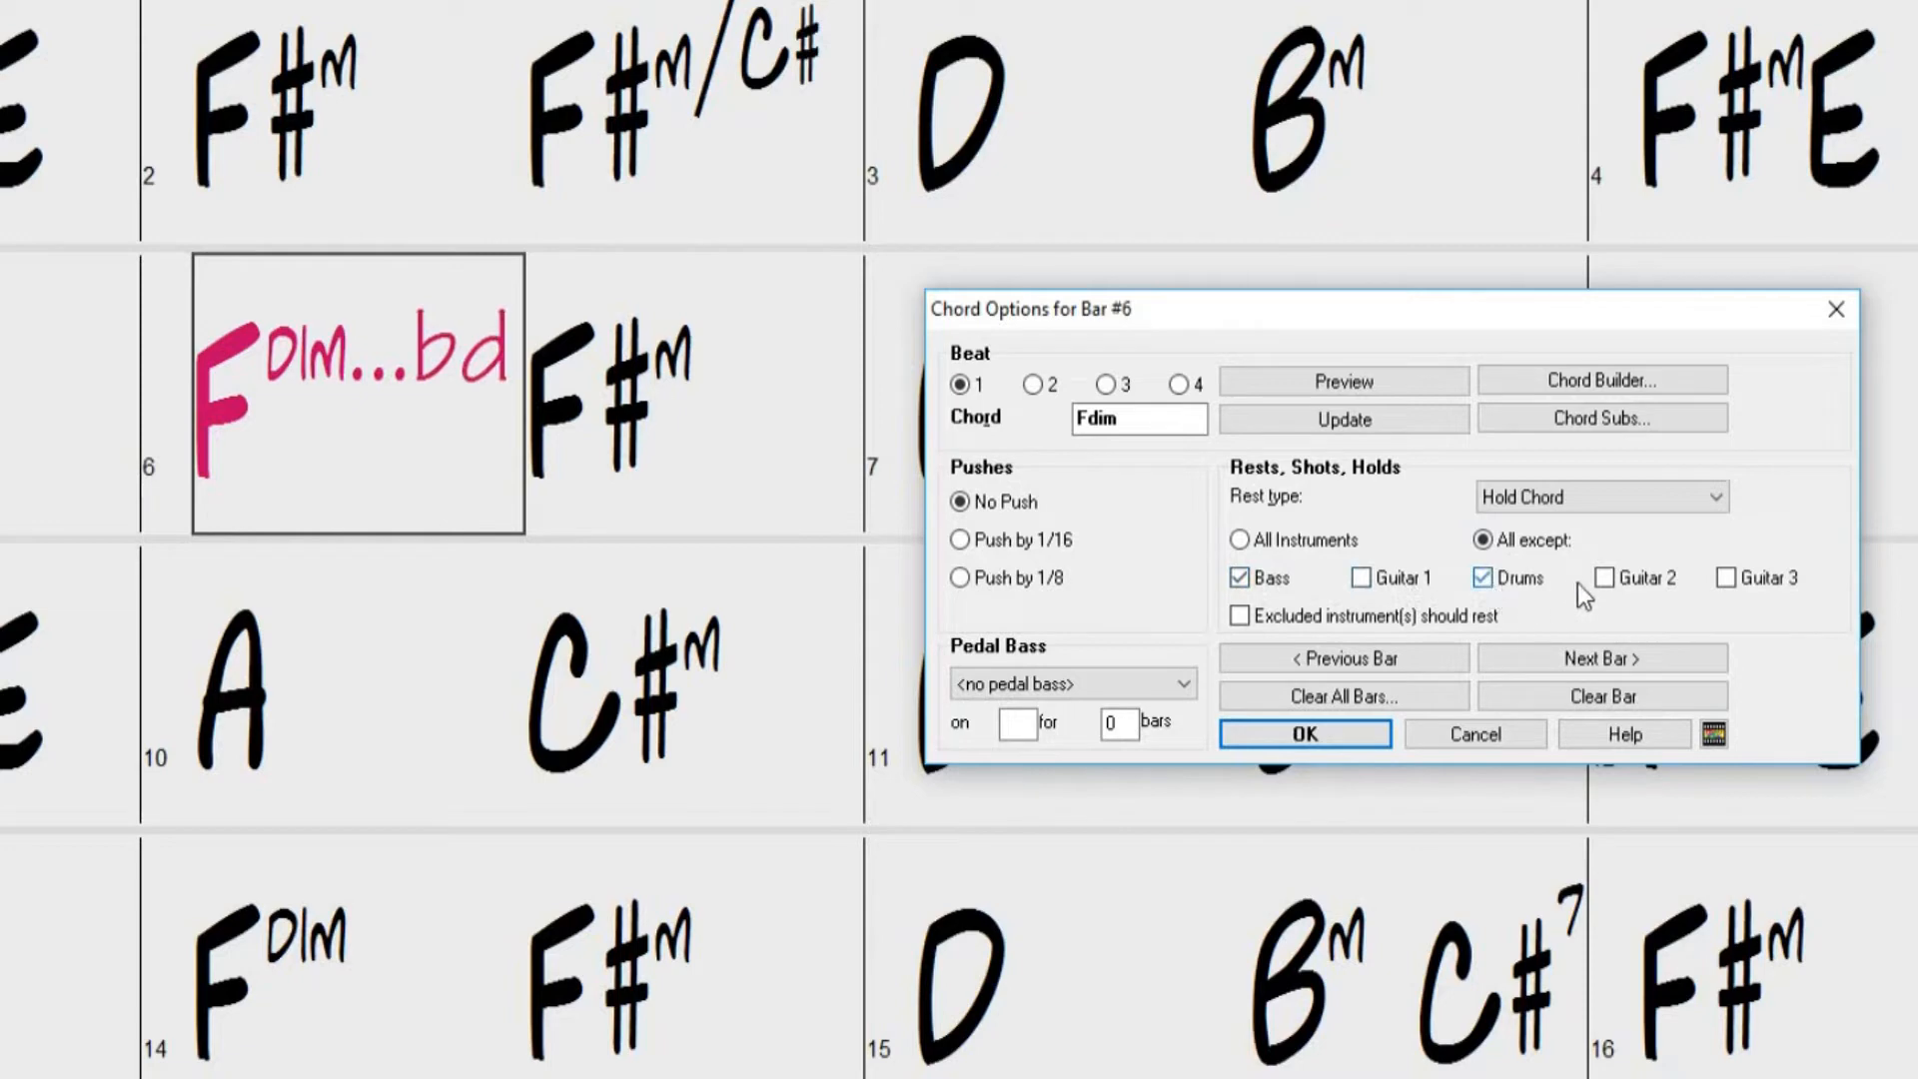
{"action": "left_click", "coordinate": [1604, 578]}
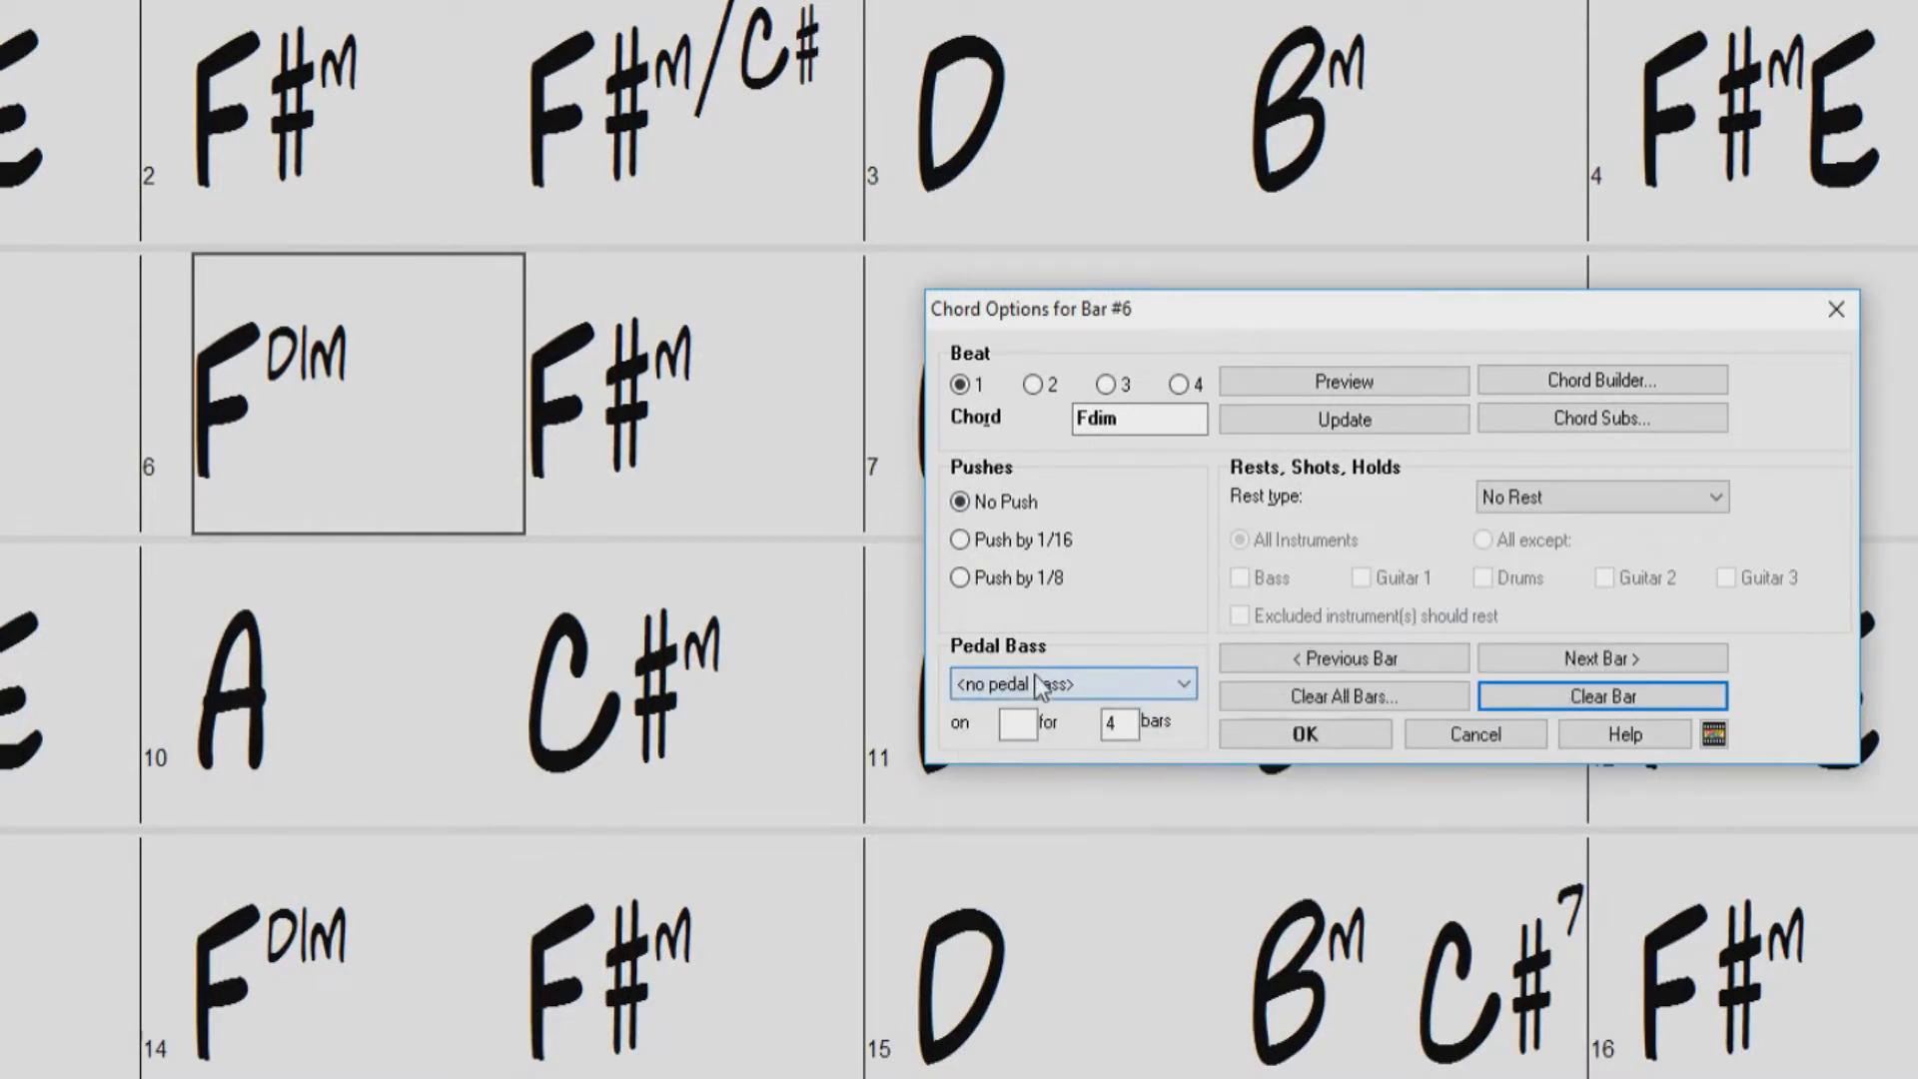
{"action": "mouse_move", "coordinate": [1039, 703]}
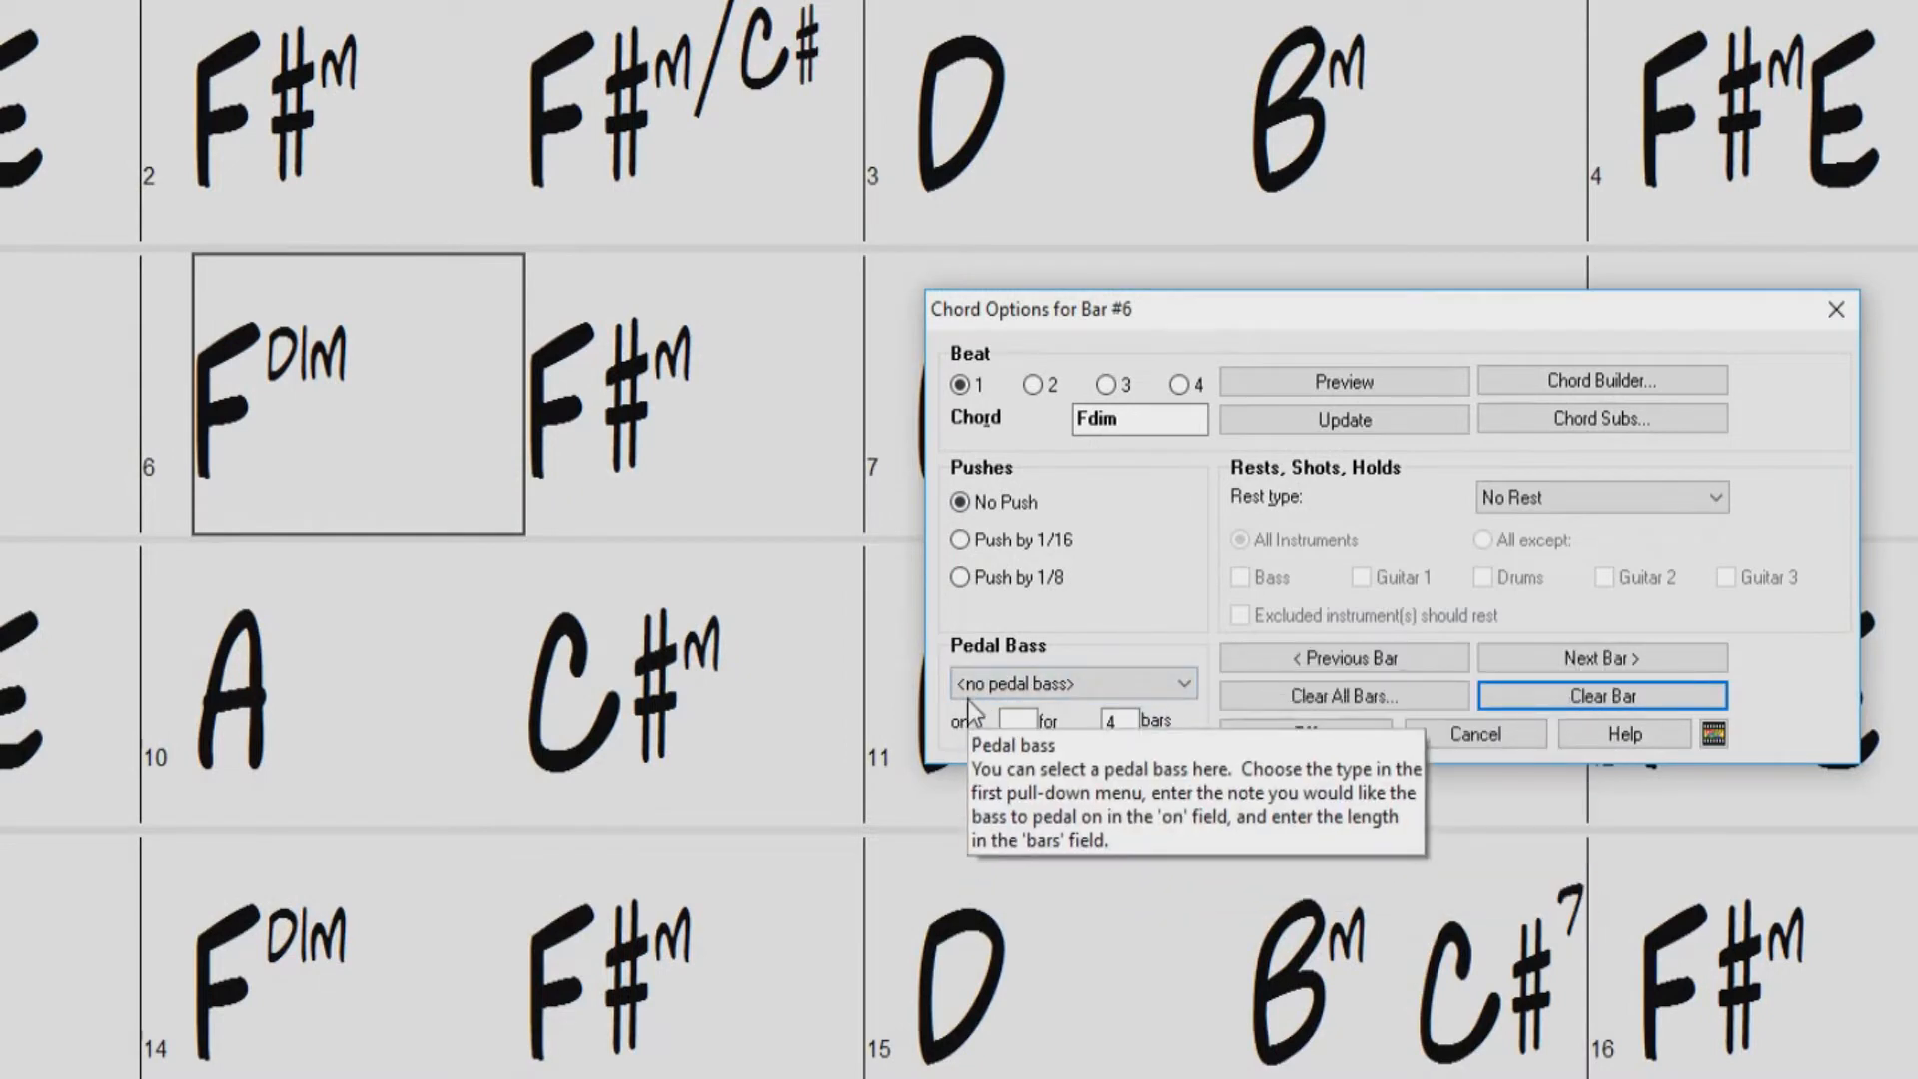
{"action": "mouse_move", "coordinate": [1197, 765]}
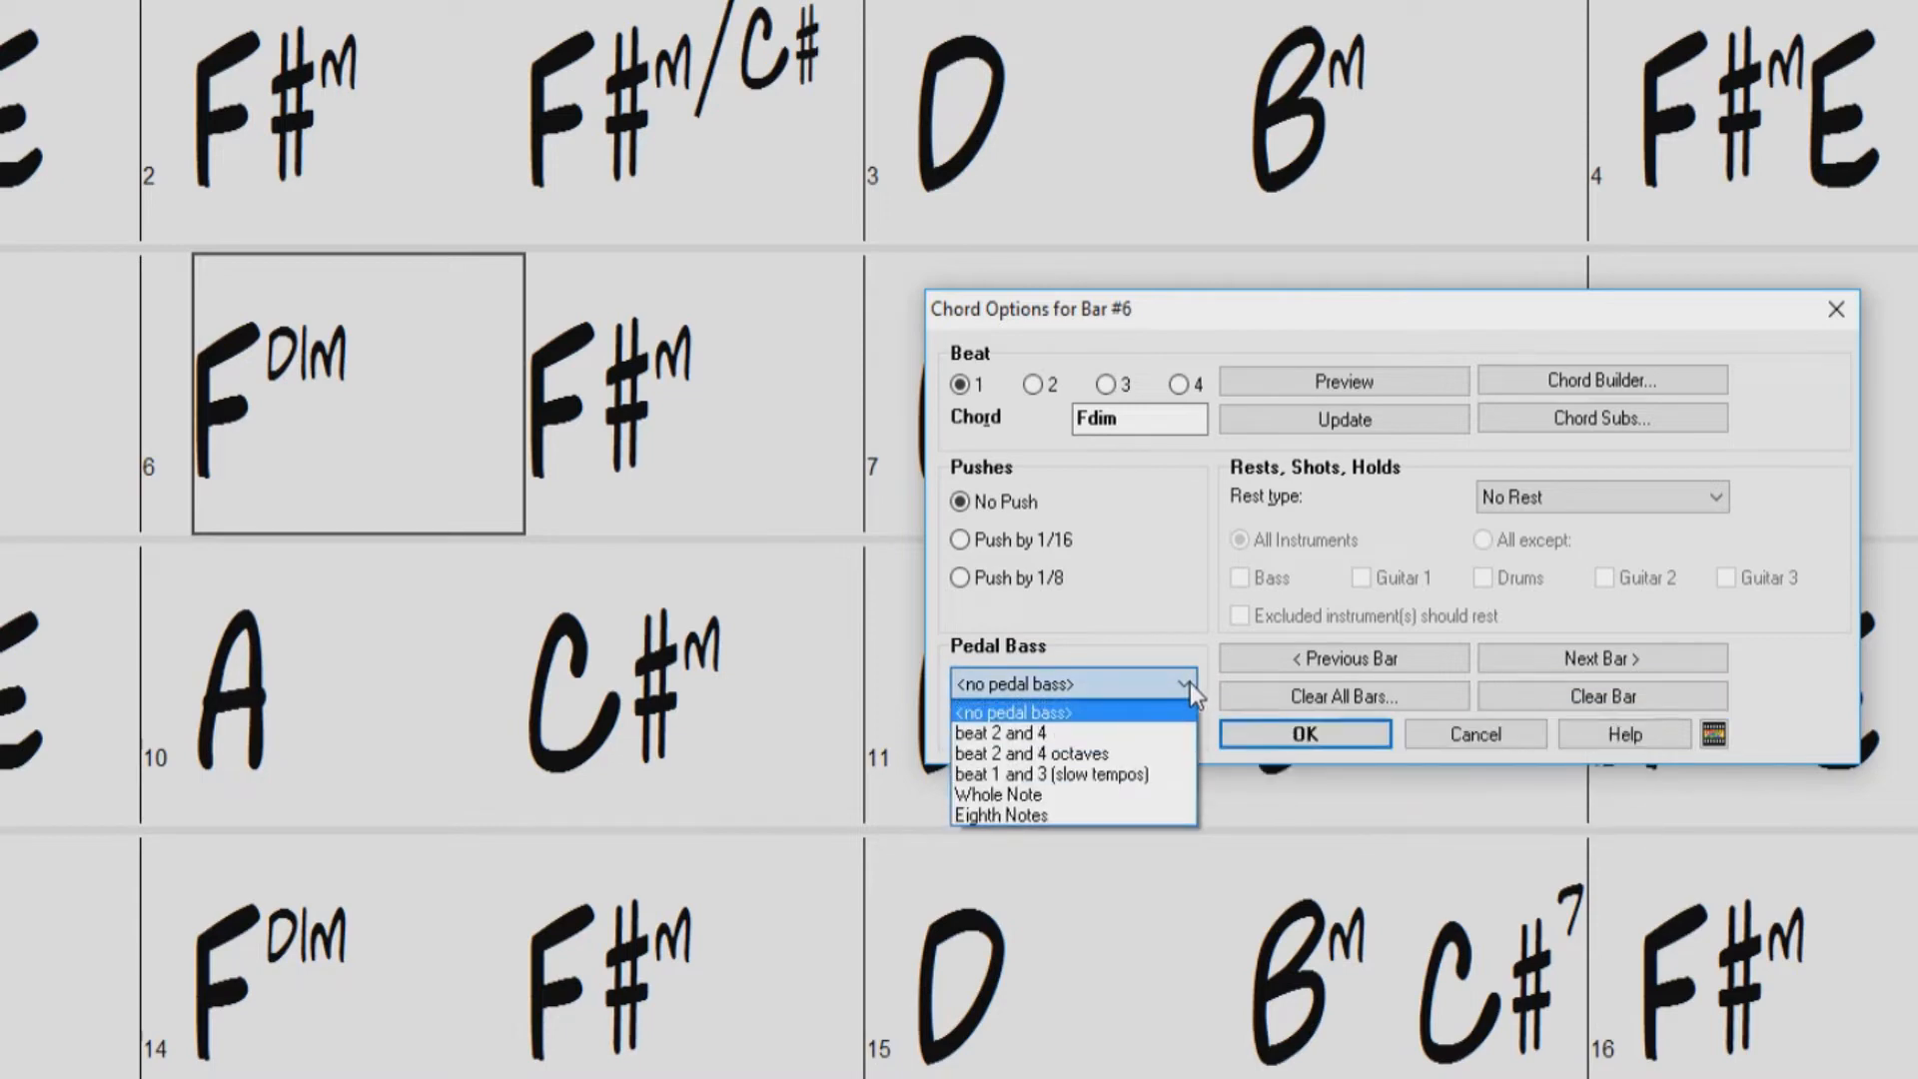
{"action": "mouse_move", "coordinate": [1021, 732]}
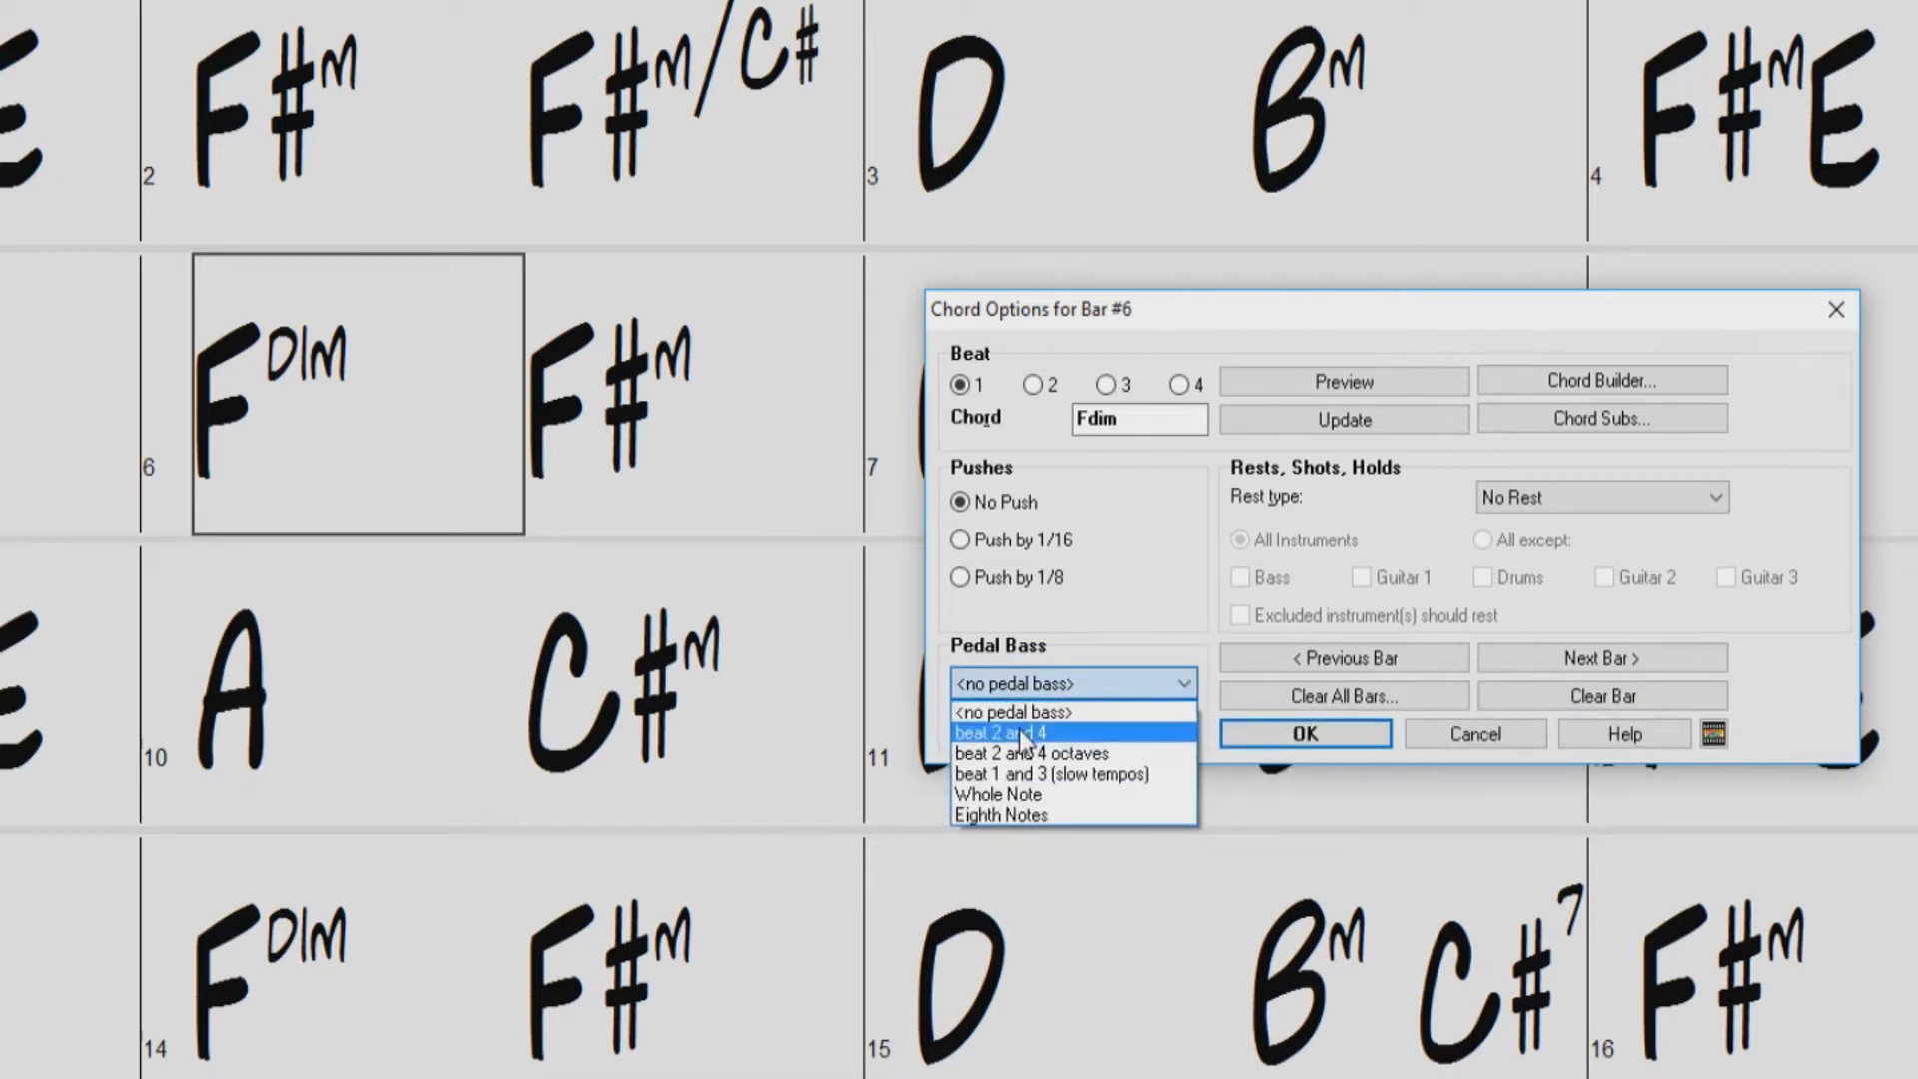
Set a G pedal bass on beats 2 and 4 for 4 bars with a 1/8 push on bar 6
{"action": "left_click", "coordinate": [999, 732]}
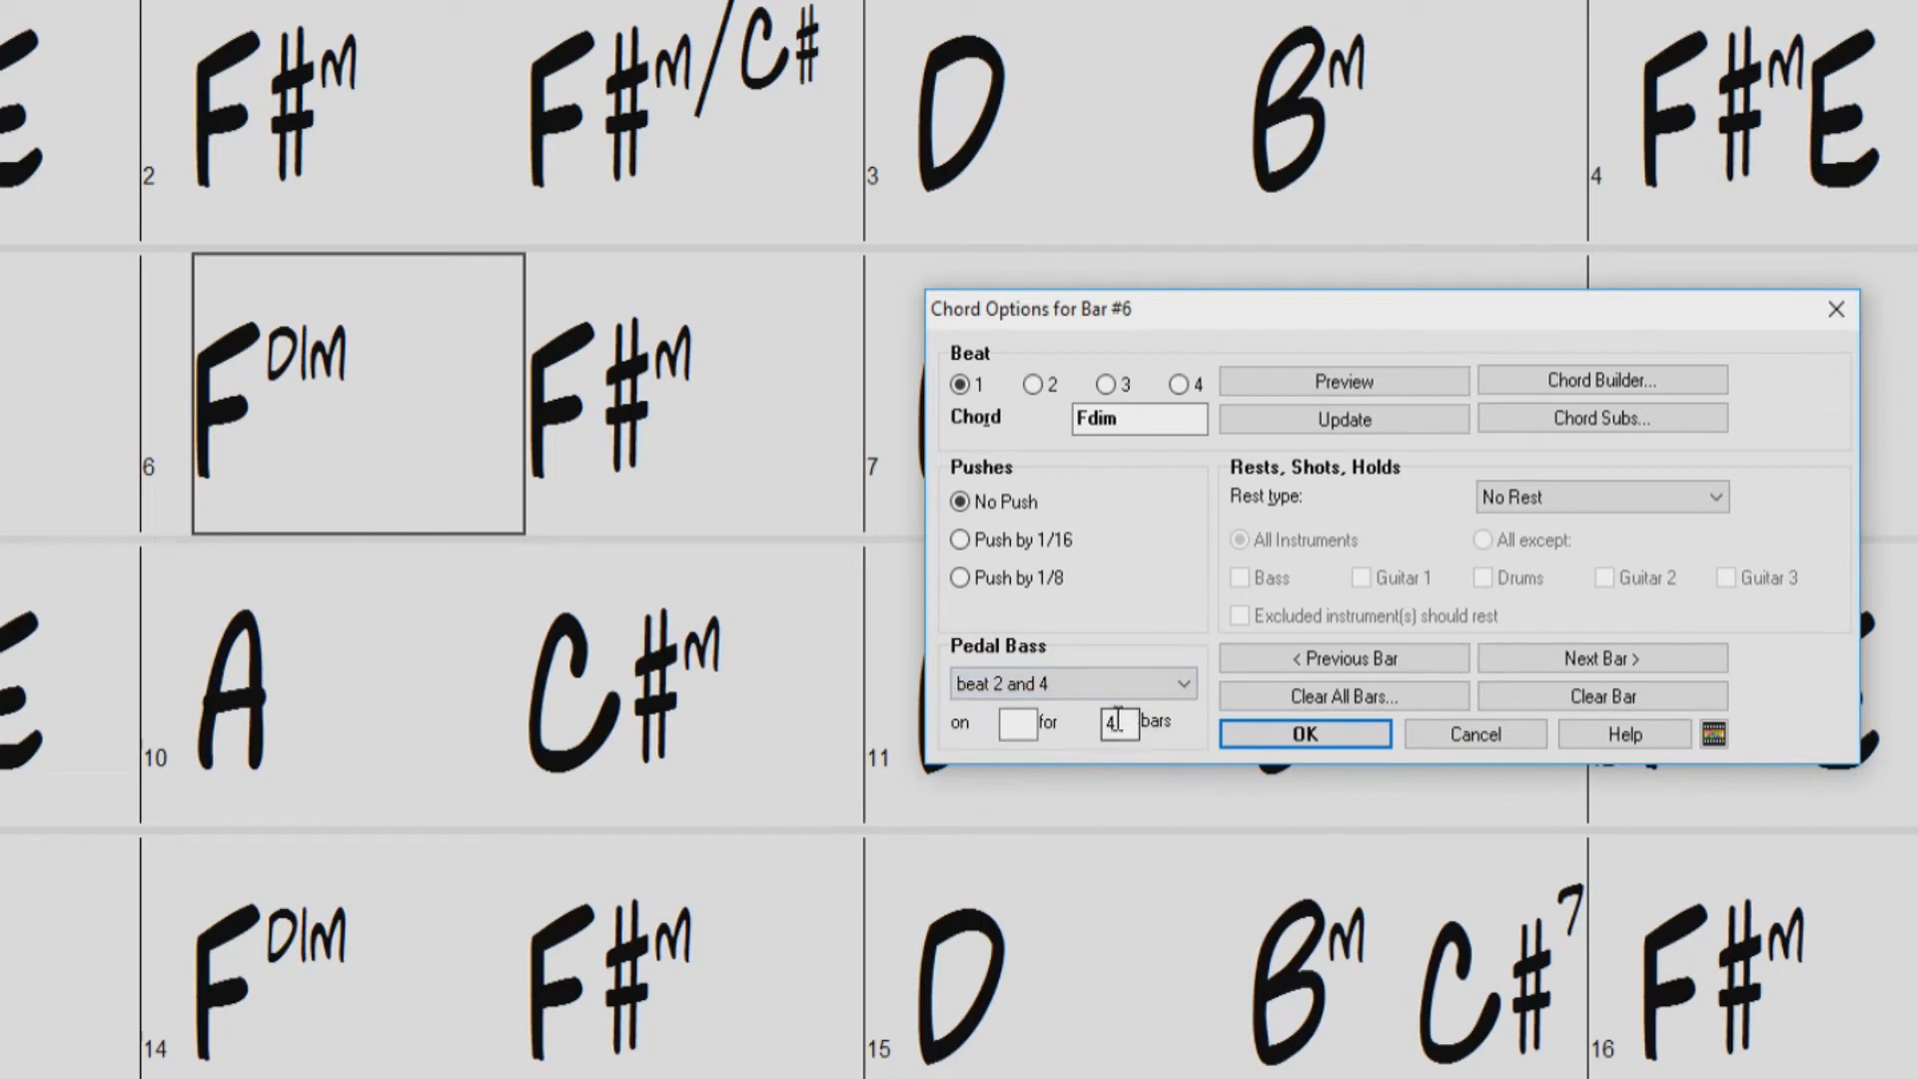
{"action": "type", "text": "d"}
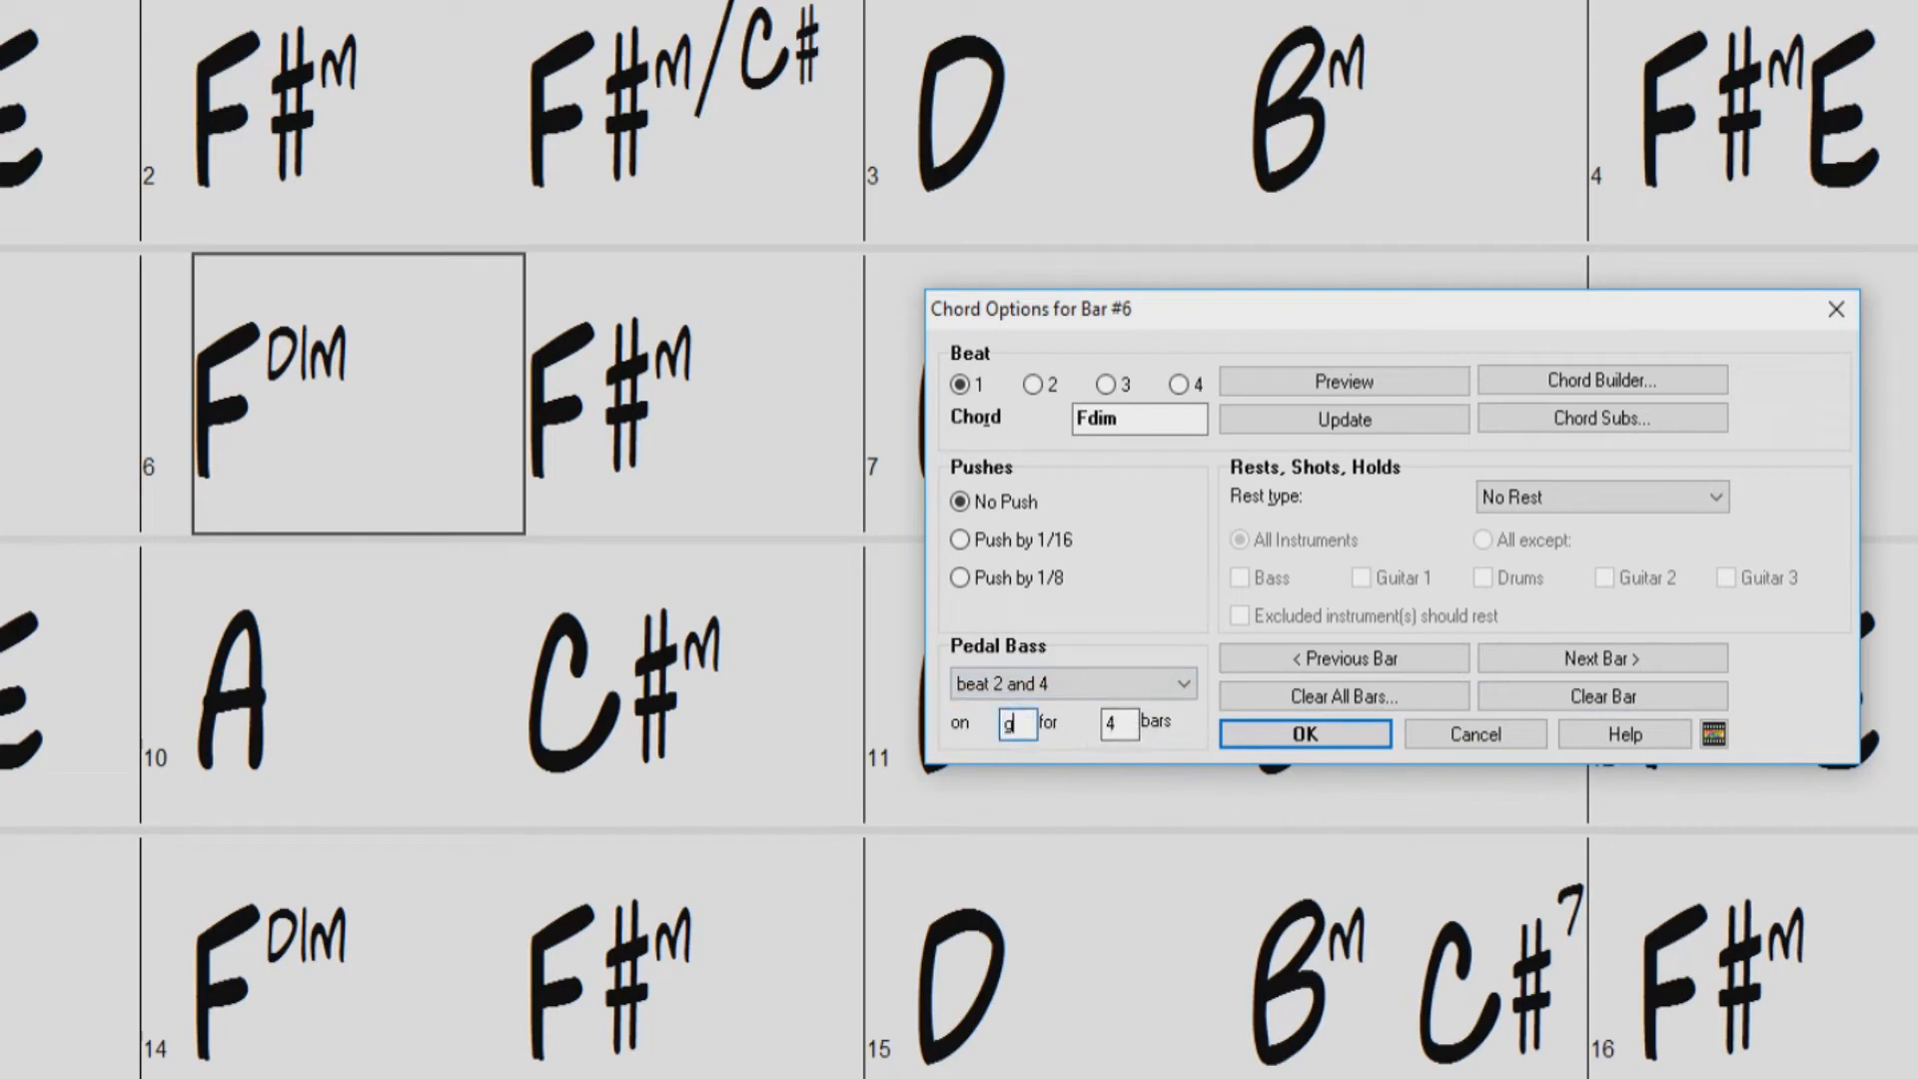
{"action": "left_click", "coordinate": [962, 577]}
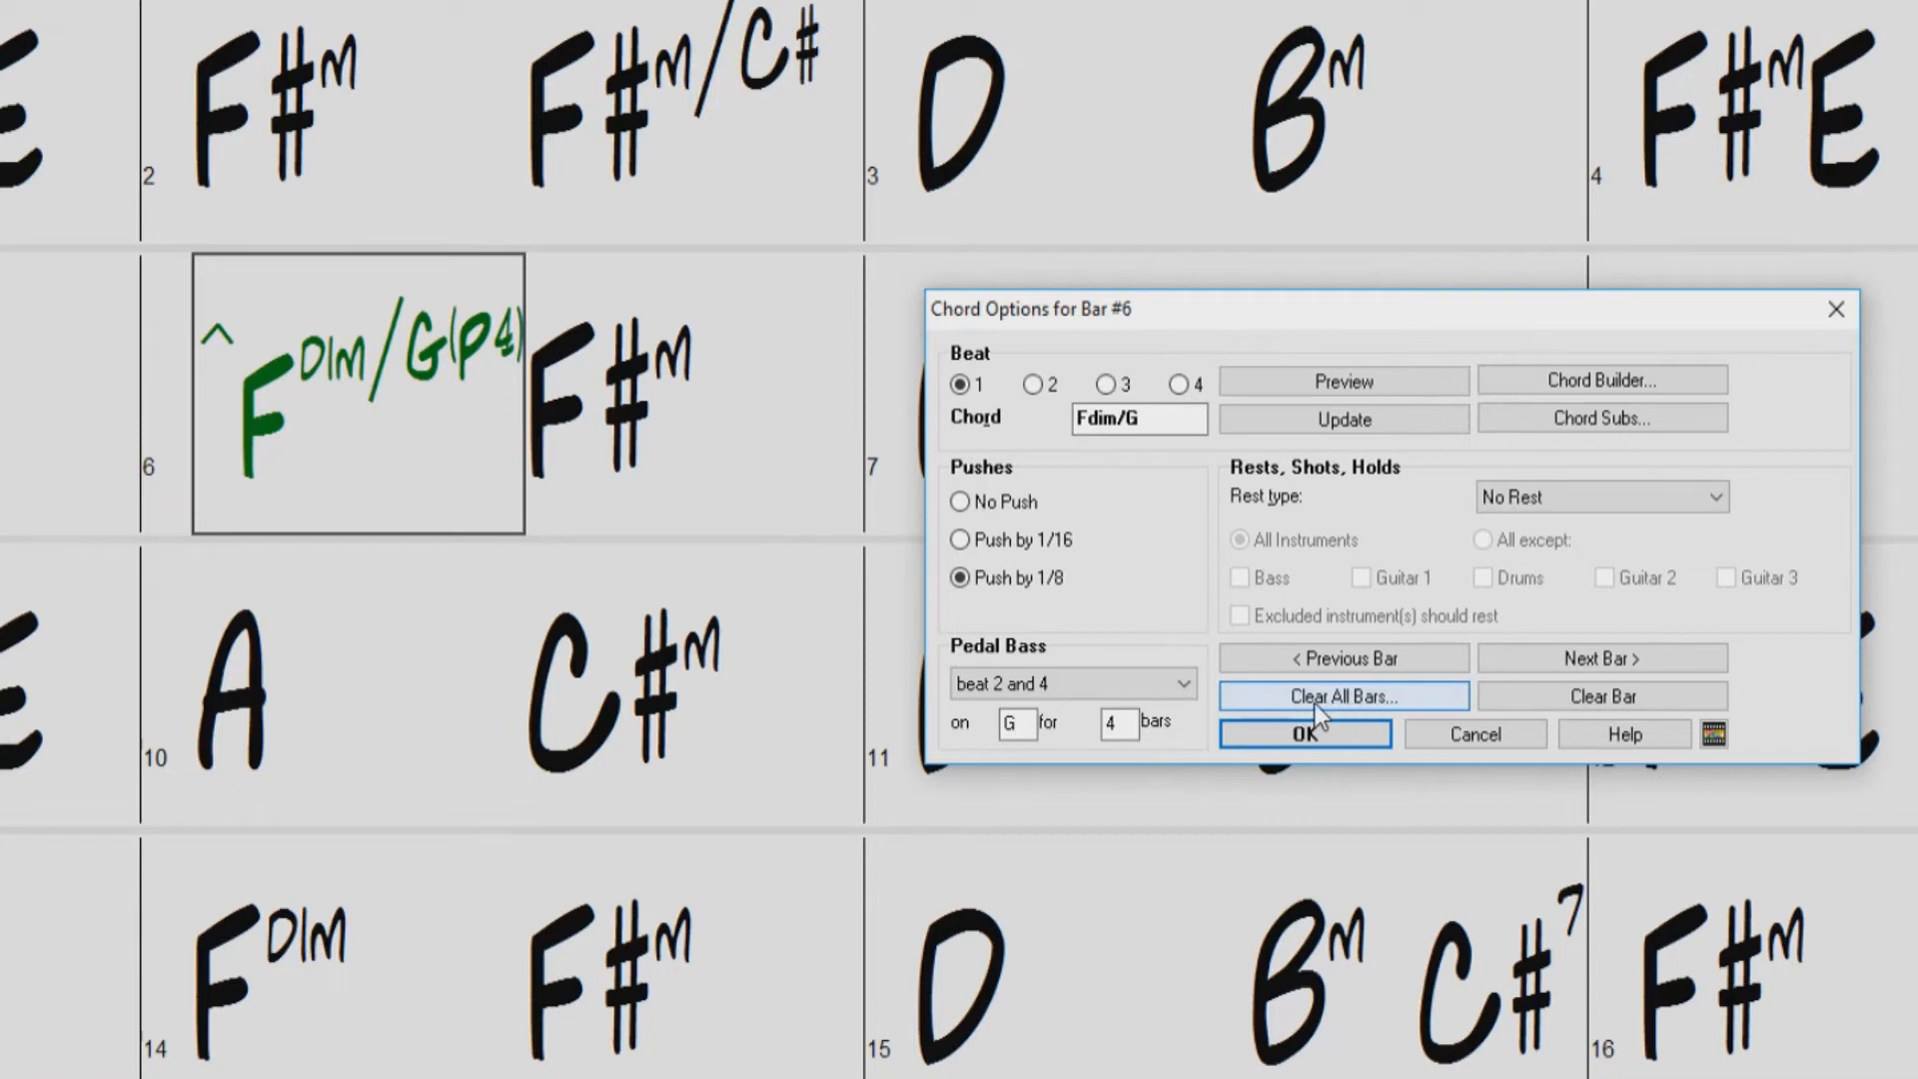
{"action": "mouse_move", "coordinate": [1375, 716]}
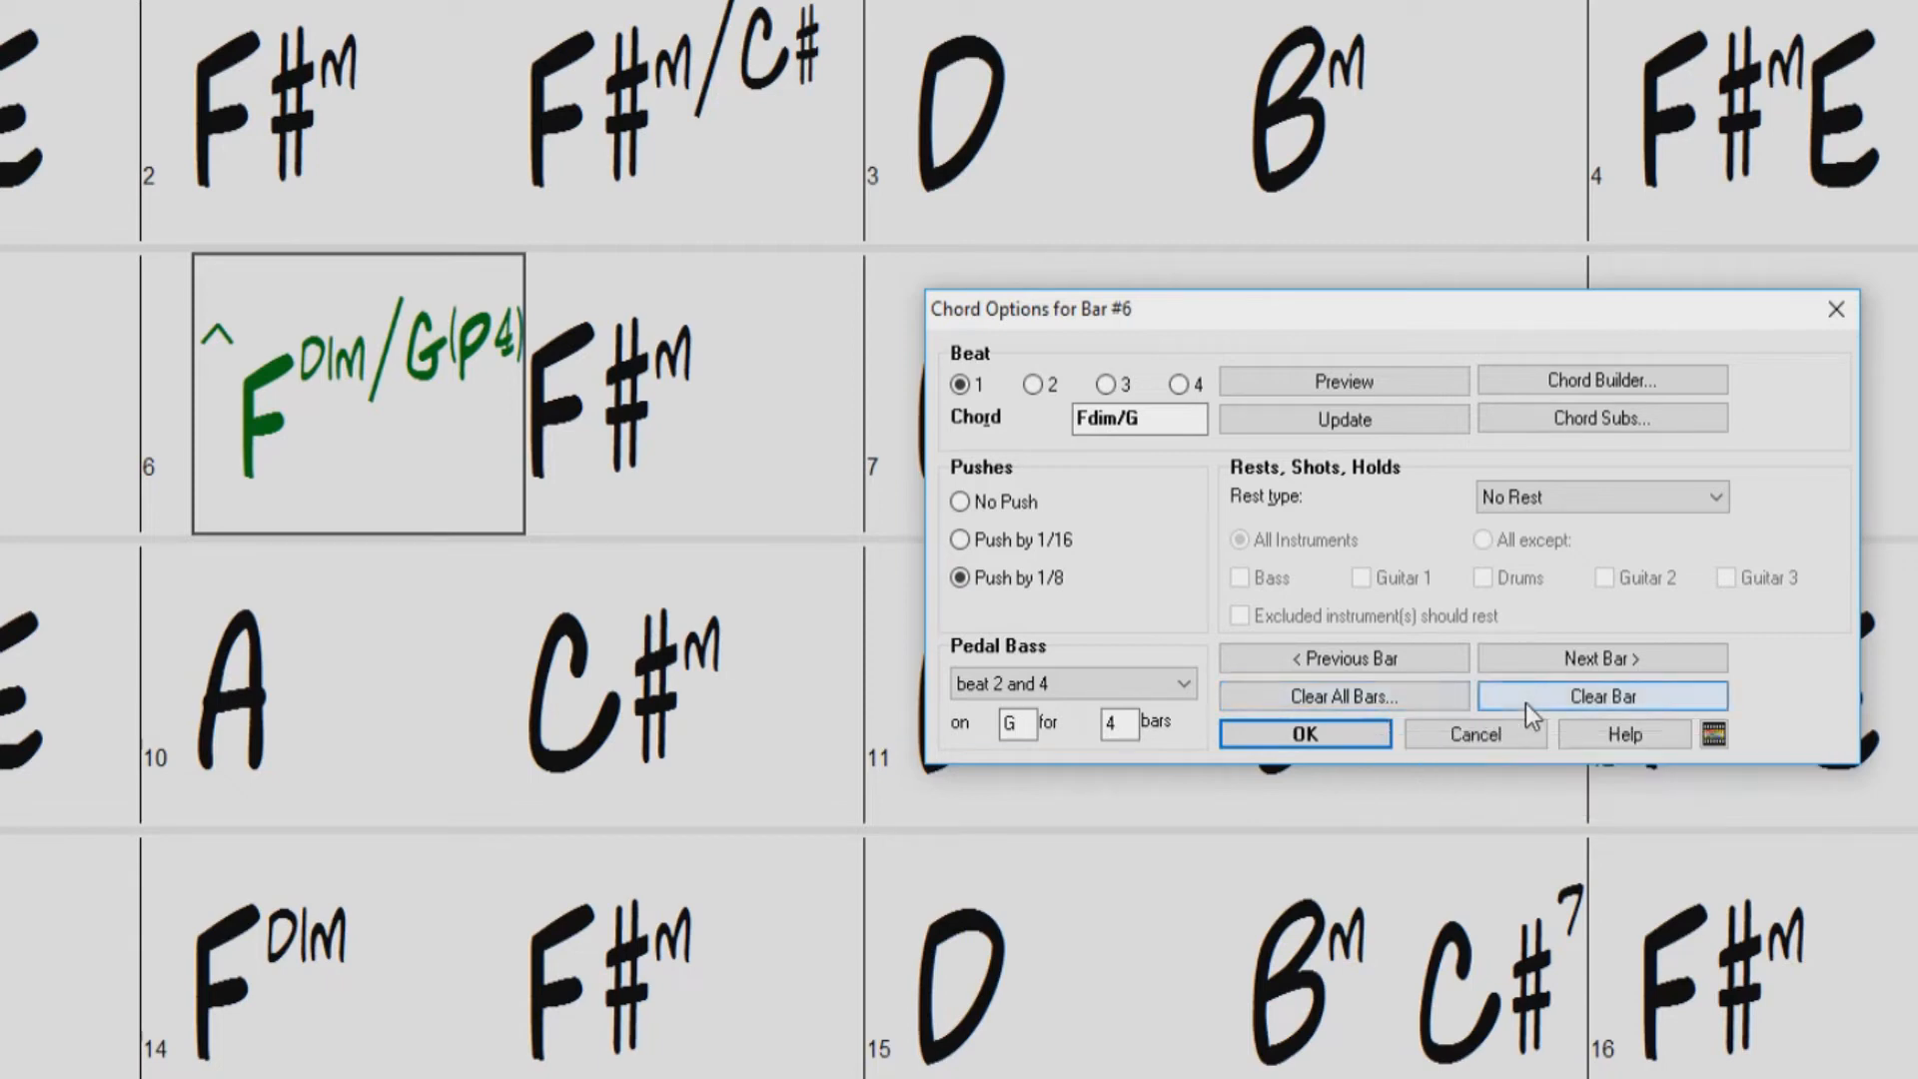
{"action": "mouse_move", "coordinate": [1603, 695]}
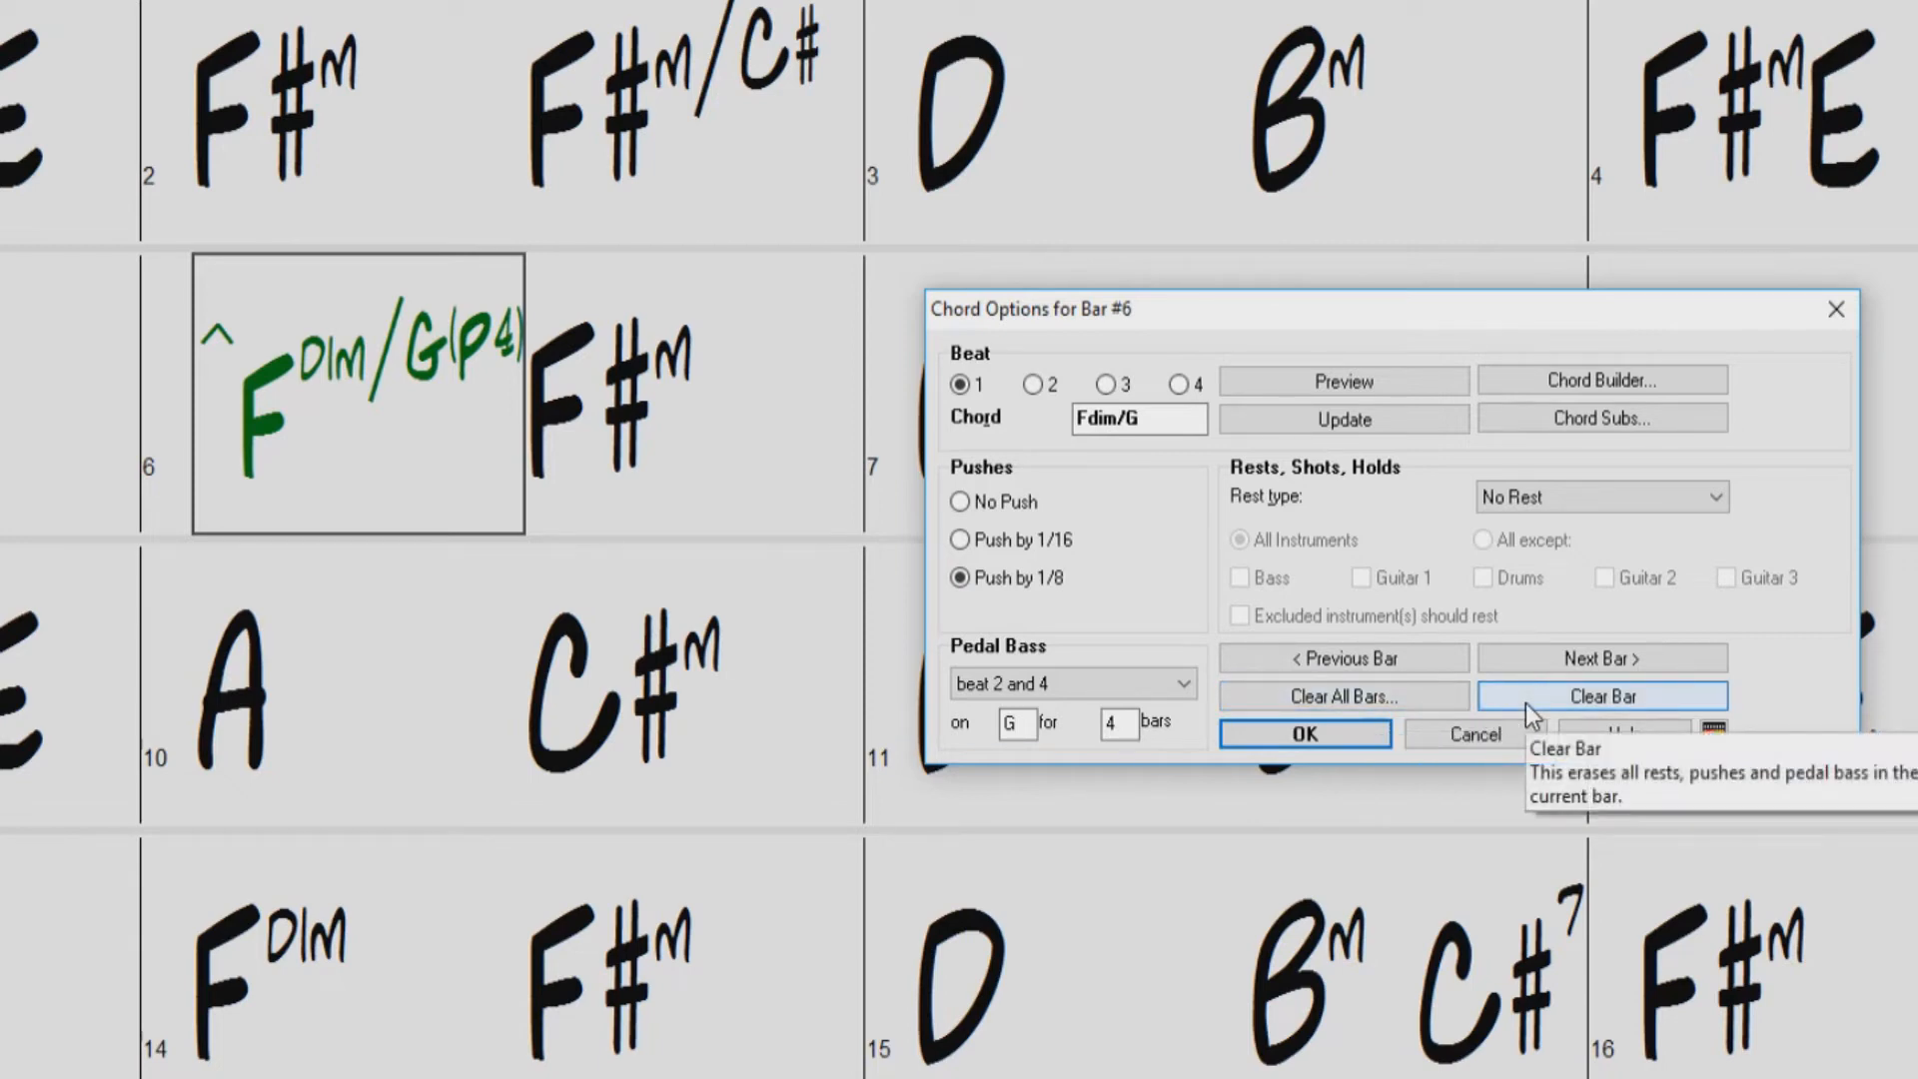
Clear bar 6's push and pedal bass, leaving plain Fdim
{"action": "left_click", "coordinate": [1600, 696]}
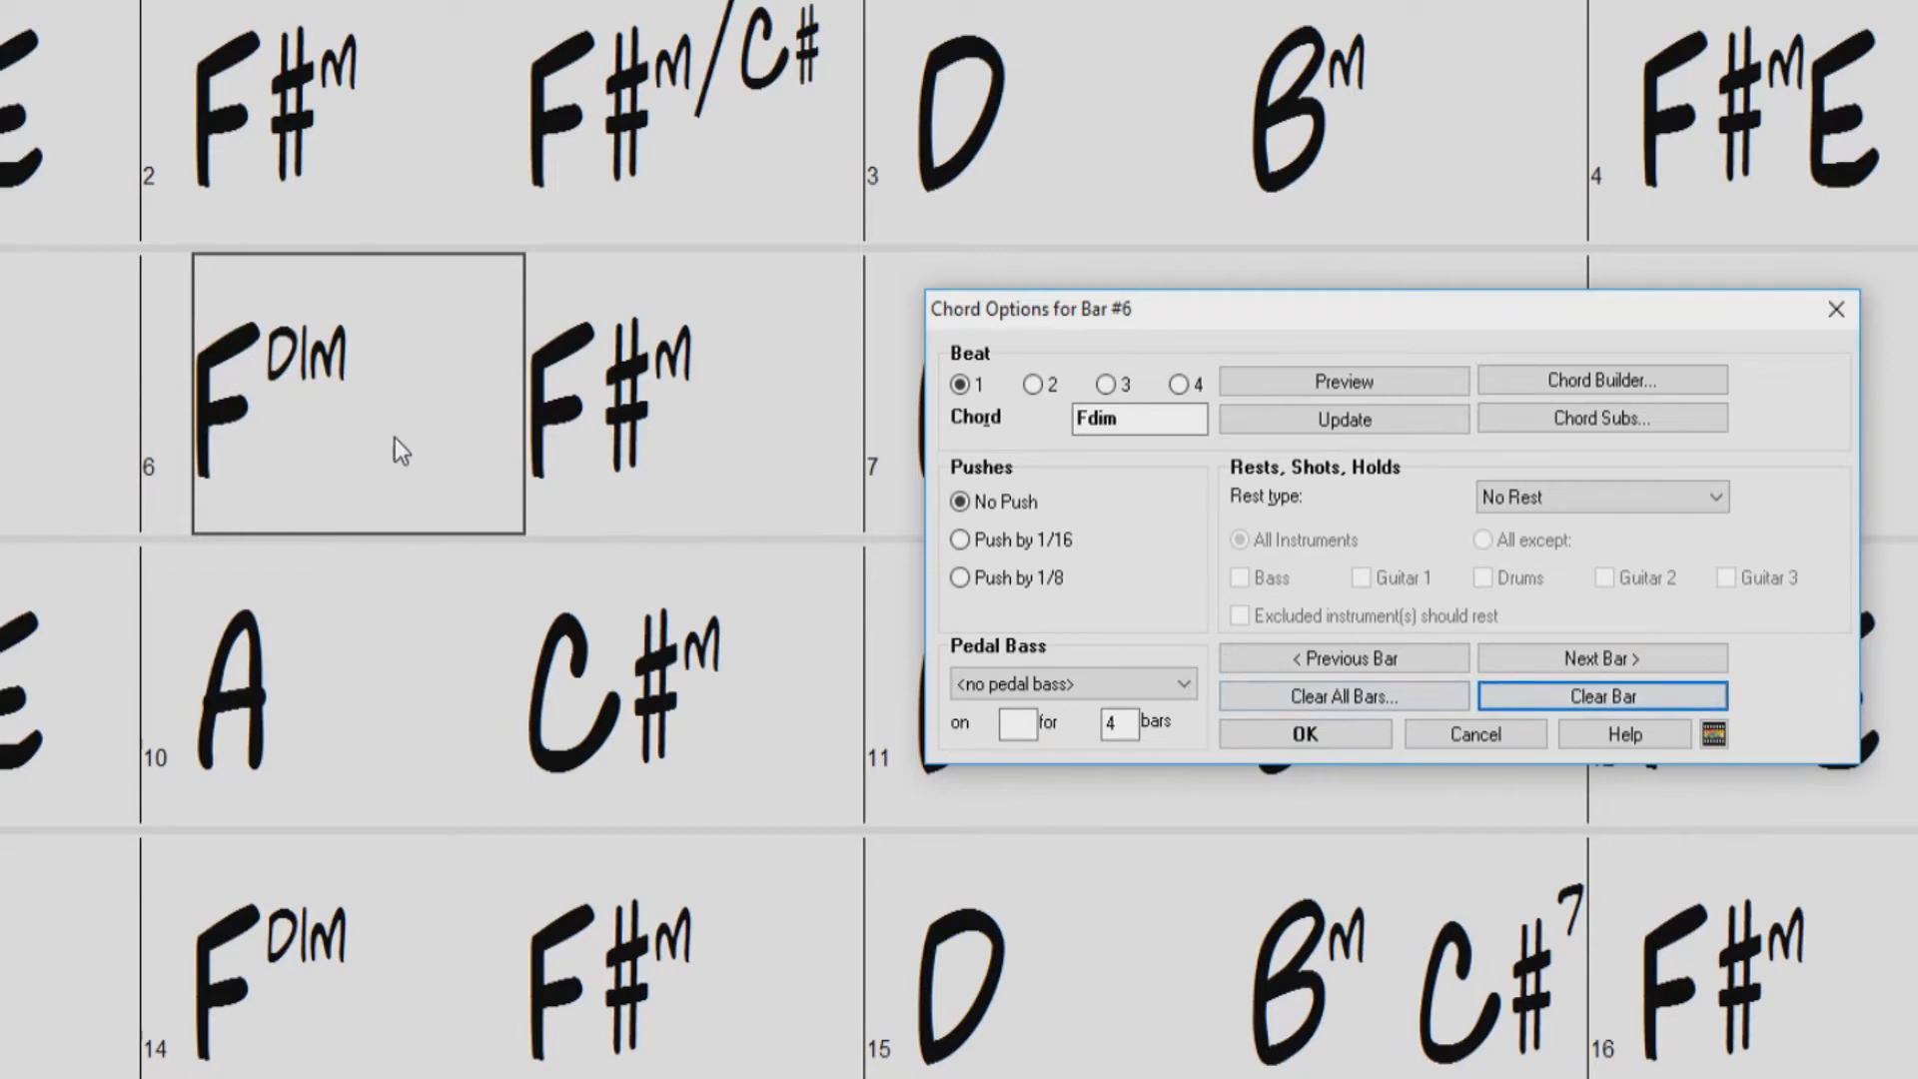
{"action": "mouse_move", "coordinate": [412, 456]}
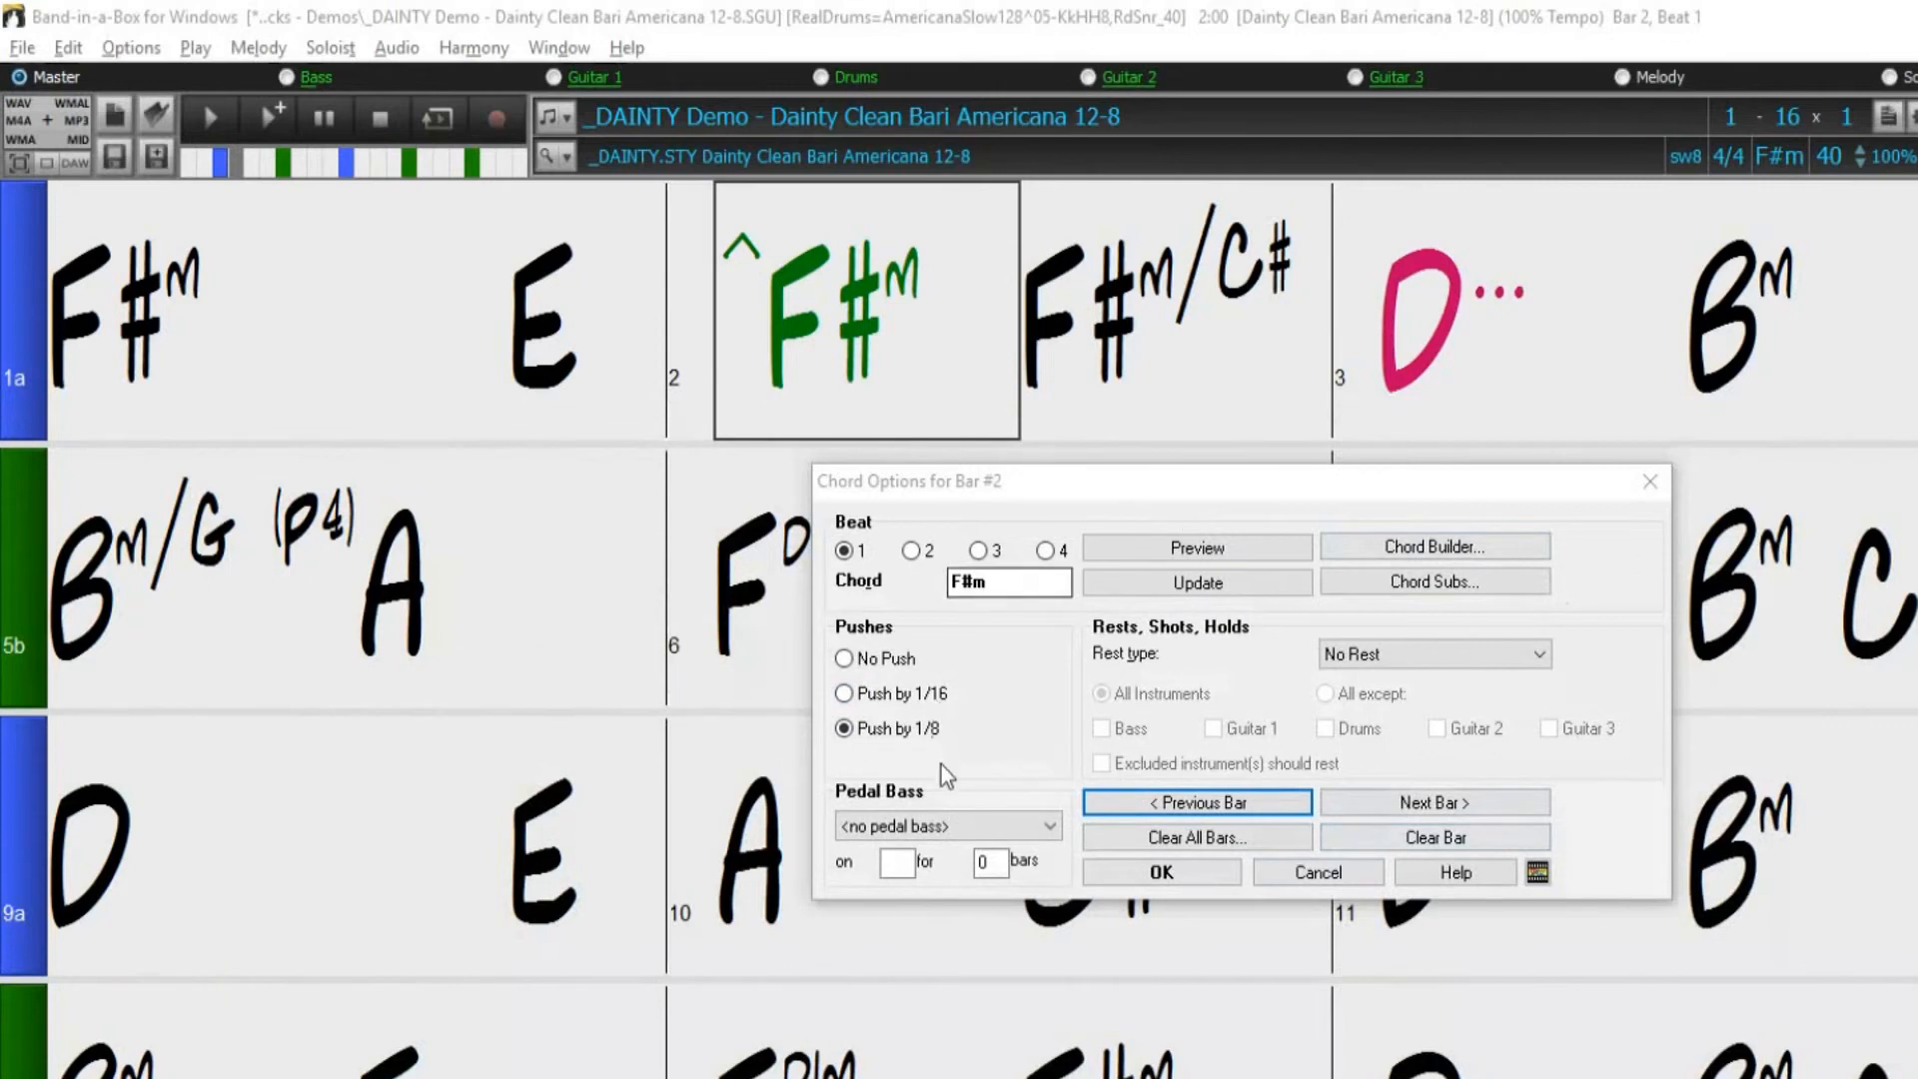
Review bar 2's pushed F#m and bar 3's held D, then accept the settings
{"action": "left_click", "coordinate": [843, 727]}
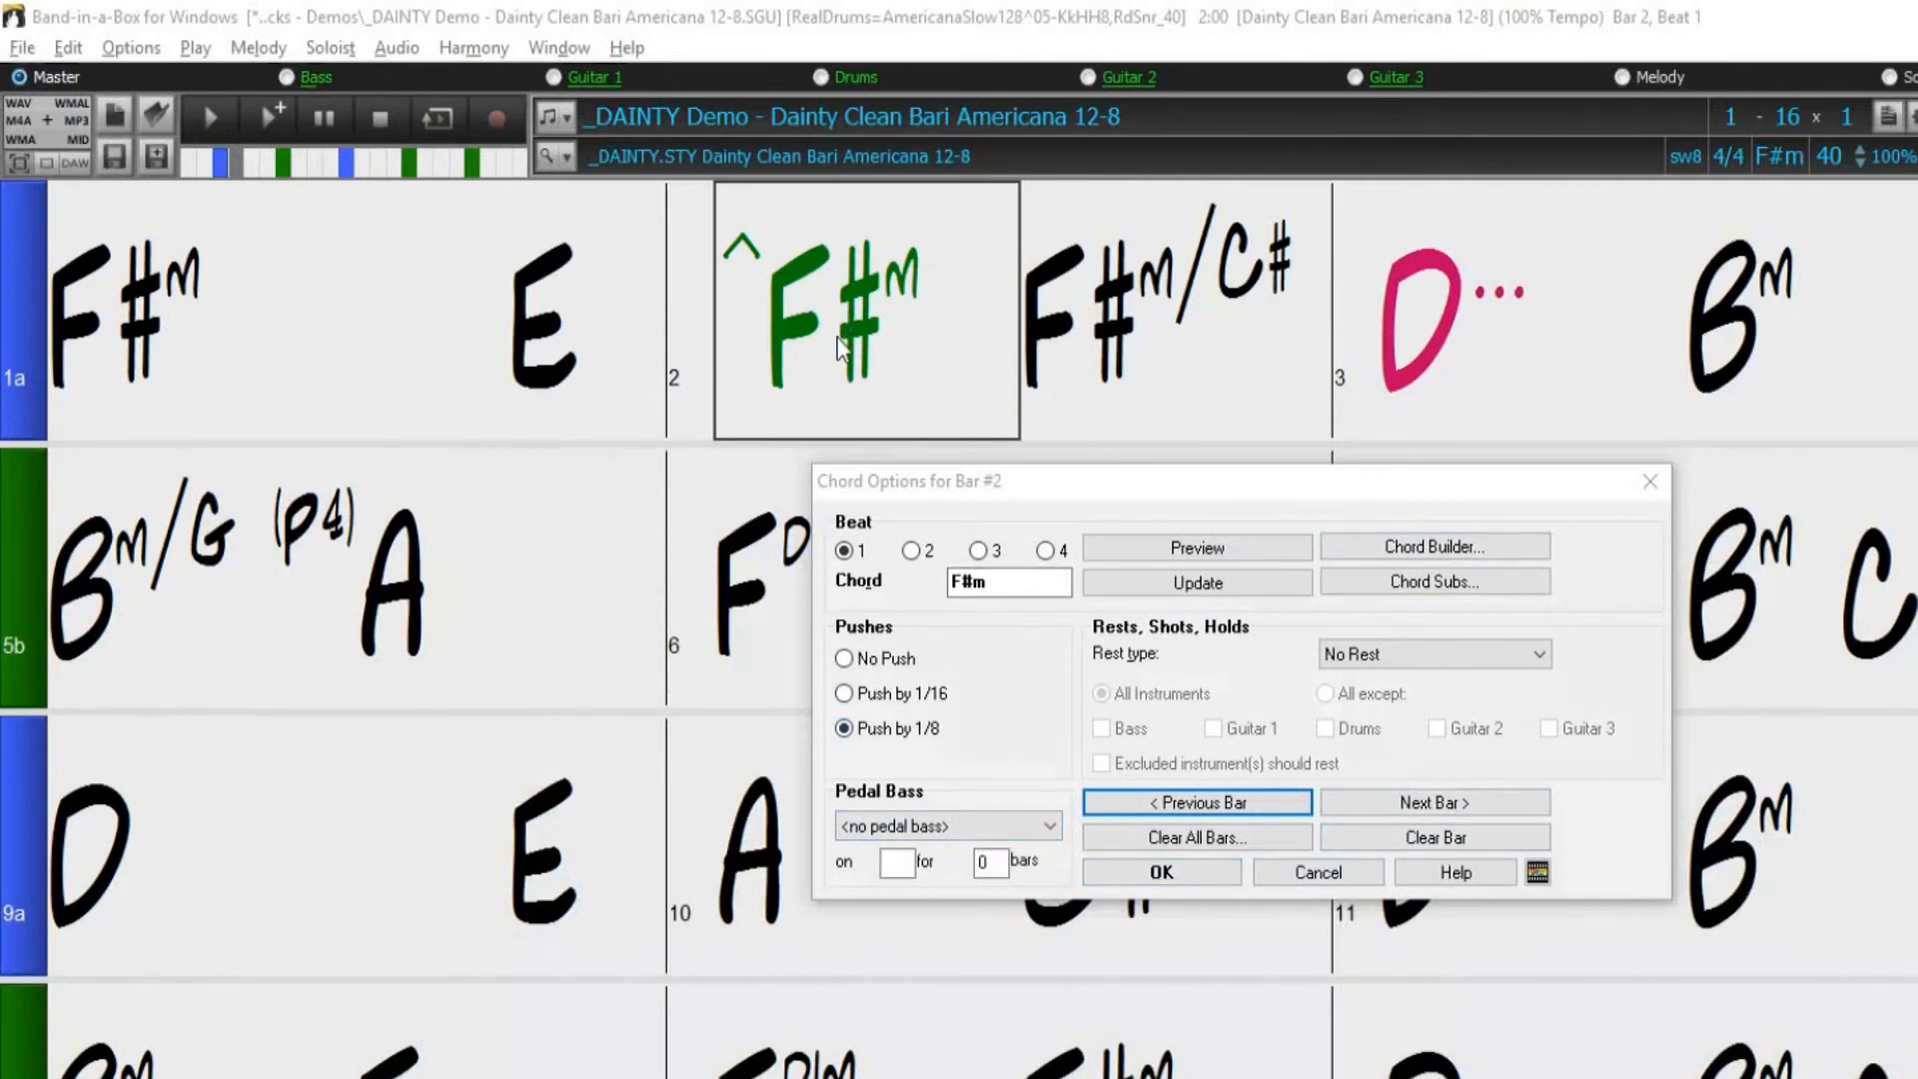
{"action": "left_click", "coordinate": [1434, 803]}
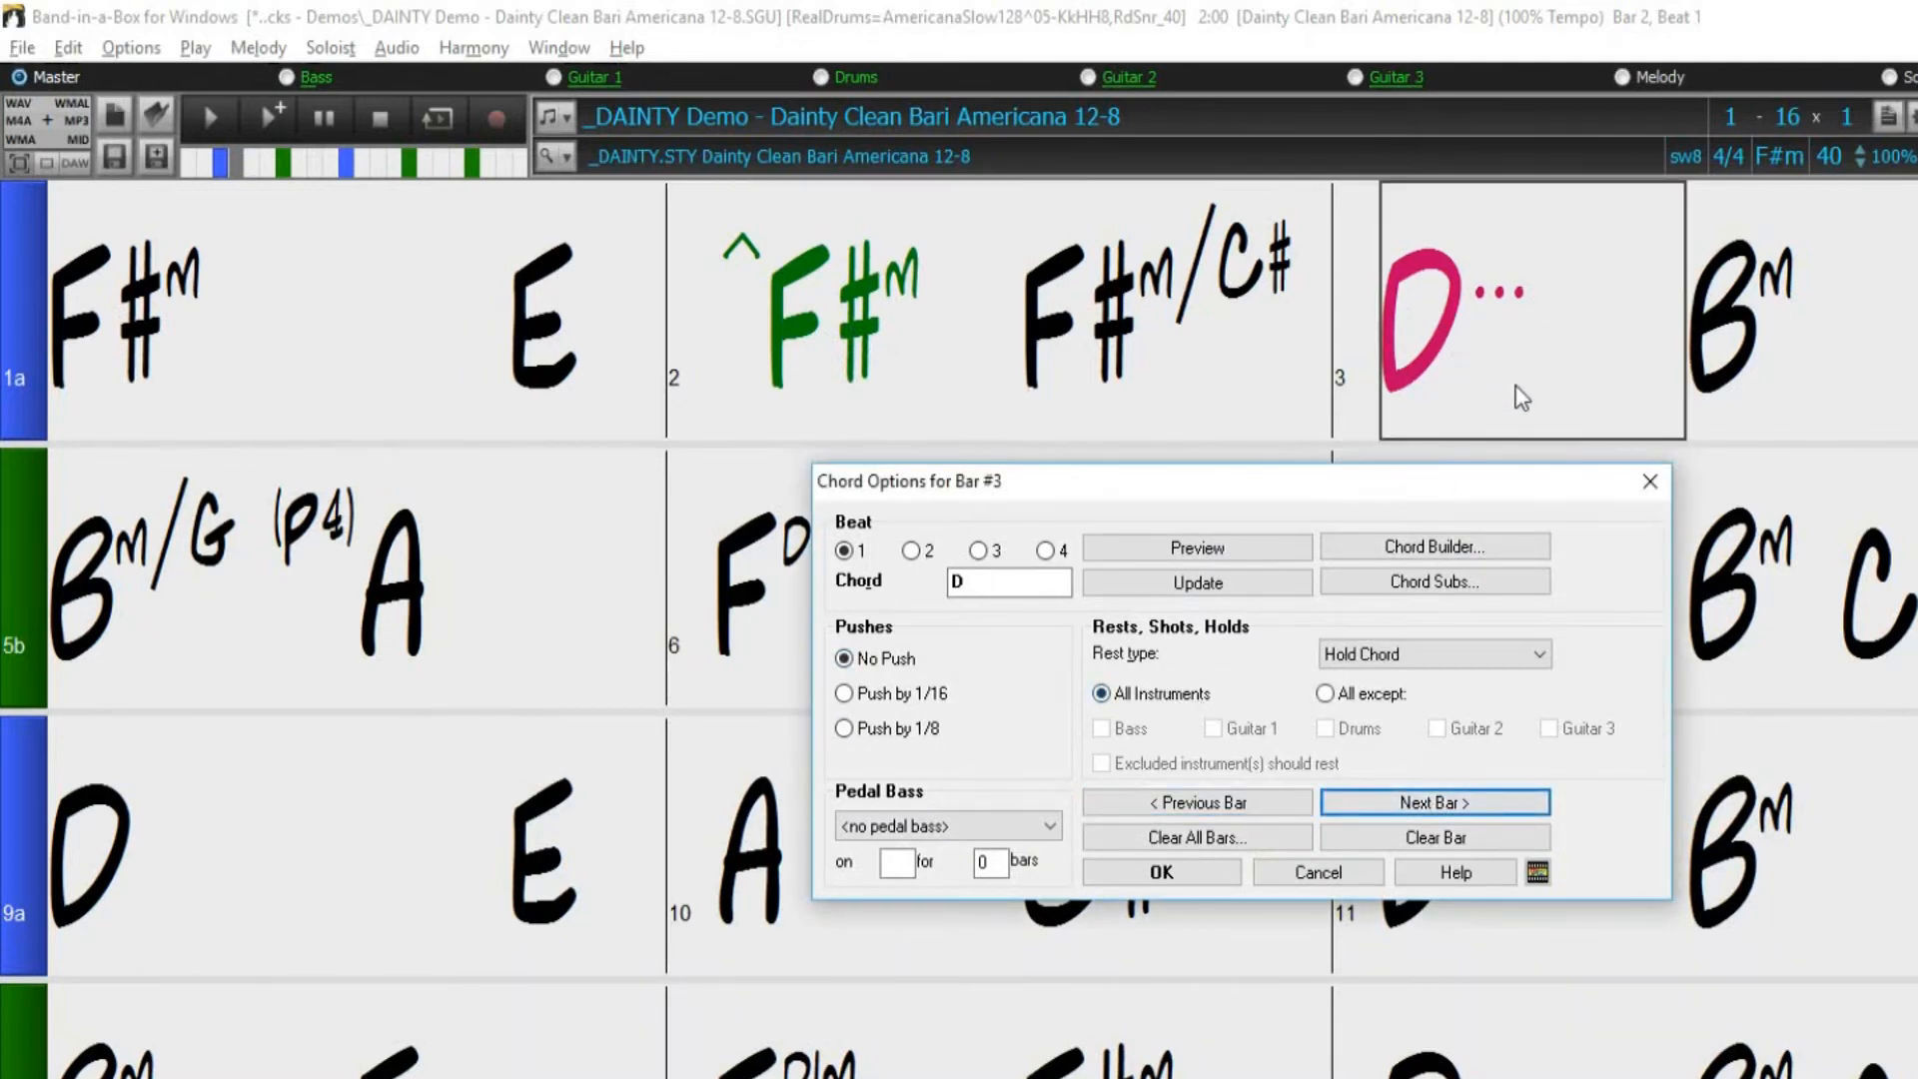
{"action": "left_click", "coordinate": [1435, 804]}
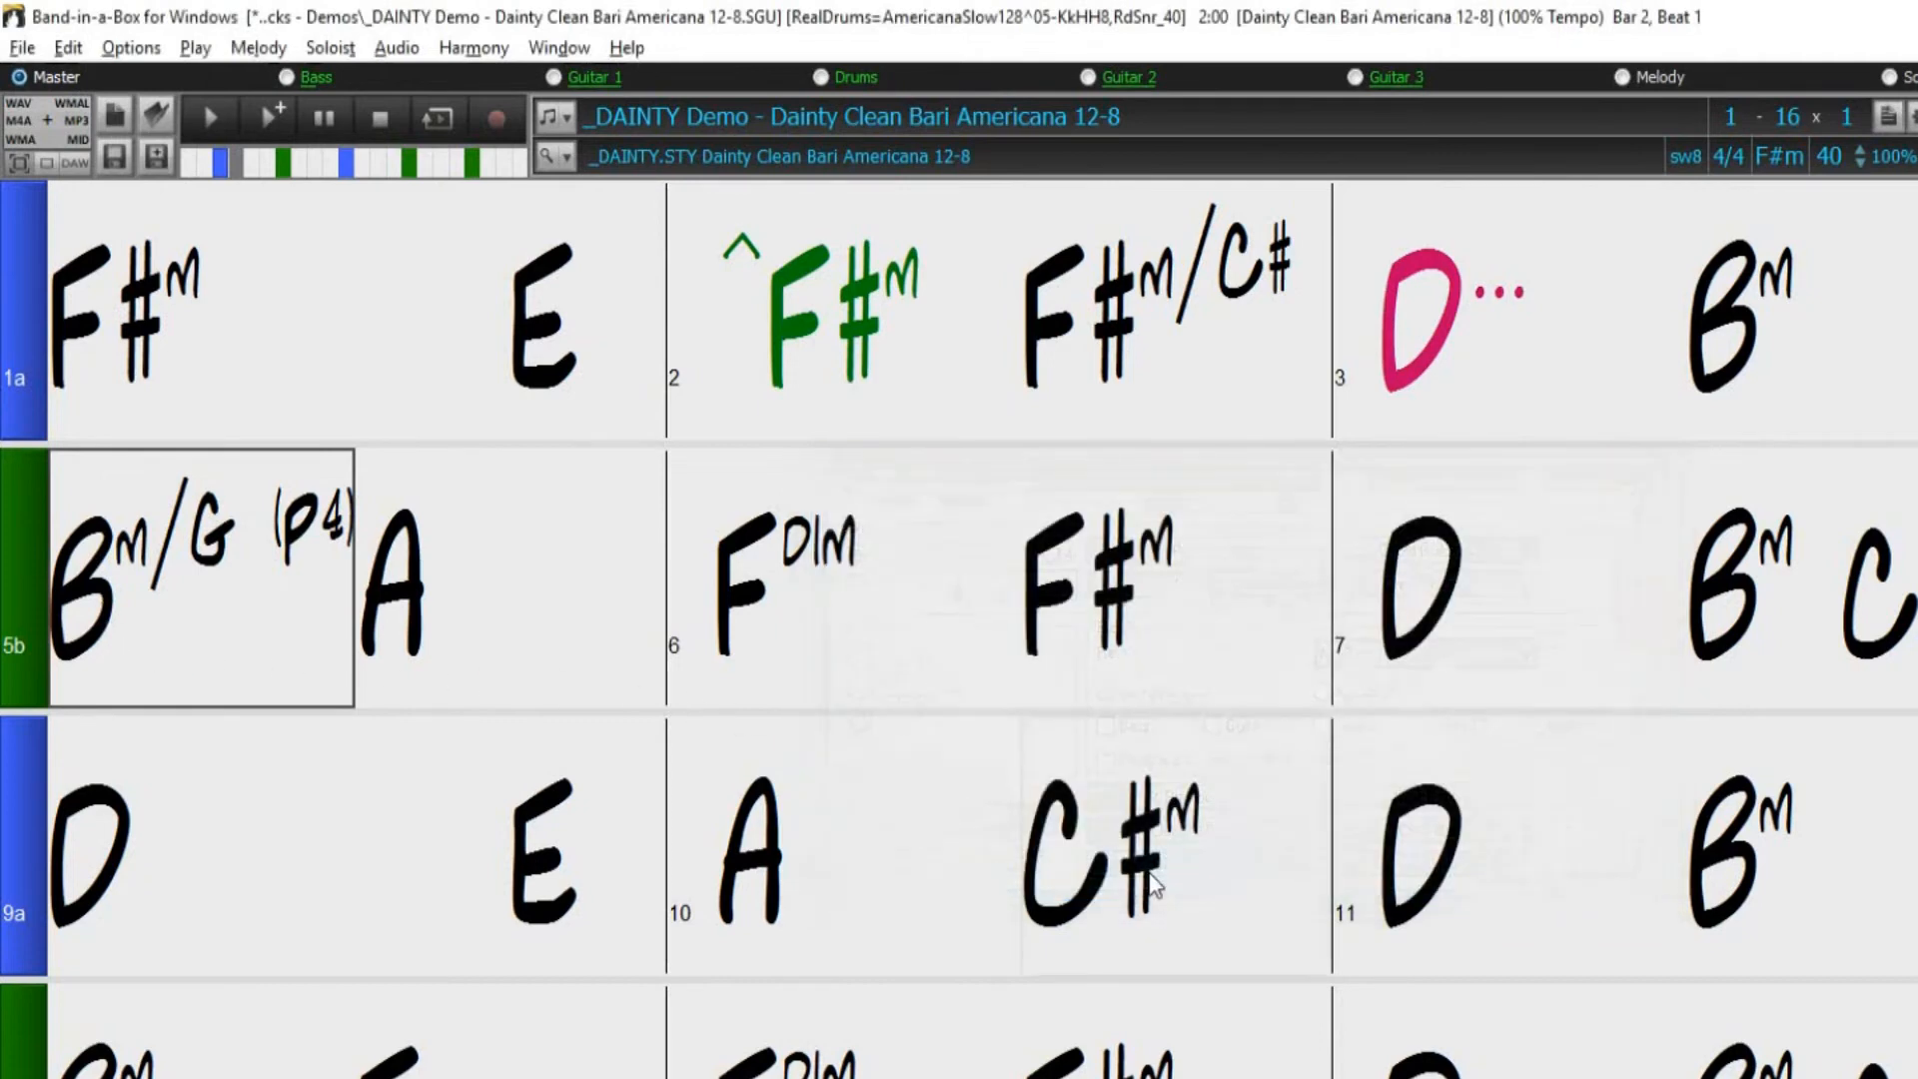
Return to bar 1 and start playback of the song
{"action": "left_click", "coordinate": [271, 118]}
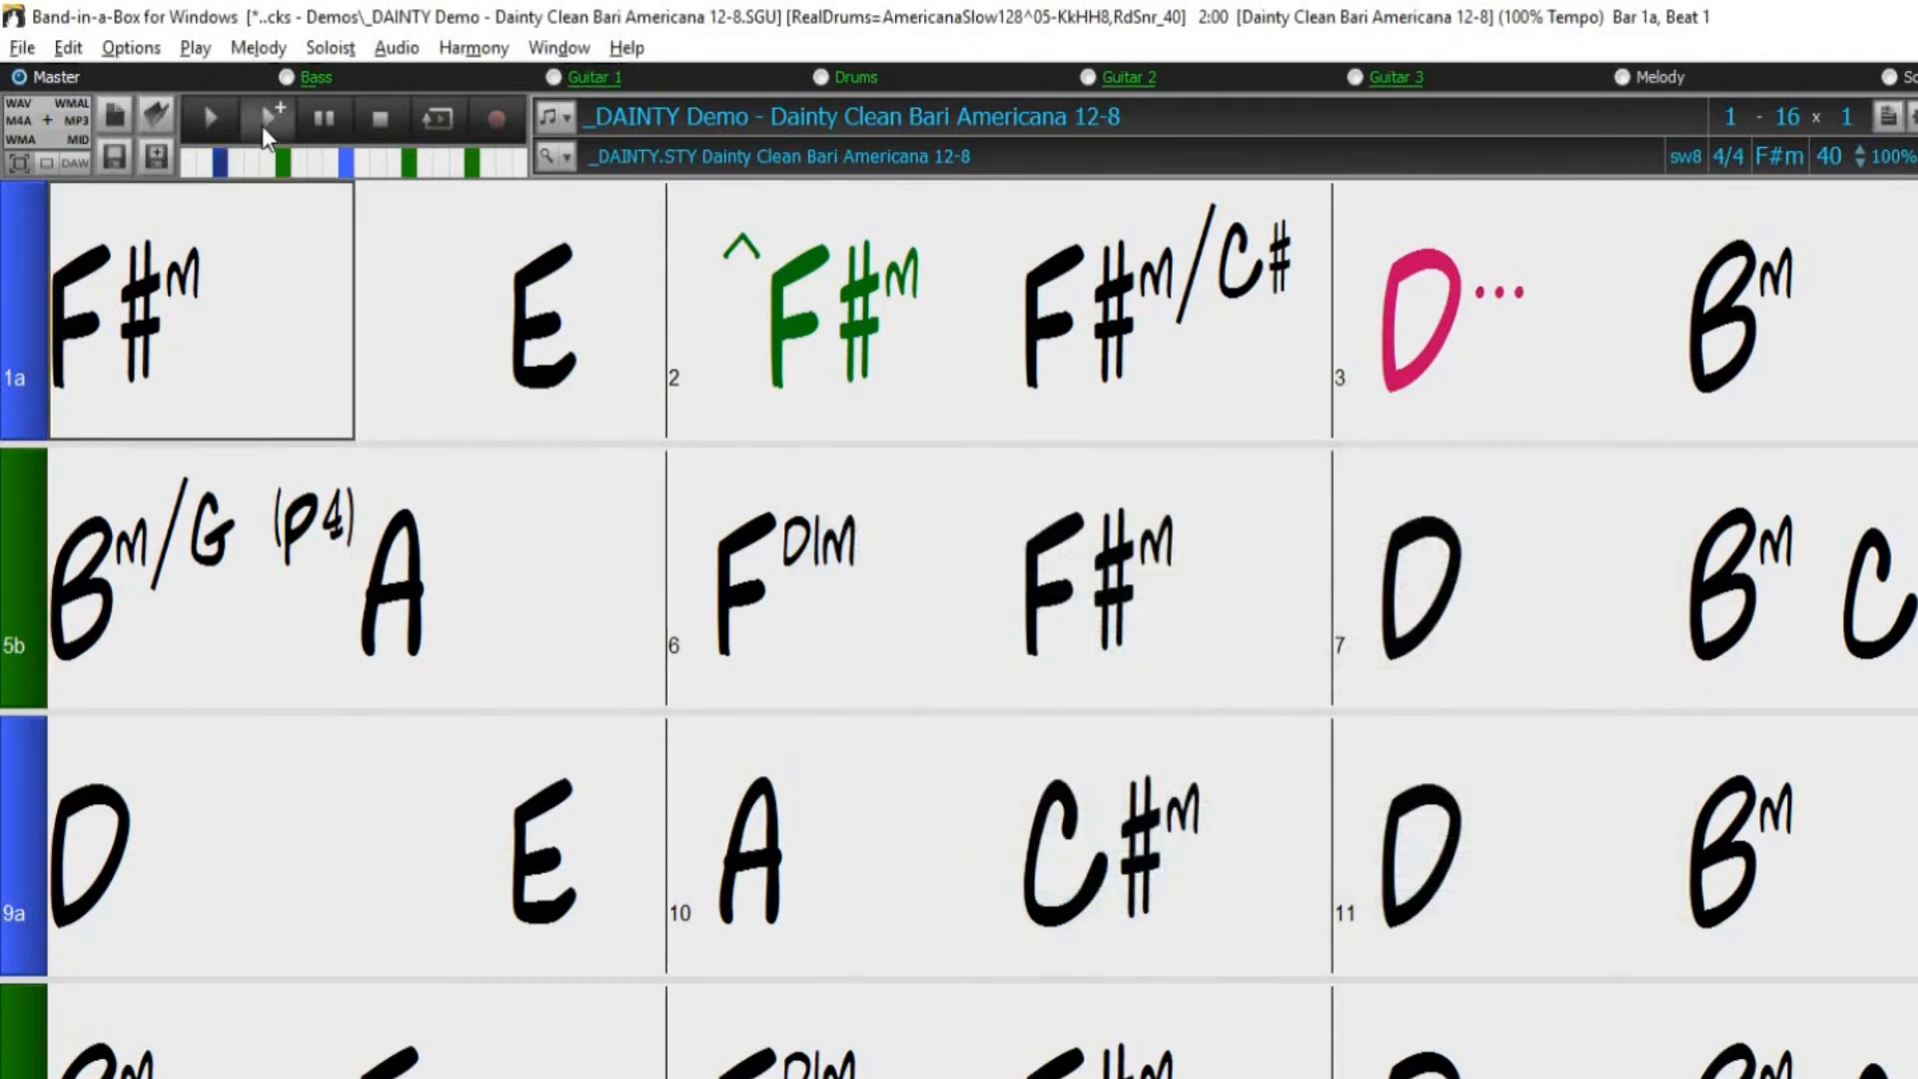
{"action": "left_click", "coordinate": [208, 118]}
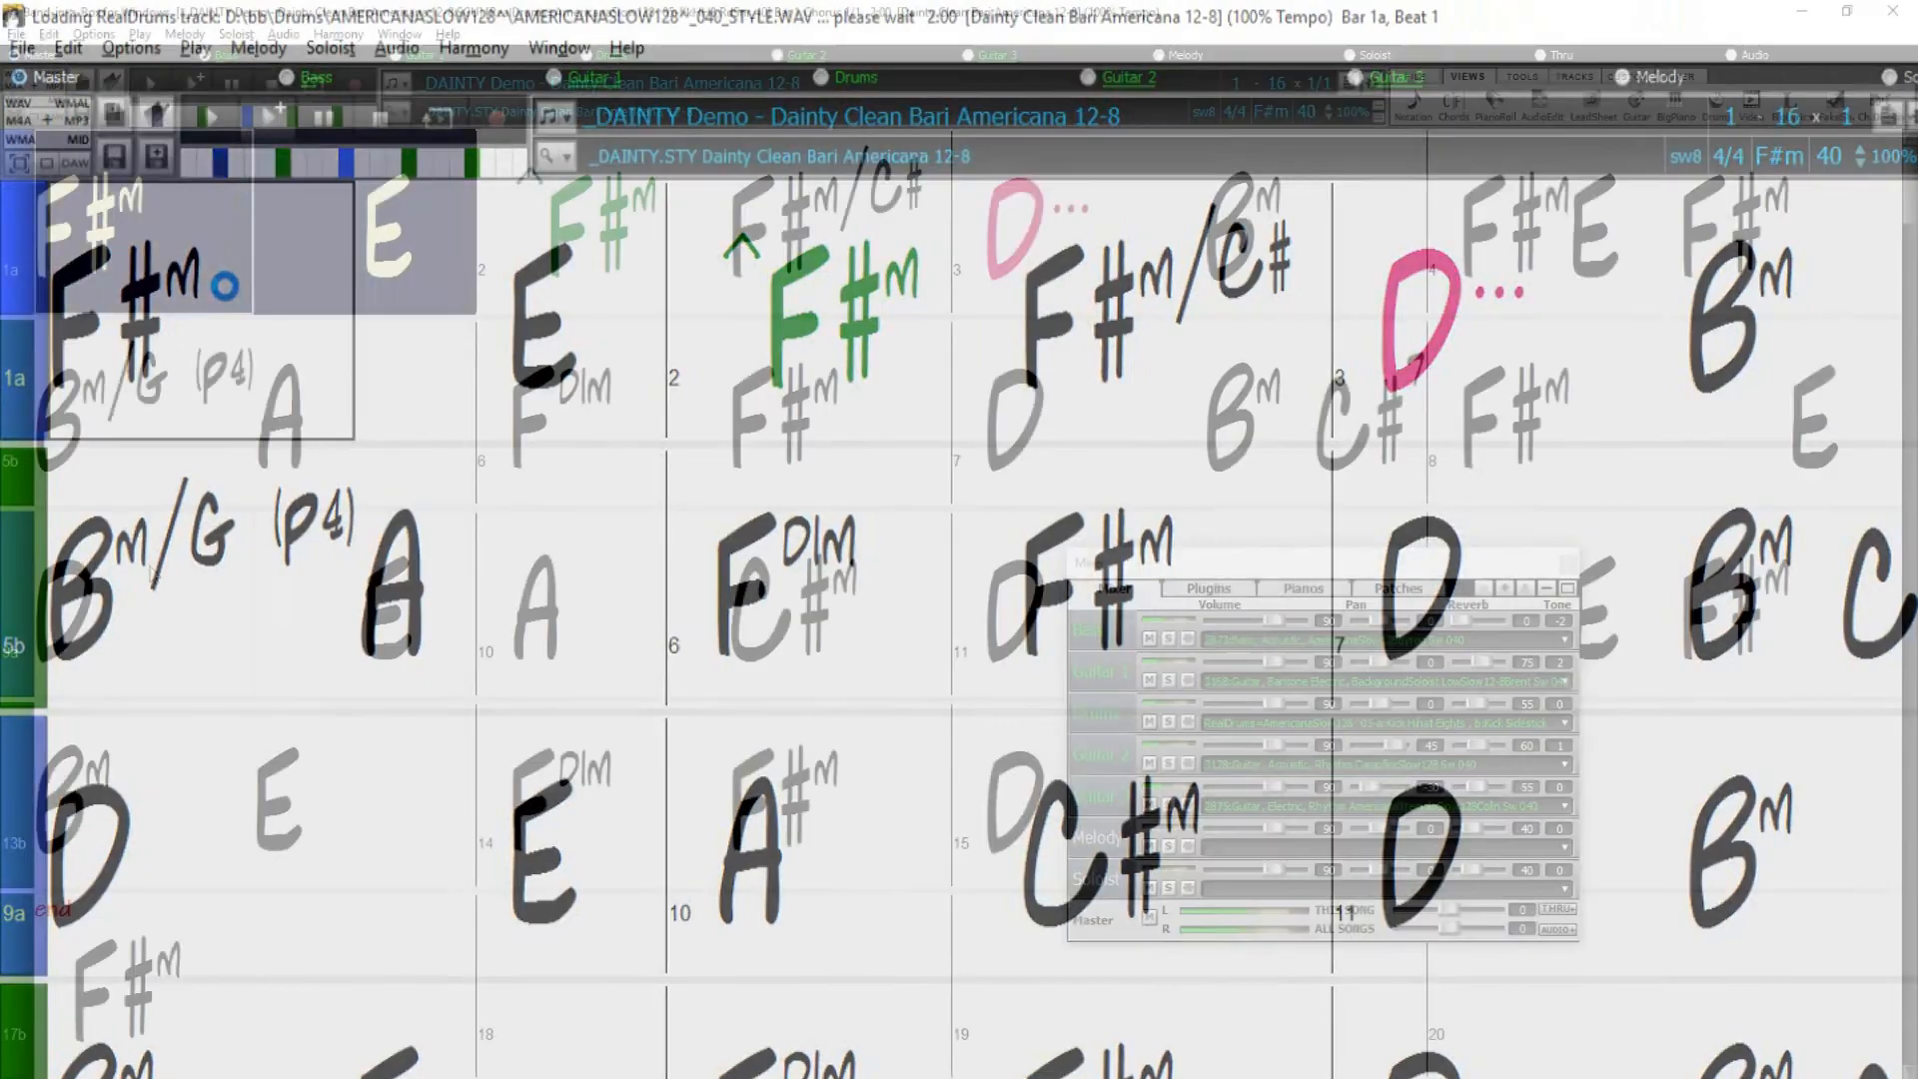